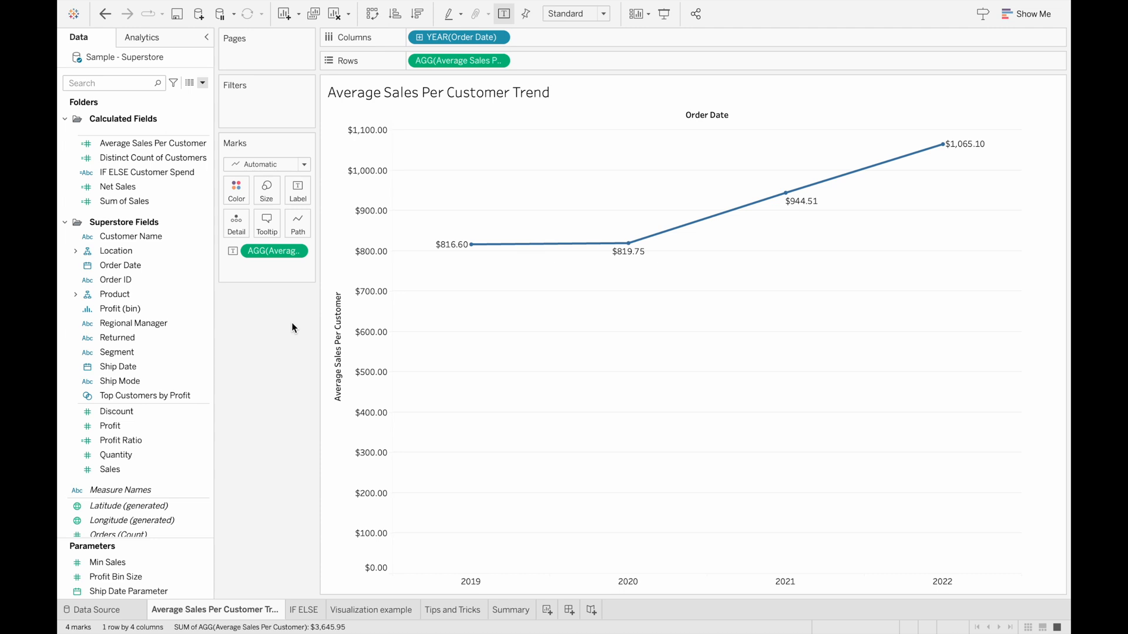
# Step: Switch to the IF ELSE worksheet showing customers with sales and spend segments
pyautogui.click(148, 142)
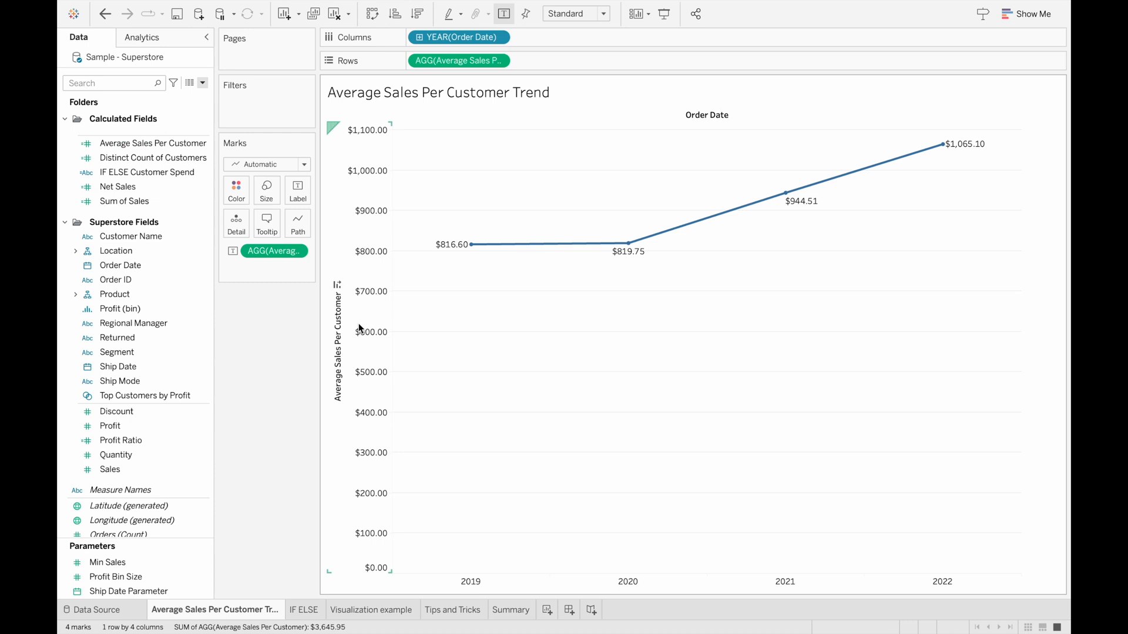
pyautogui.click(153, 143)
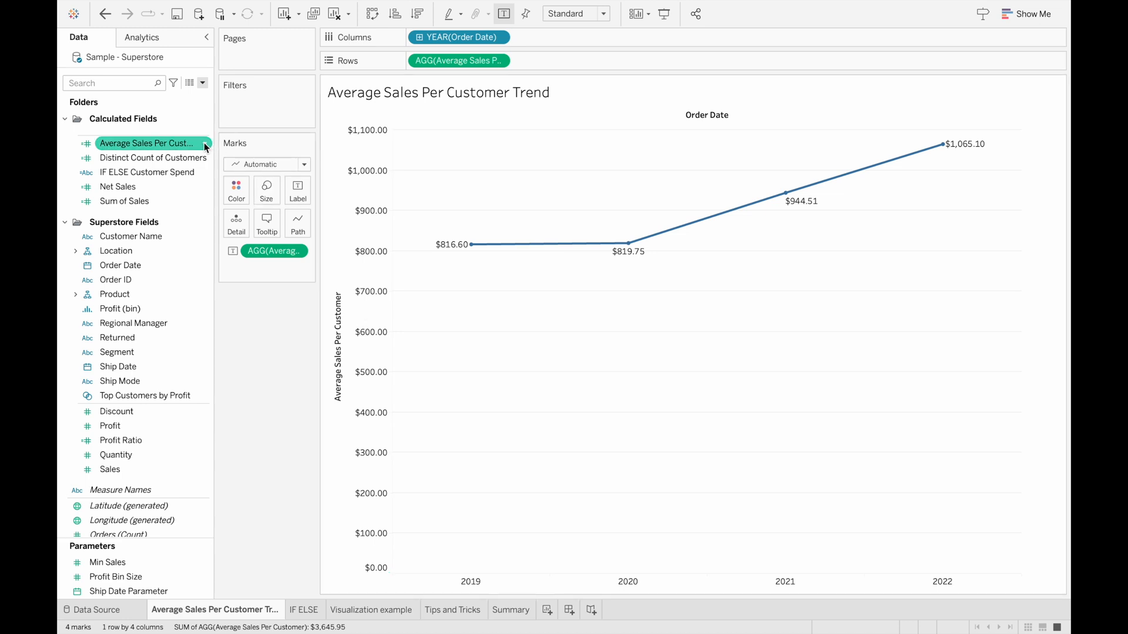
pyautogui.moveTo(407, 219)
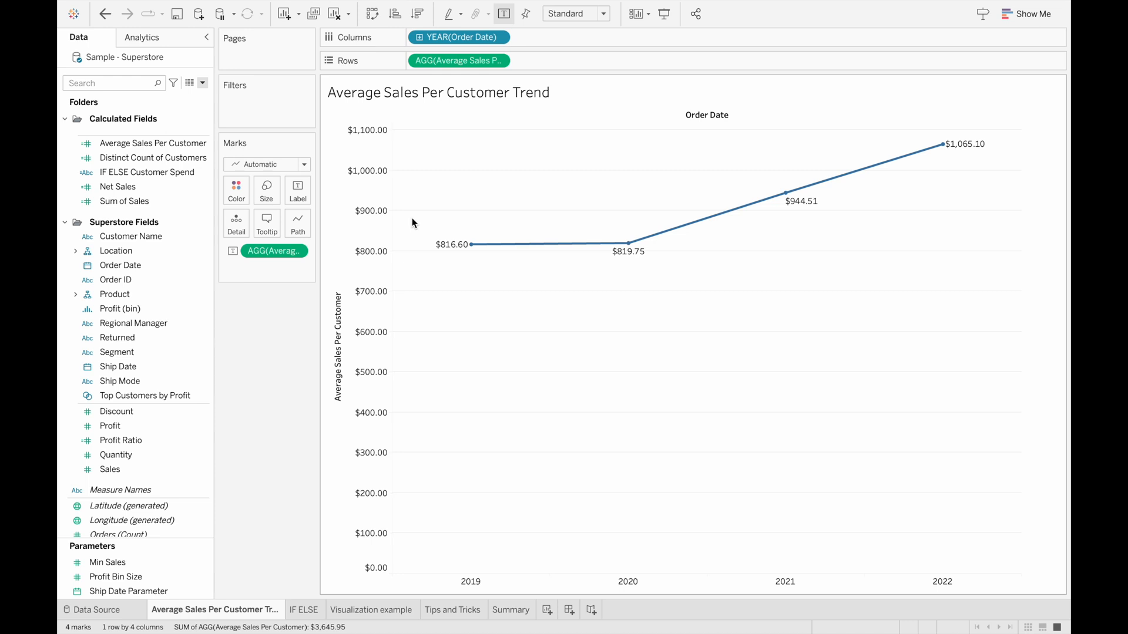
pyautogui.moveTo(474, 227)
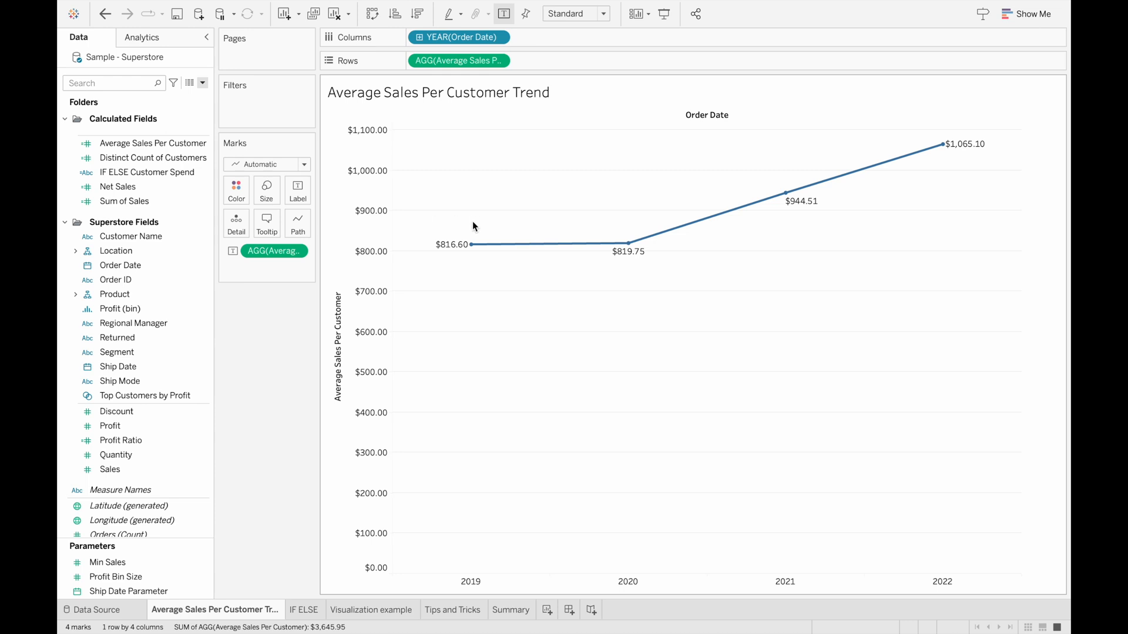
pyautogui.moveTo(536, 297)
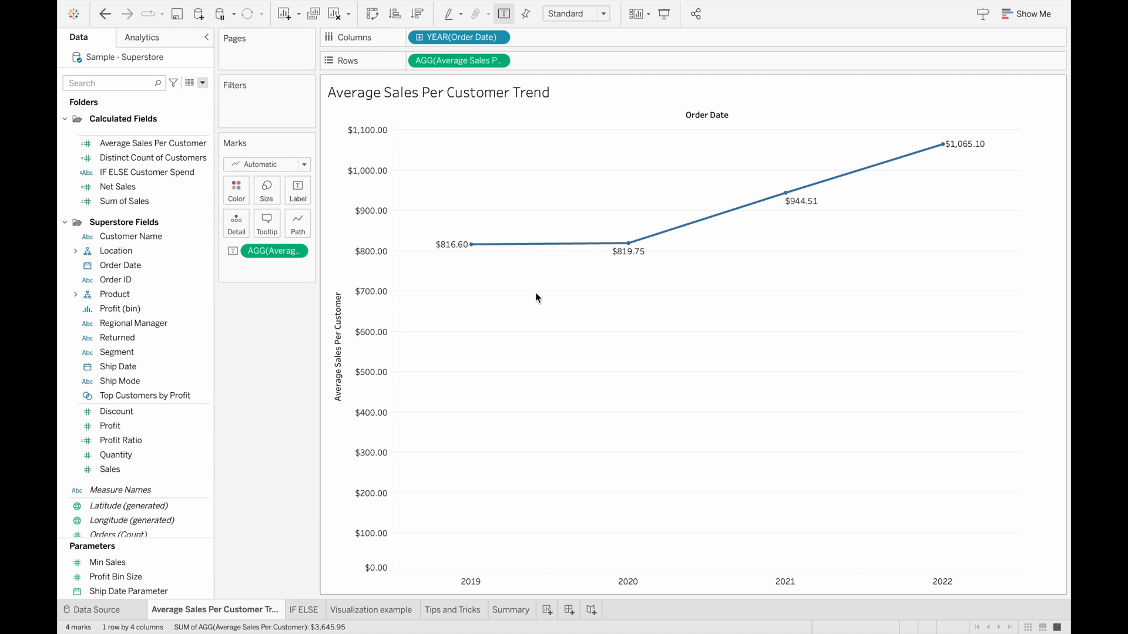
pyautogui.moveTo(493, 264)
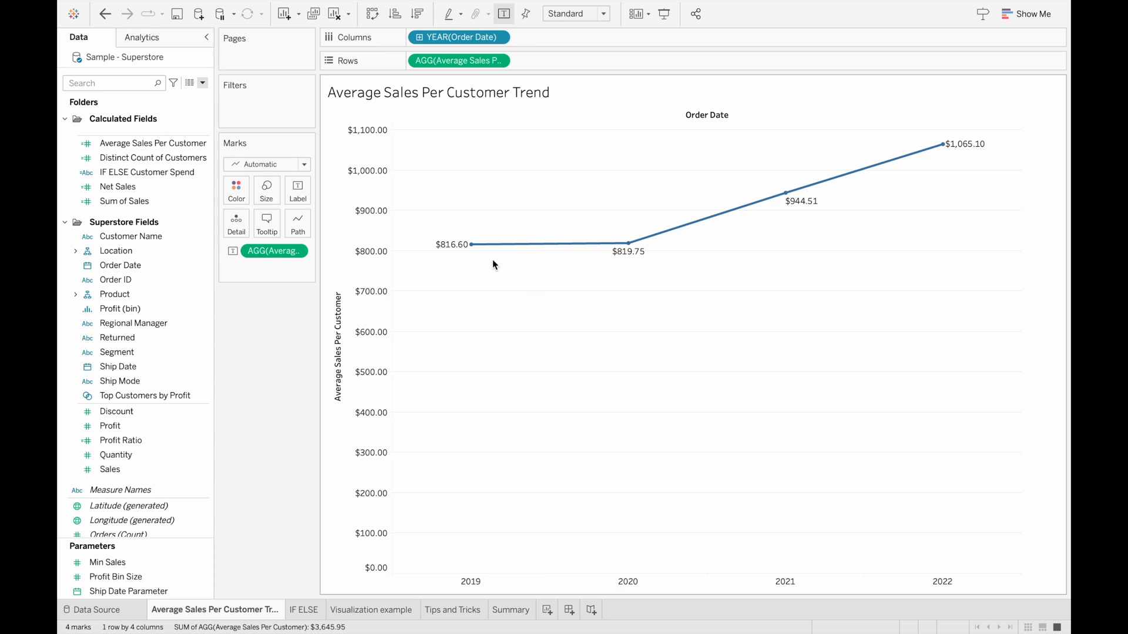
pyautogui.moveTo(612, 275)
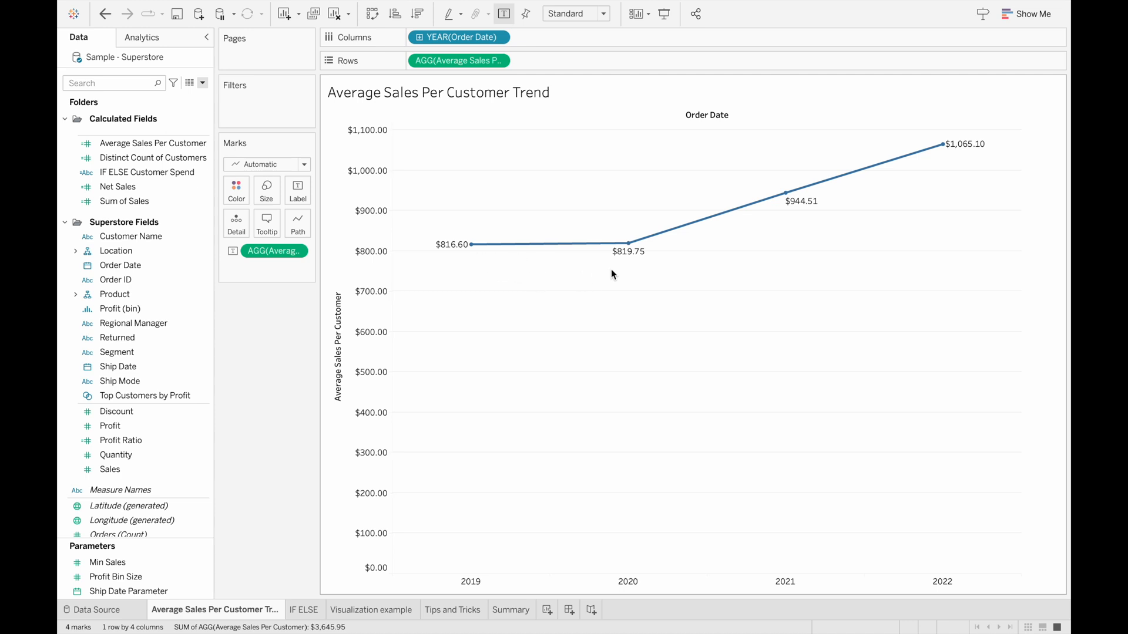
pyautogui.moveTo(774, 246)
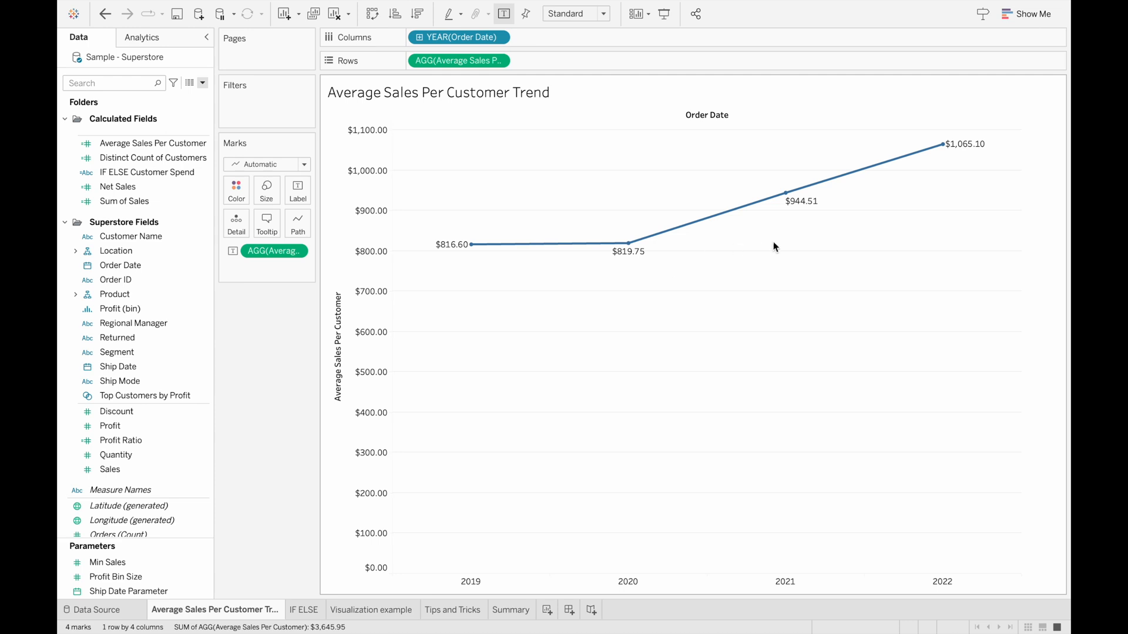
pyautogui.moveTo(642, 273)
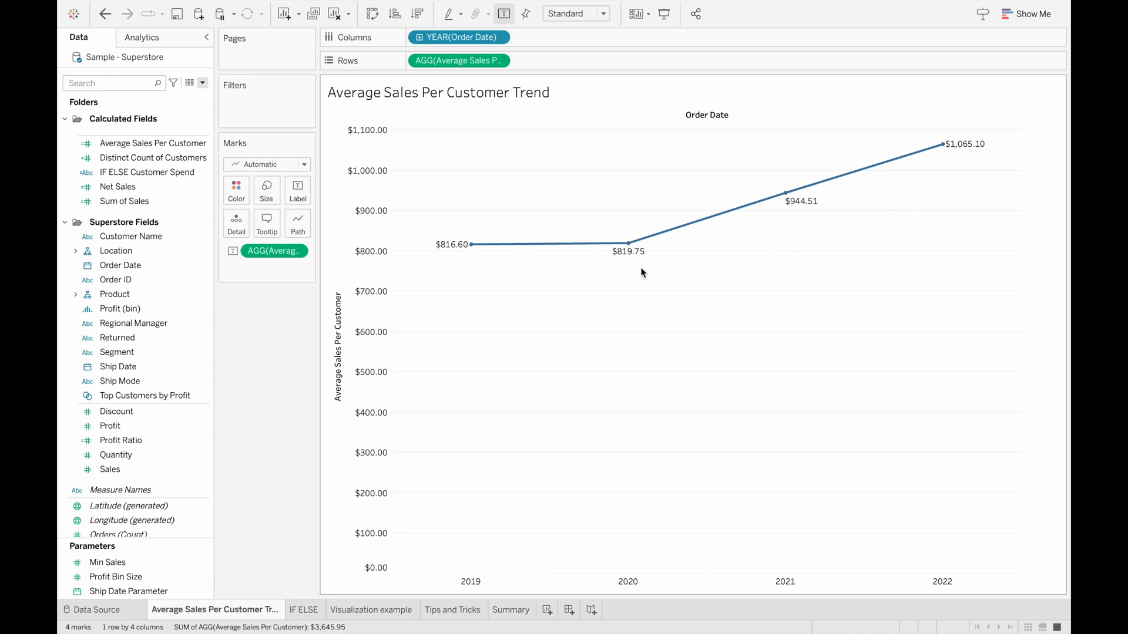
pyautogui.moveTo(964, 169)
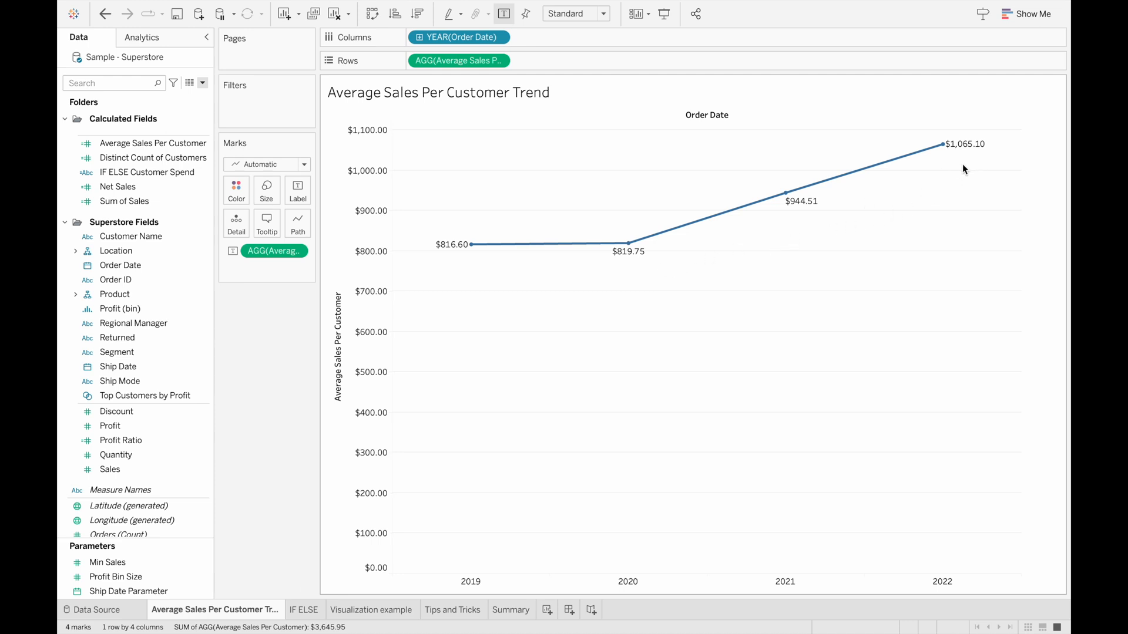
pyautogui.click(304, 609)
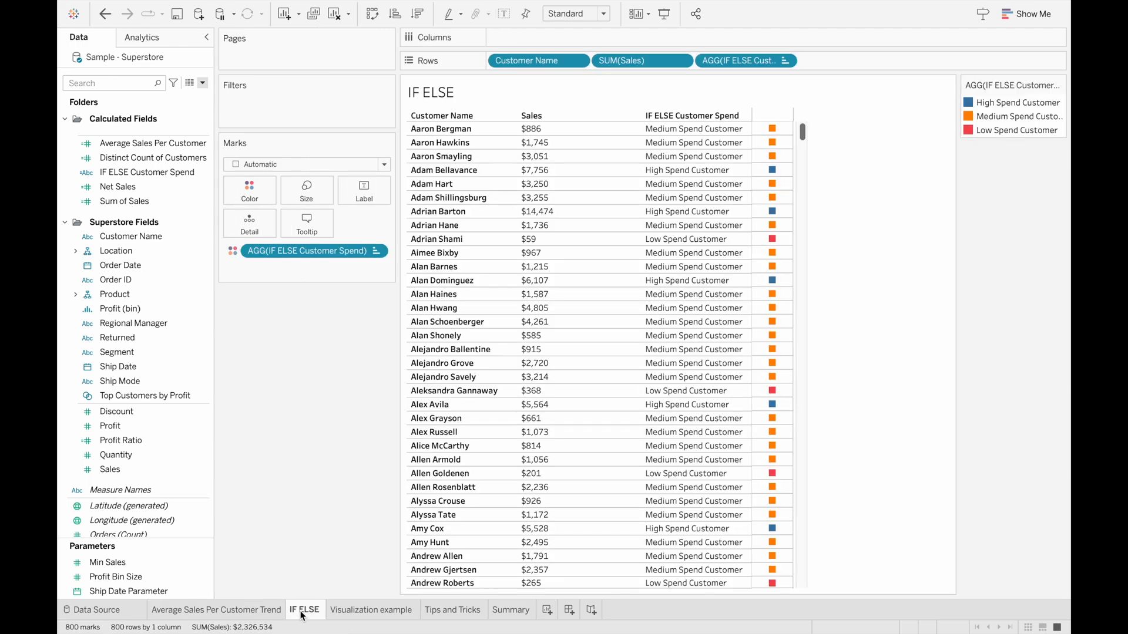
pyautogui.moveTo(348, 447)
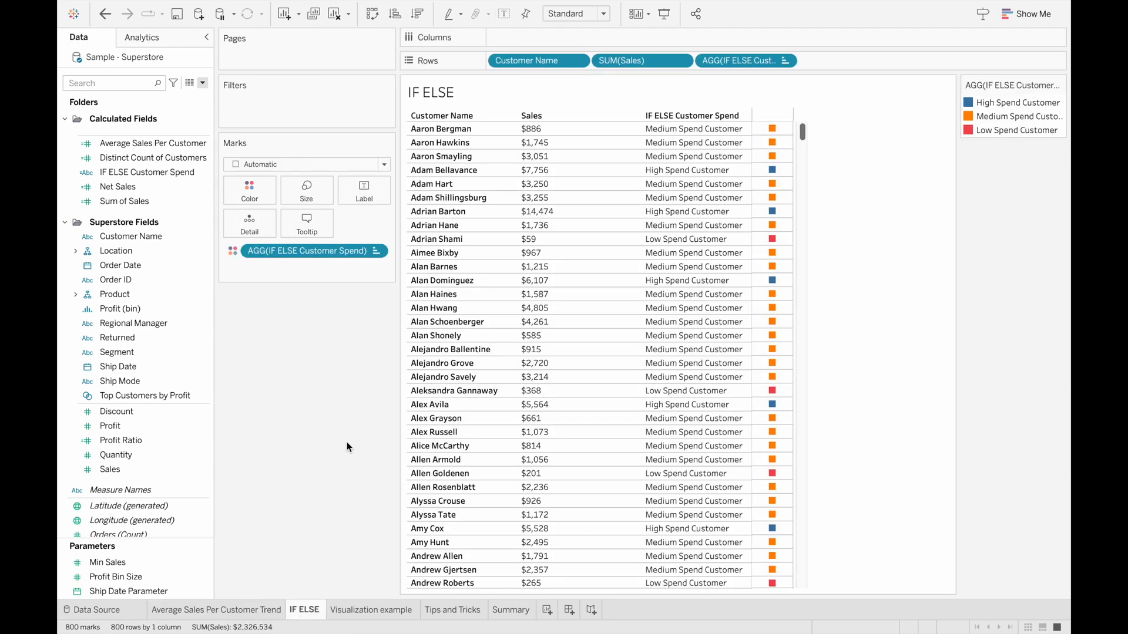
pyautogui.moveTo(354, 413)
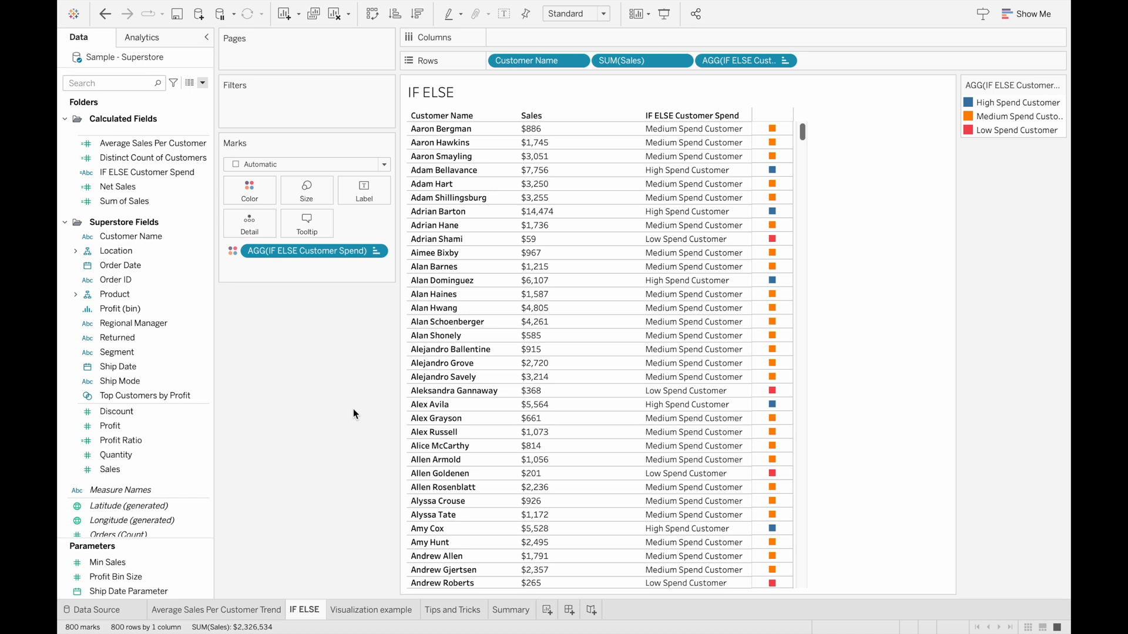
pyautogui.moveTo(346, 281)
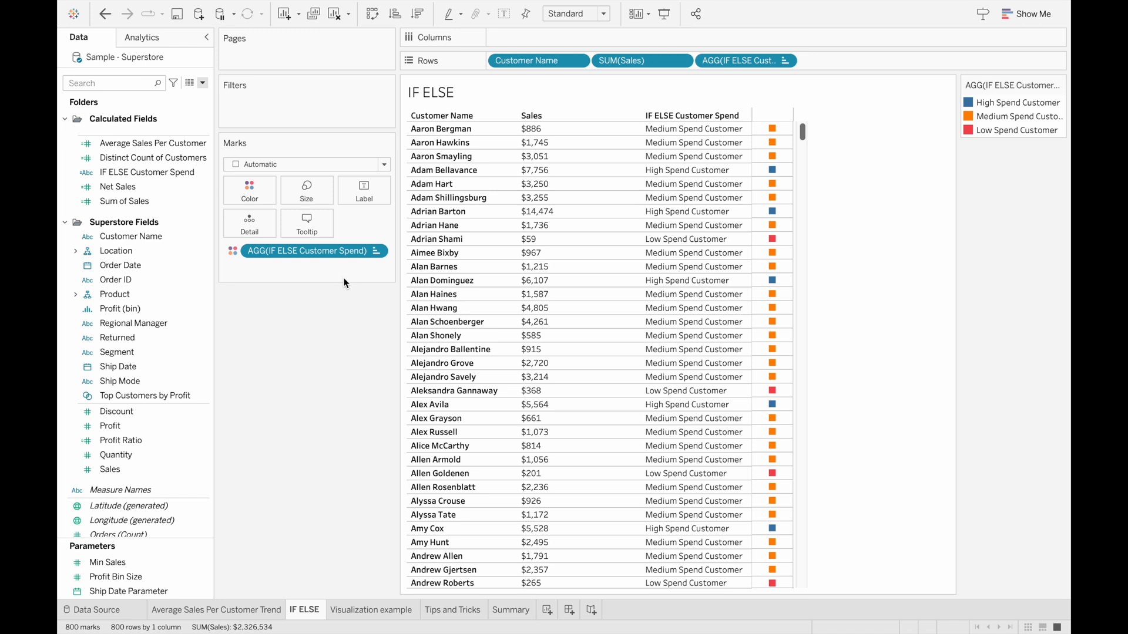
pyautogui.click(148, 171)
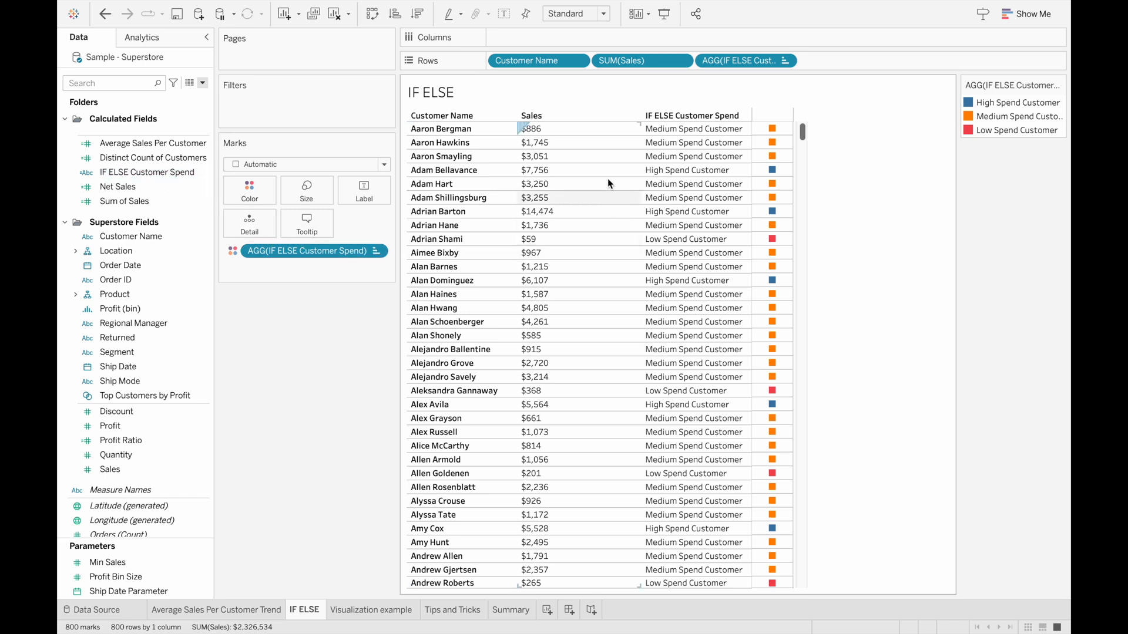
pyautogui.moveTo(571, 142)
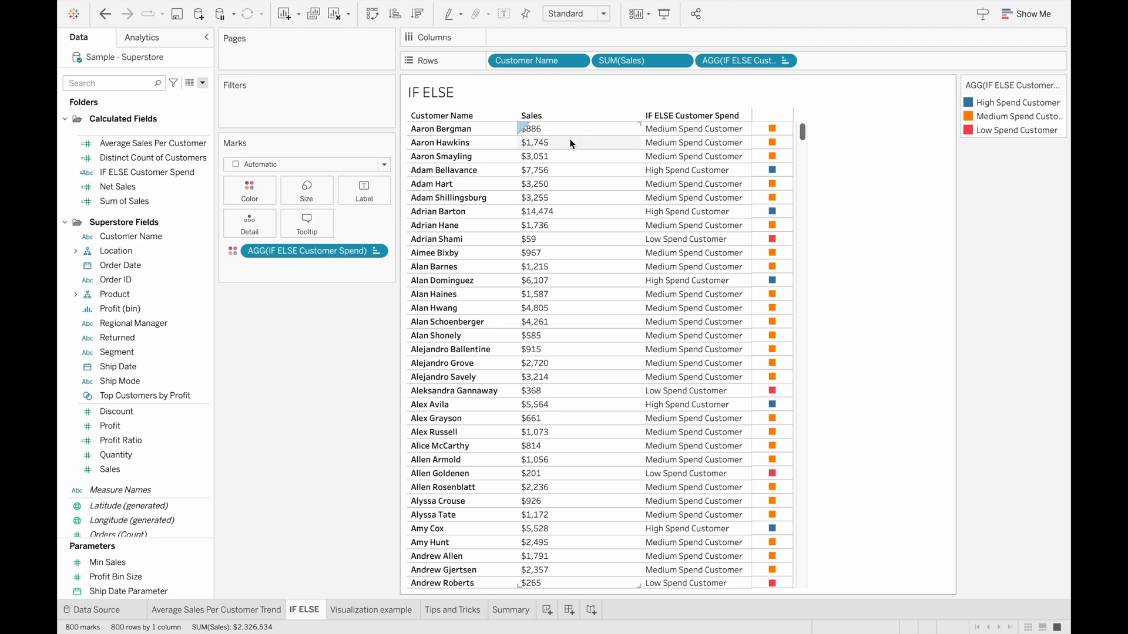
pyautogui.moveTo(587, 192)
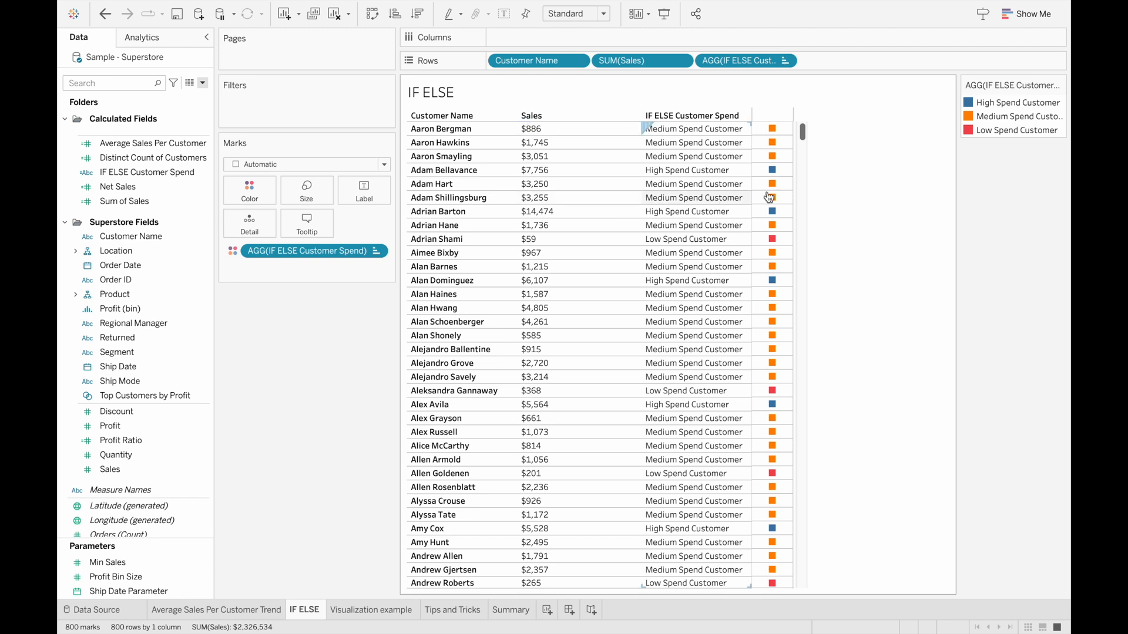
pyautogui.moveTo(743, 204)
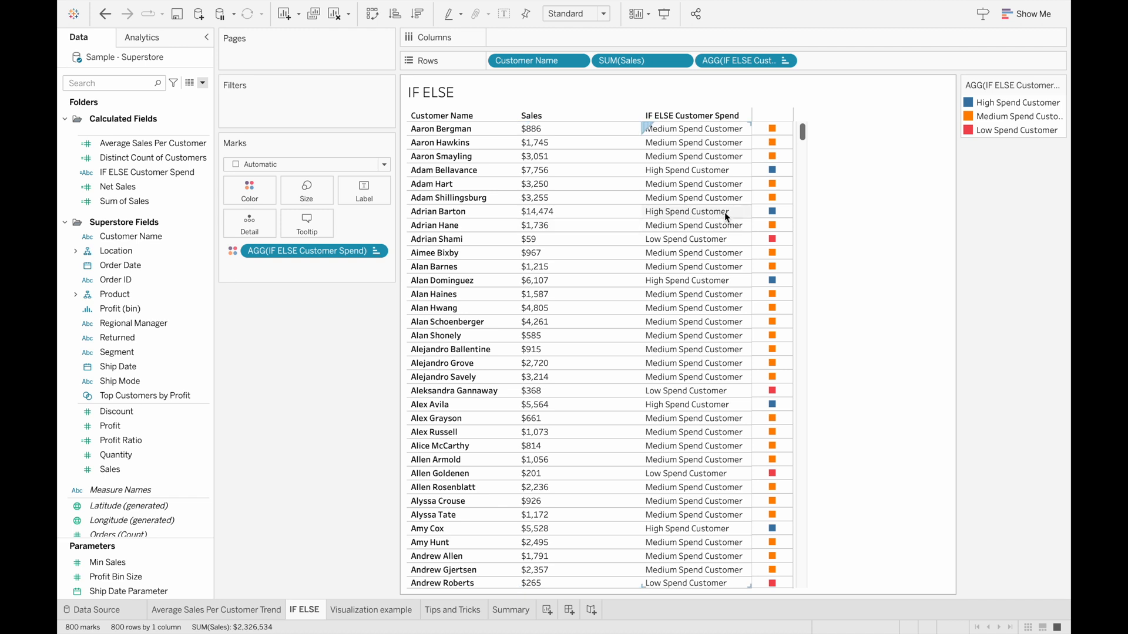
pyautogui.moveTo(455, 245)
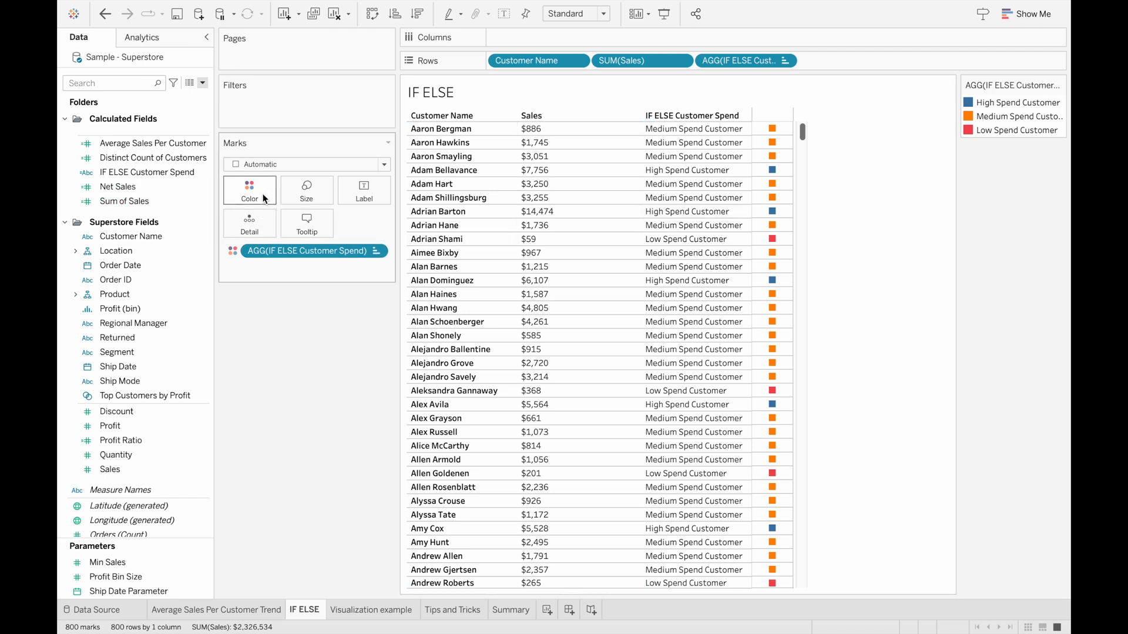
pyautogui.moveTo(772, 143)
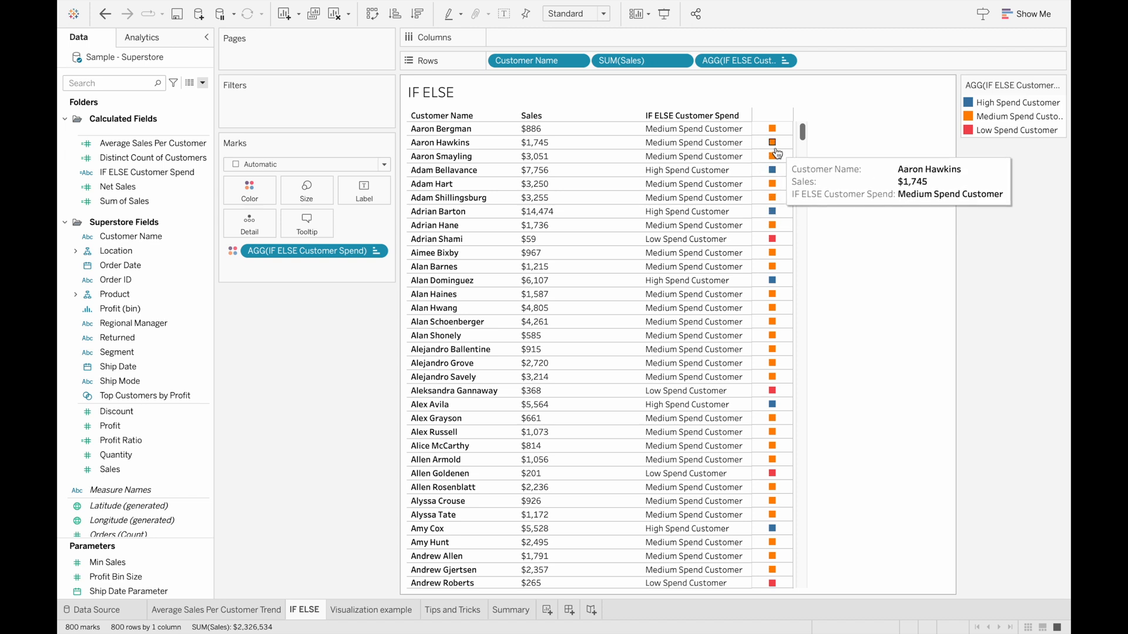
pyautogui.moveTo(741, 155)
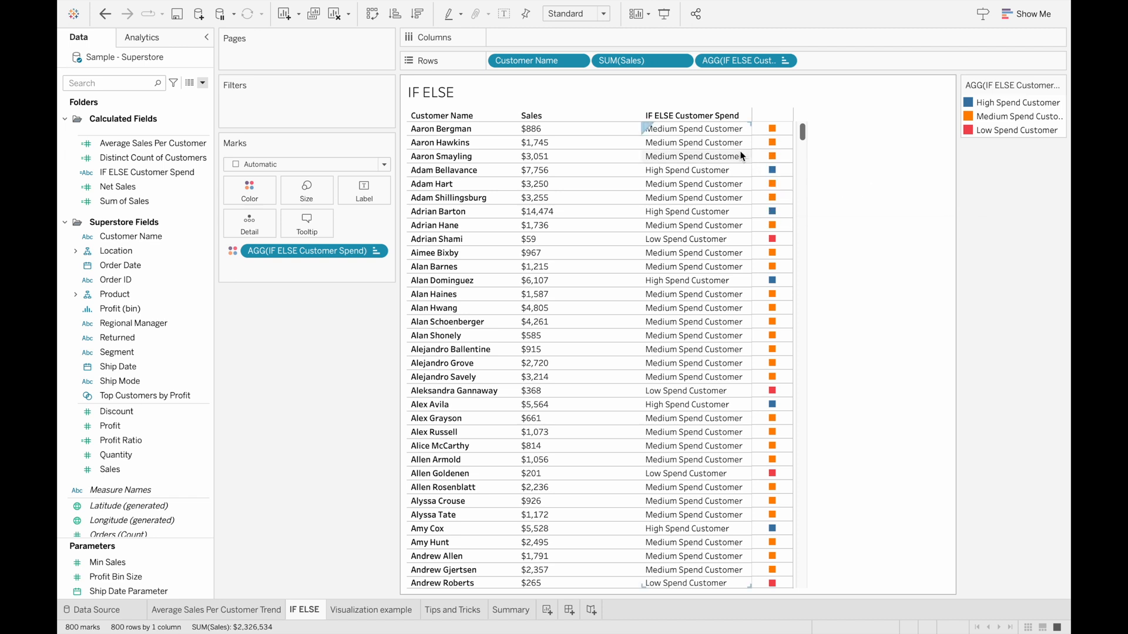
pyautogui.moveTo(359, 586)
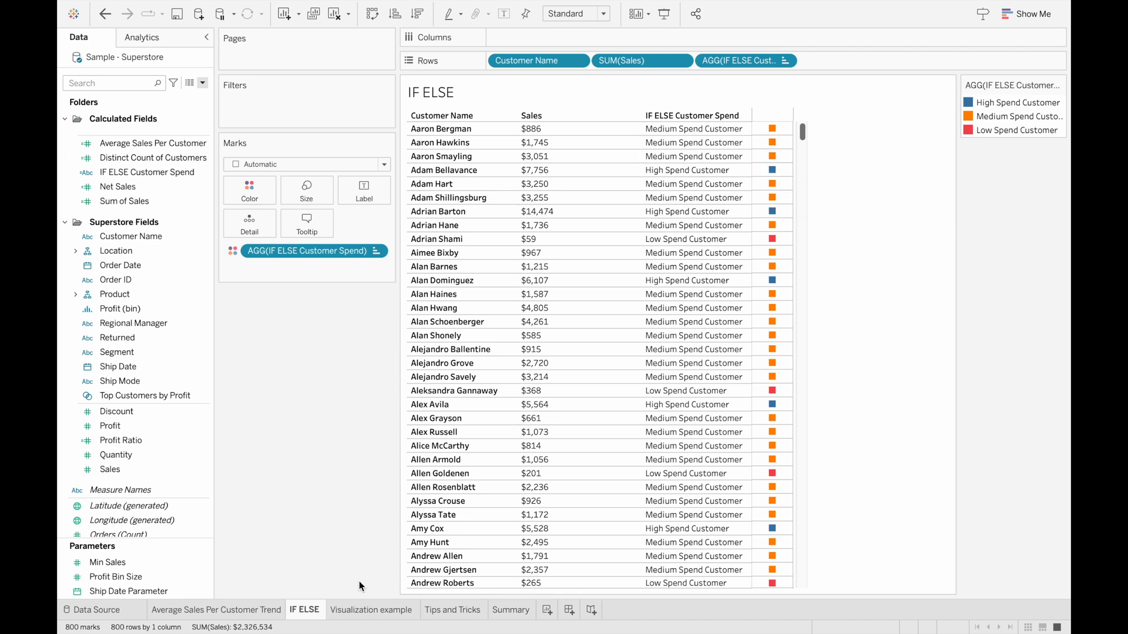
pyautogui.click(373, 609)
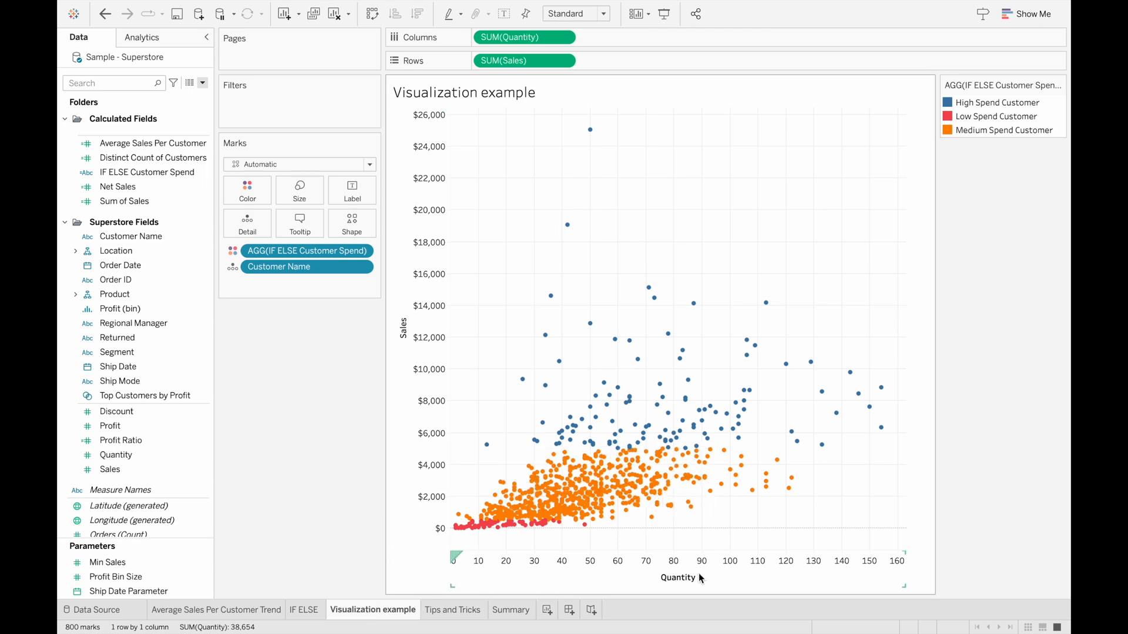
pyautogui.moveTo(496, 349)
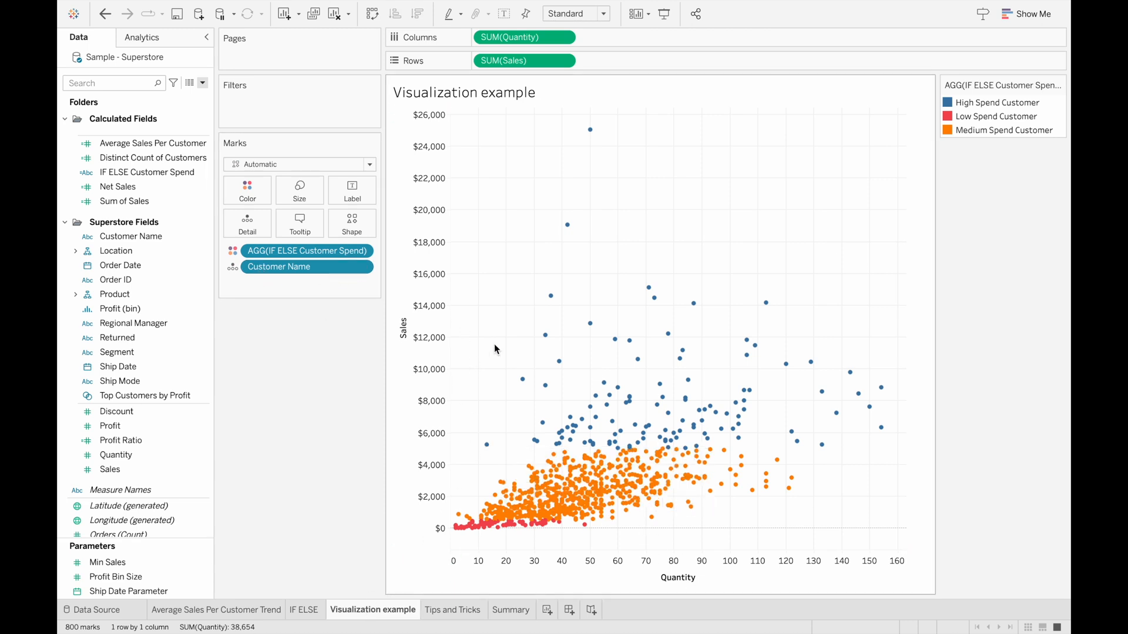
pyautogui.moveTo(607, 457)
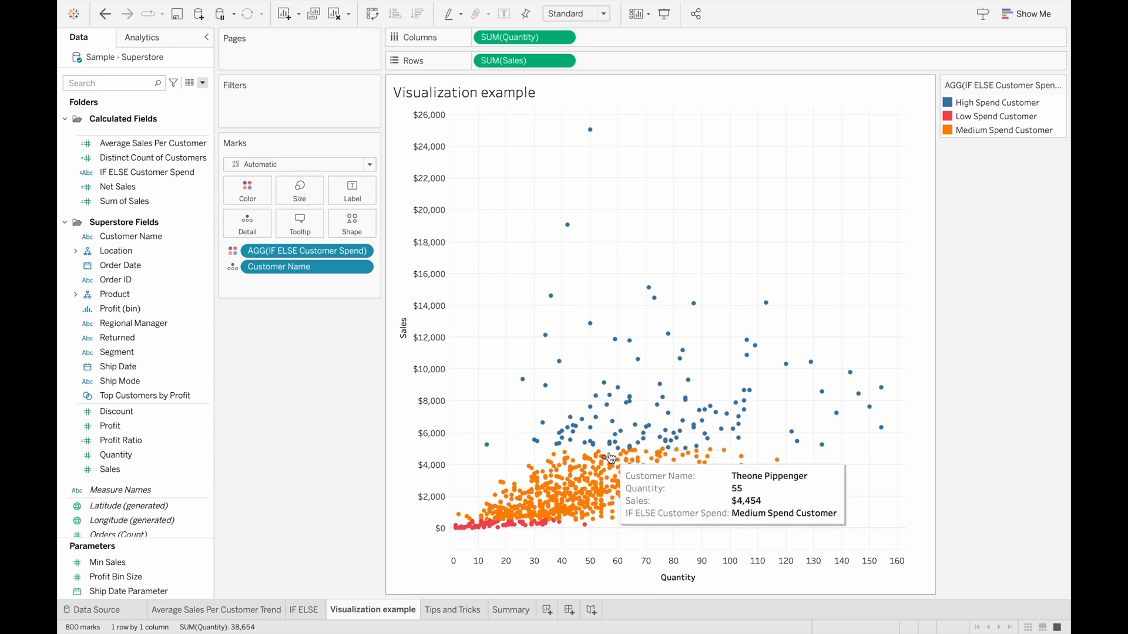
pyautogui.moveTo(535, 542)
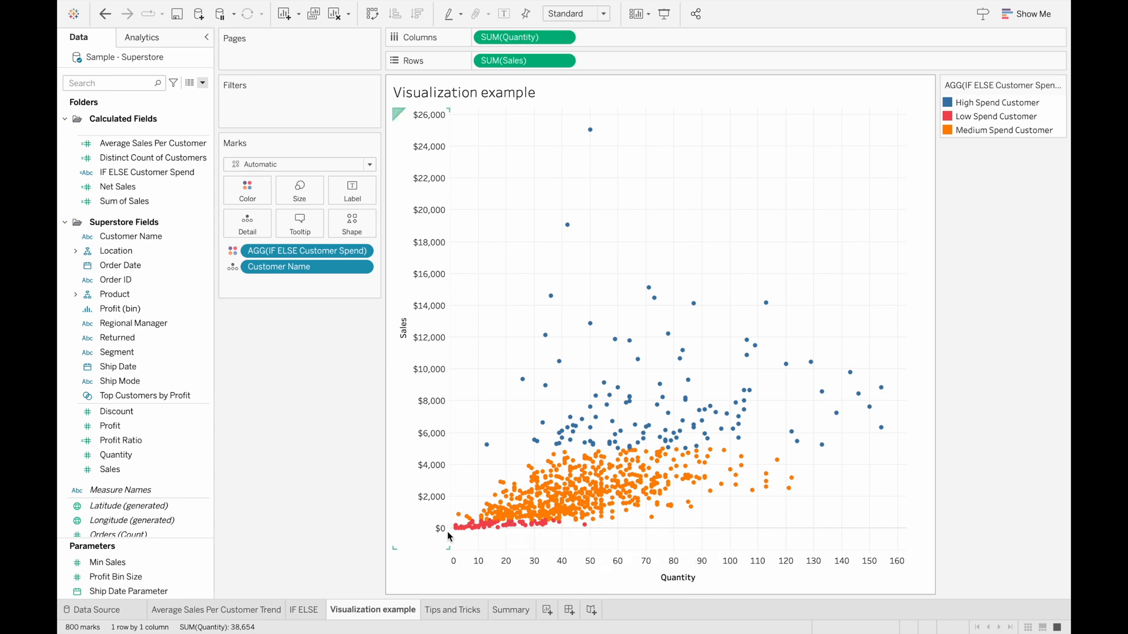
pyautogui.moveTo(508, 525)
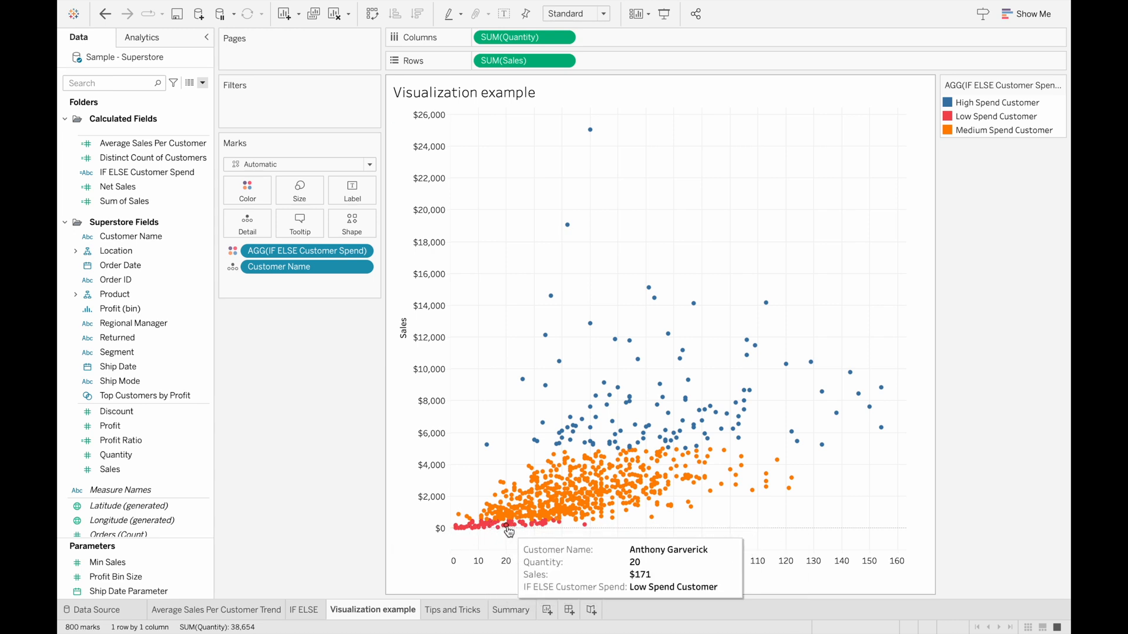
pyautogui.moveTo(532, 482)
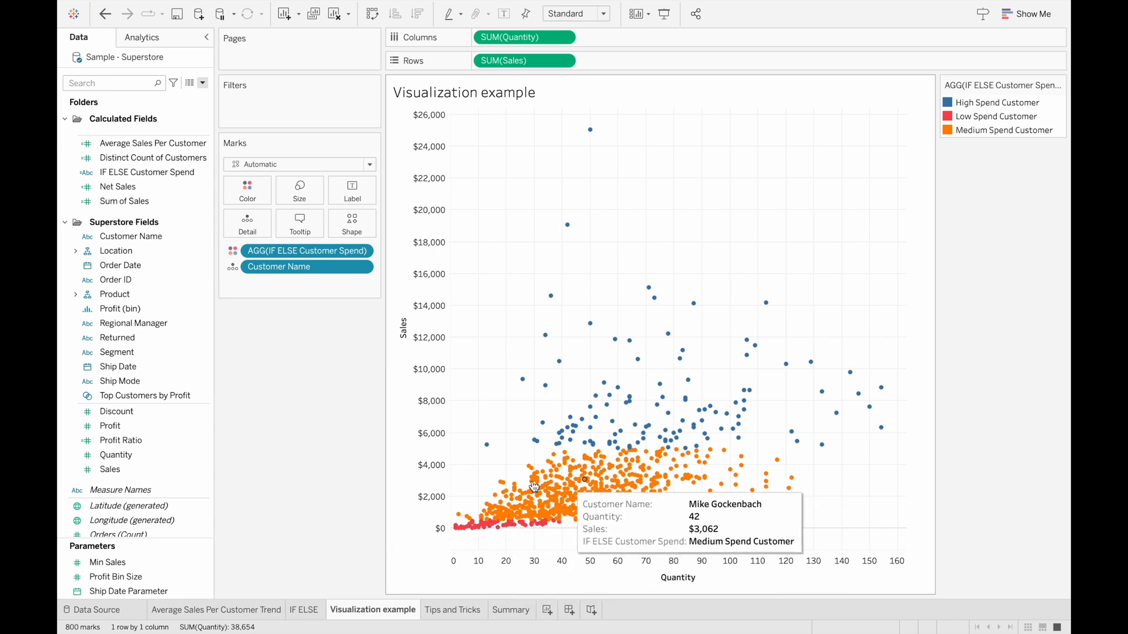
pyautogui.moveTo(588, 496)
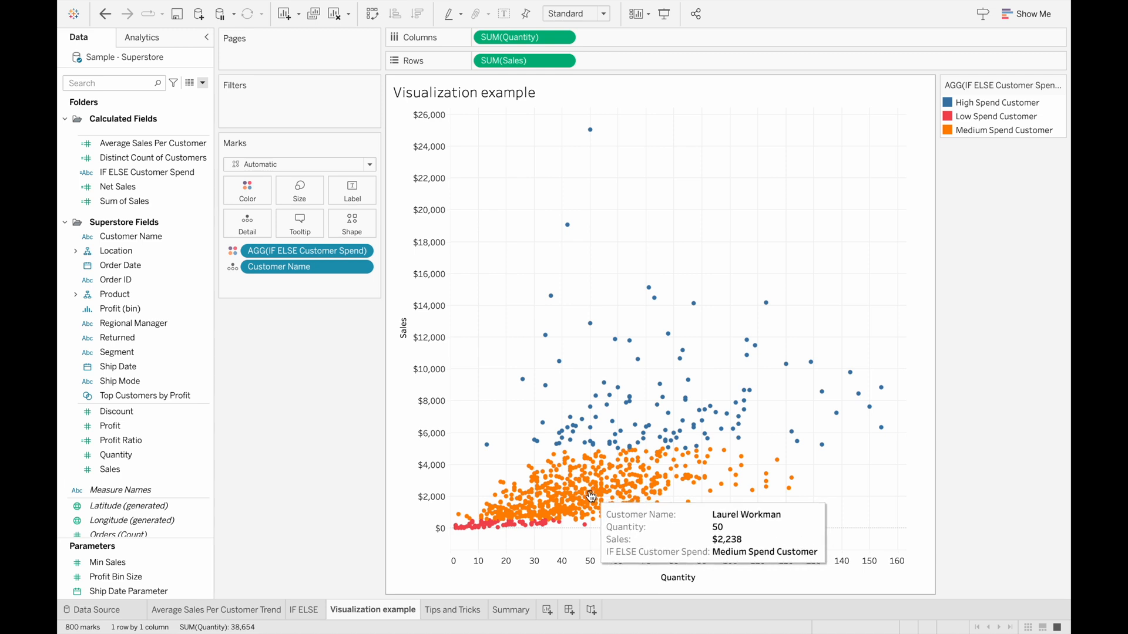
pyautogui.moveTo(574, 538)
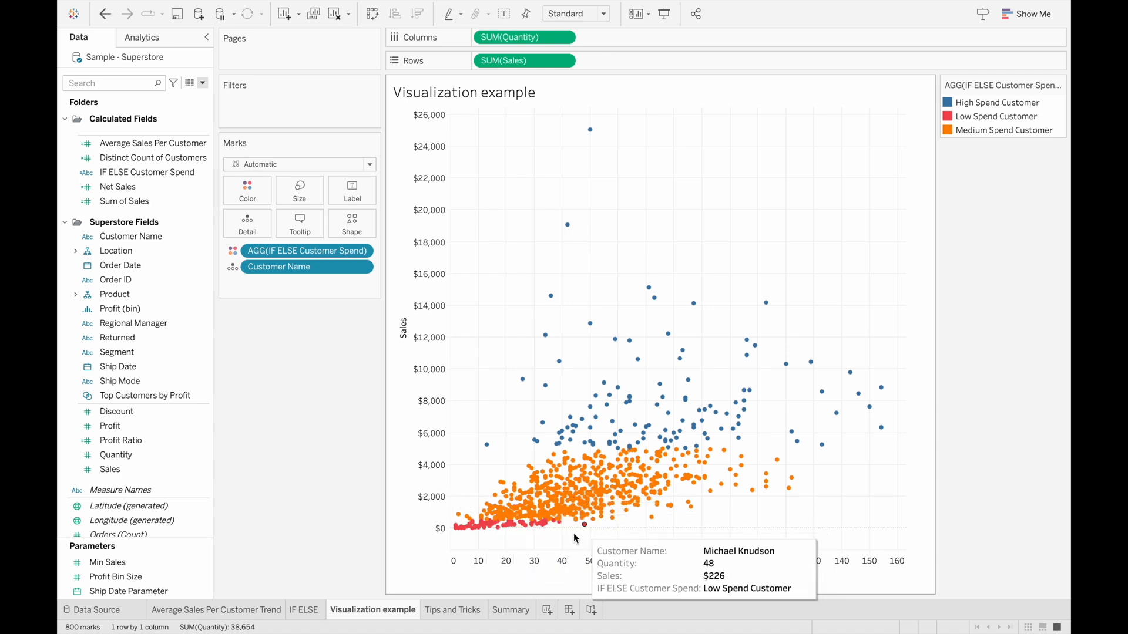
pyautogui.moveTo(565, 510)
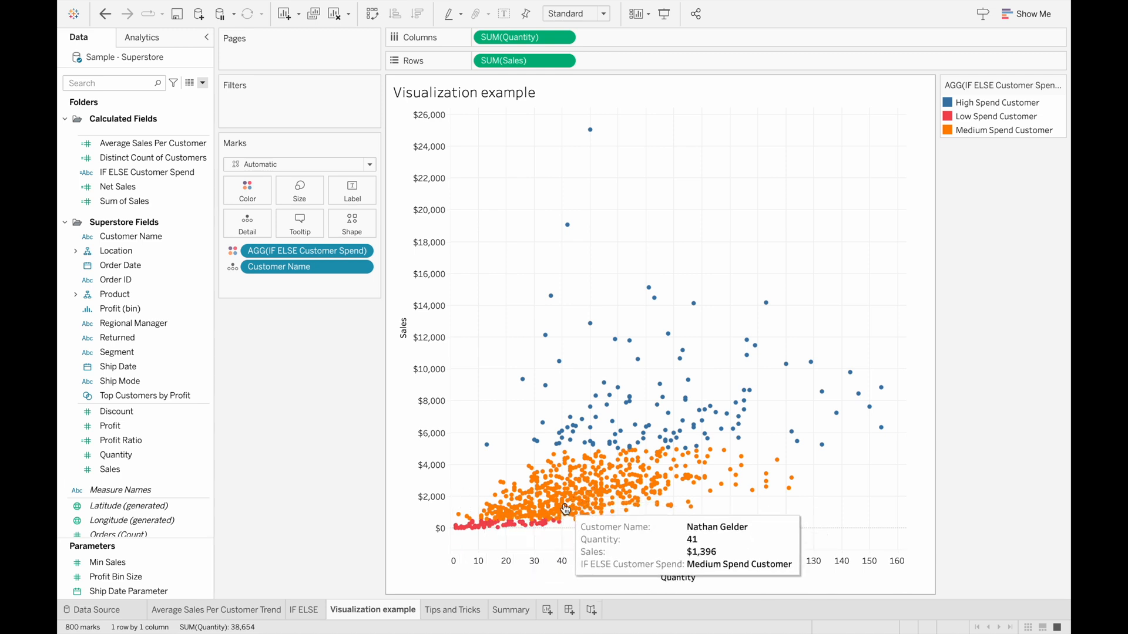
pyautogui.moveTo(637, 419)
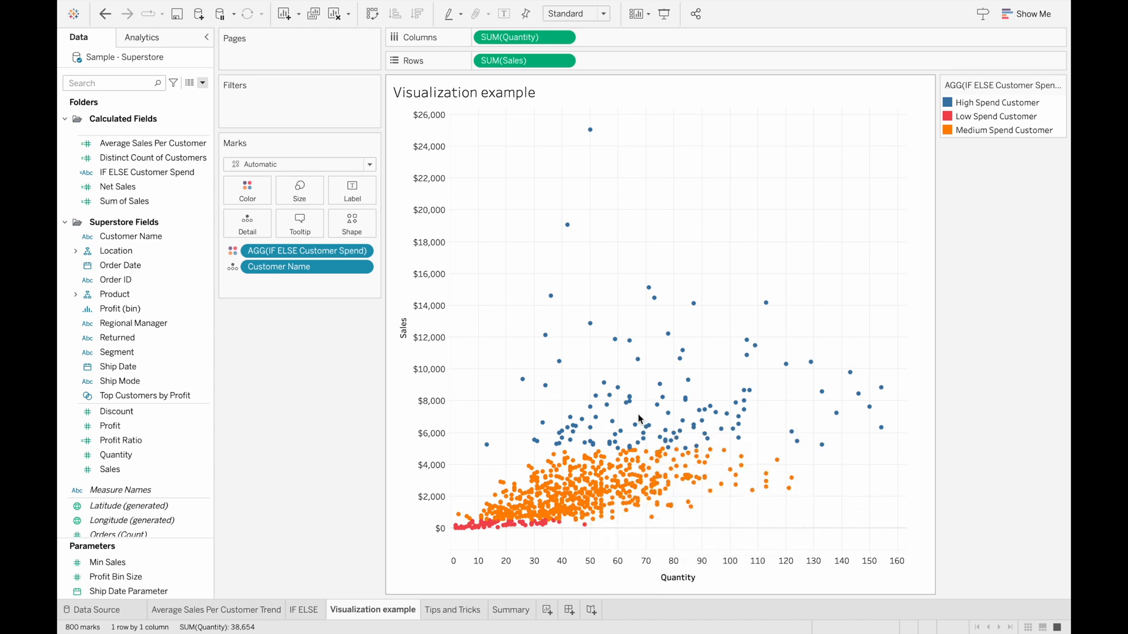
pyautogui.moveTo(655, 384)
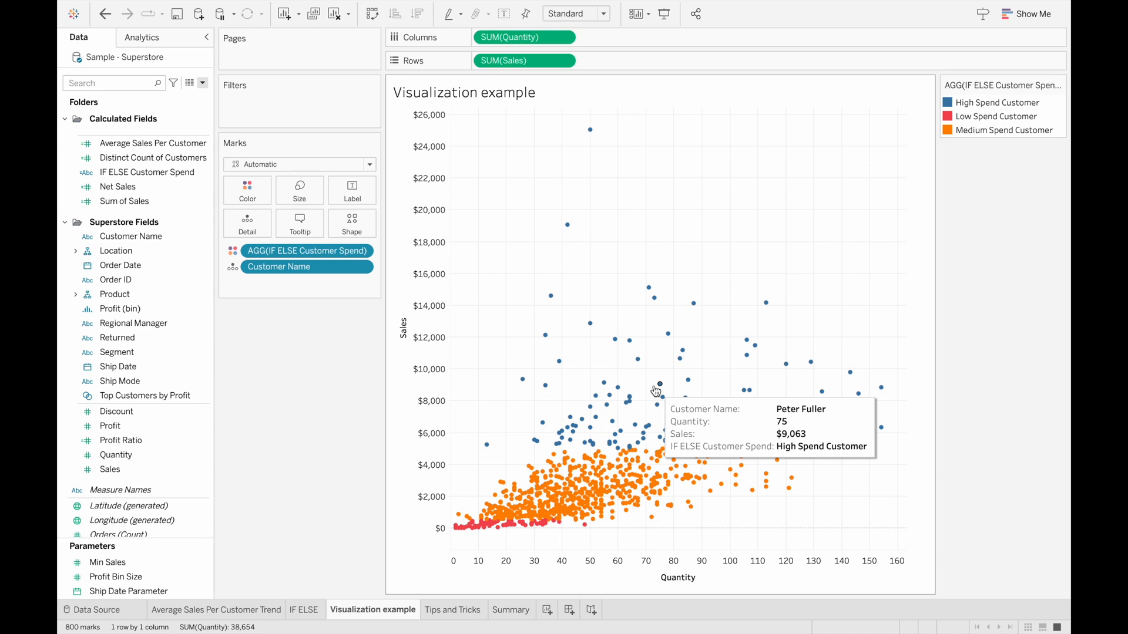
pyautogui.moveTo(639, 261)
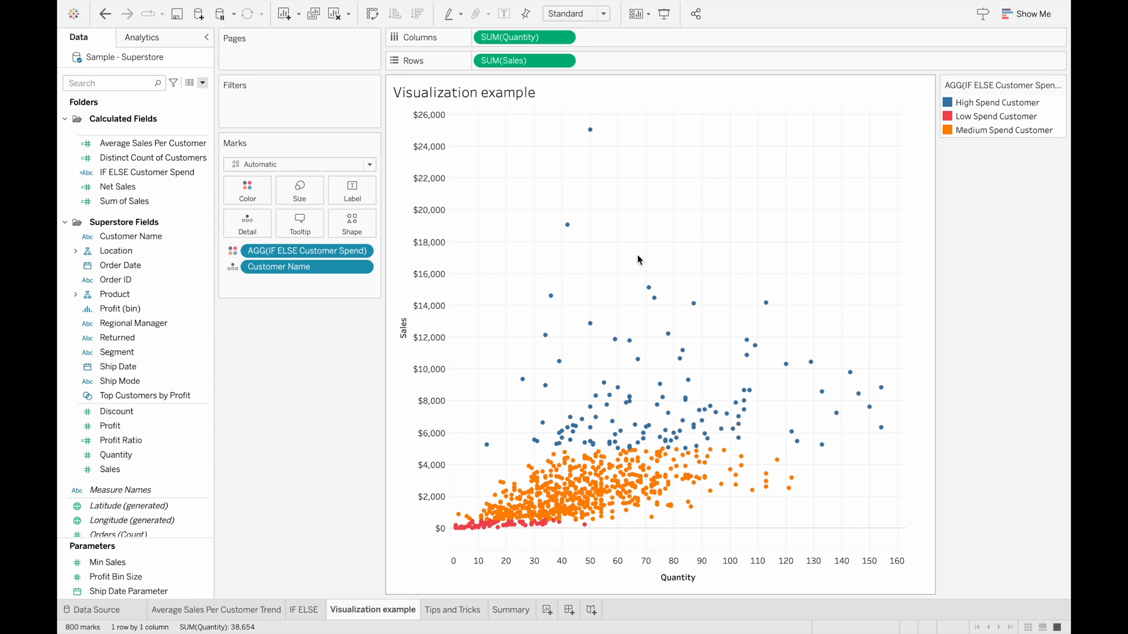
pyautogui.moveTo(610, 169)
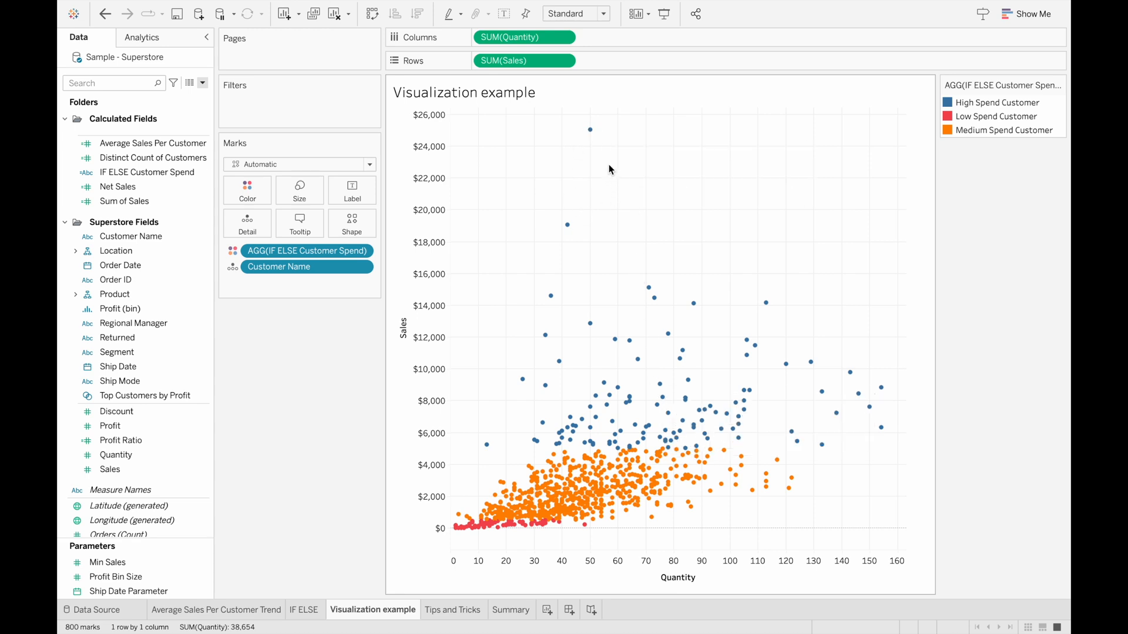
pyautogui.moveTo(841, 351)
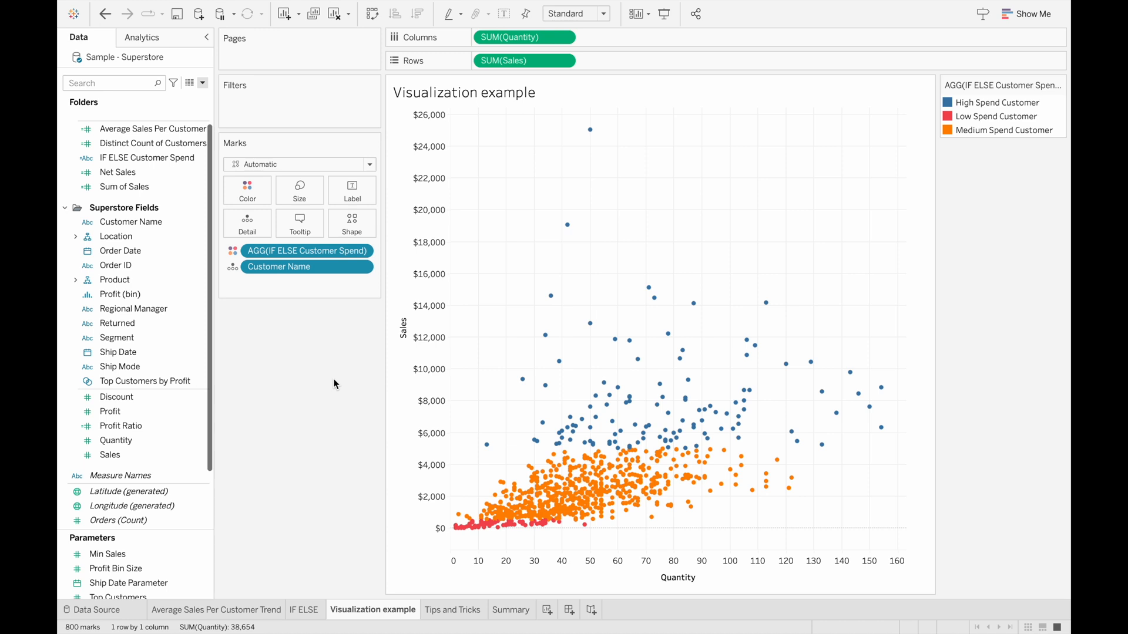
pyautogui.moveTo(206, 379)
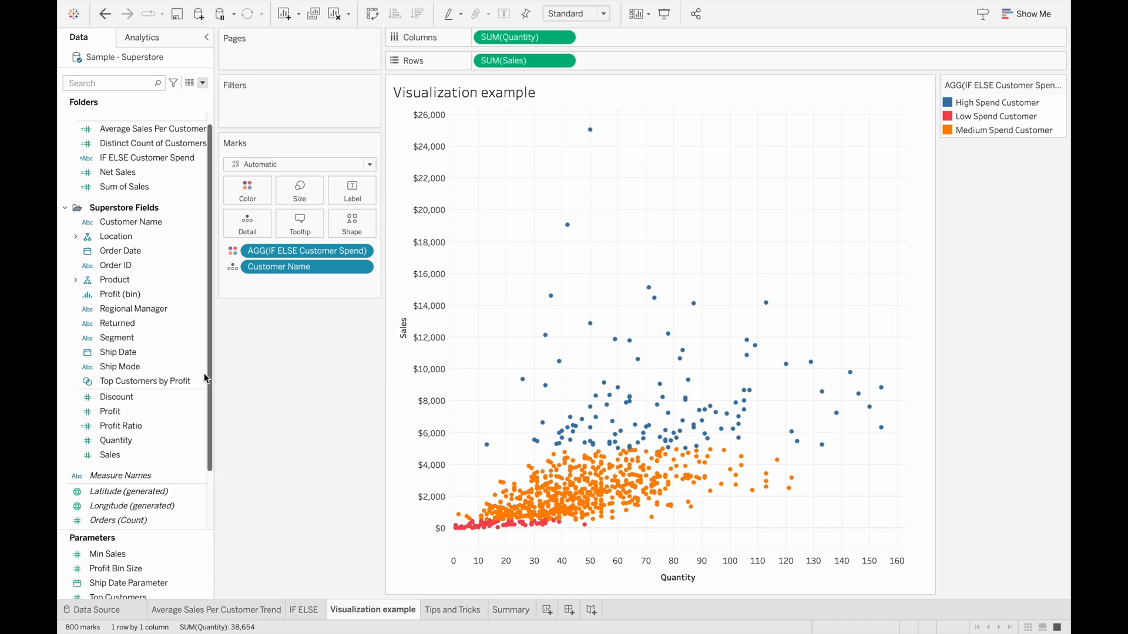
pyautogui.click(110, 454)
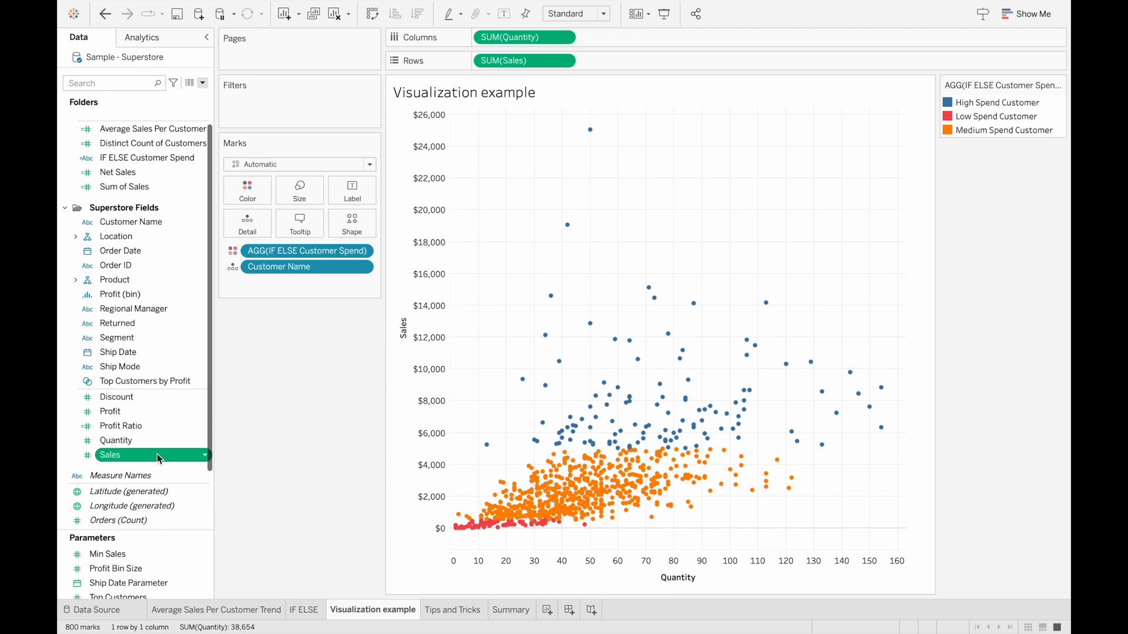
pyautogui.rightClick(111, 455)
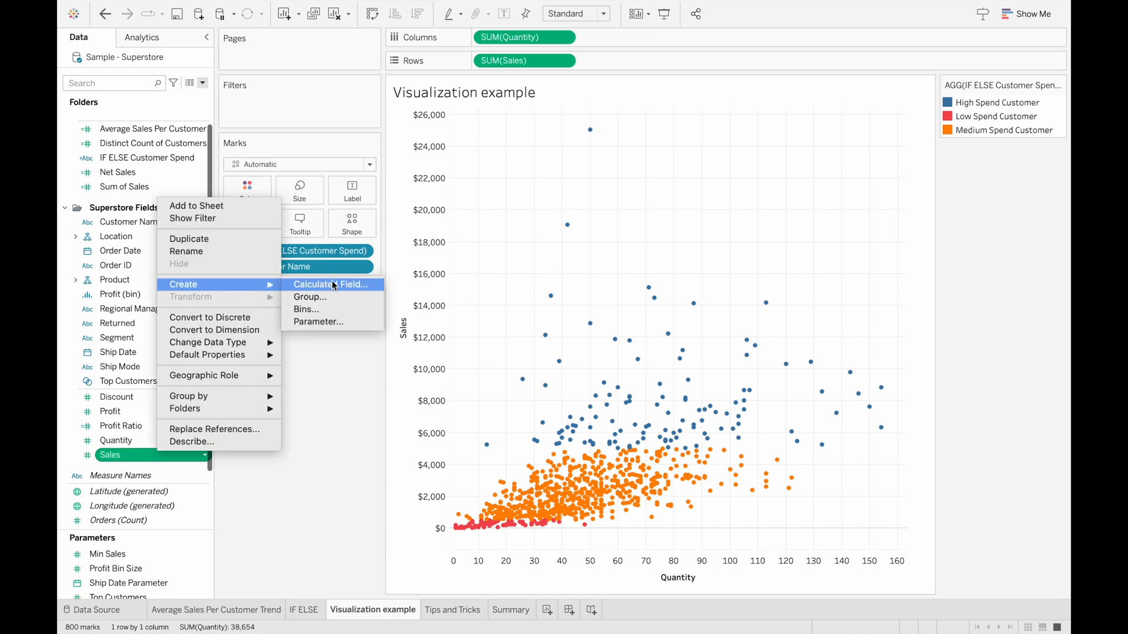
pyautogui.click(331, 284)
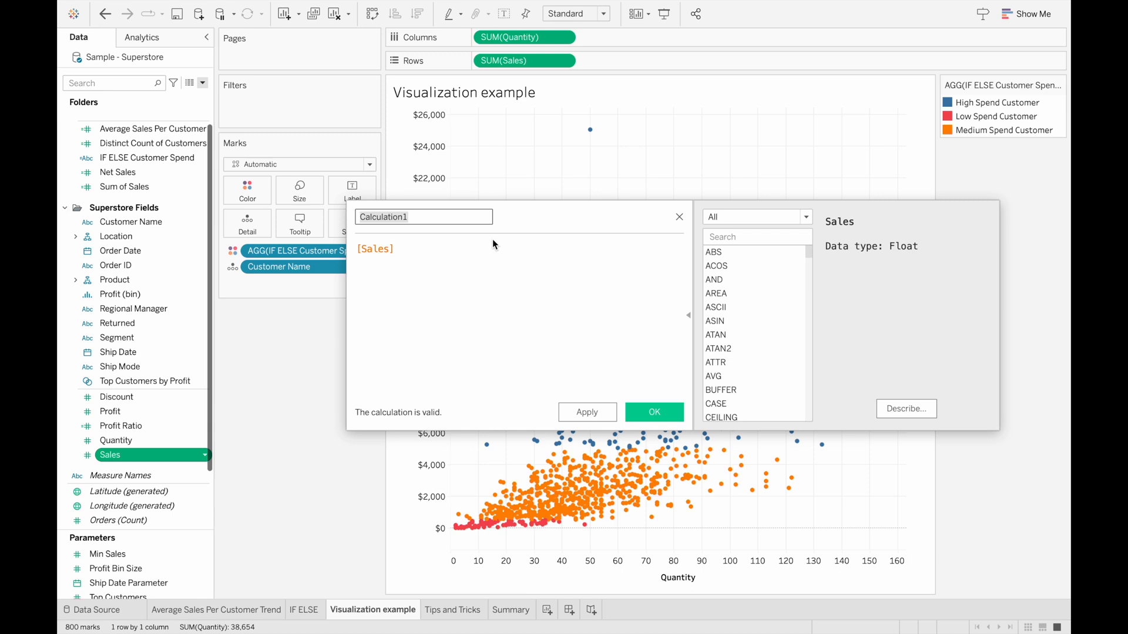
pyautogui.moveTo(428, 249)
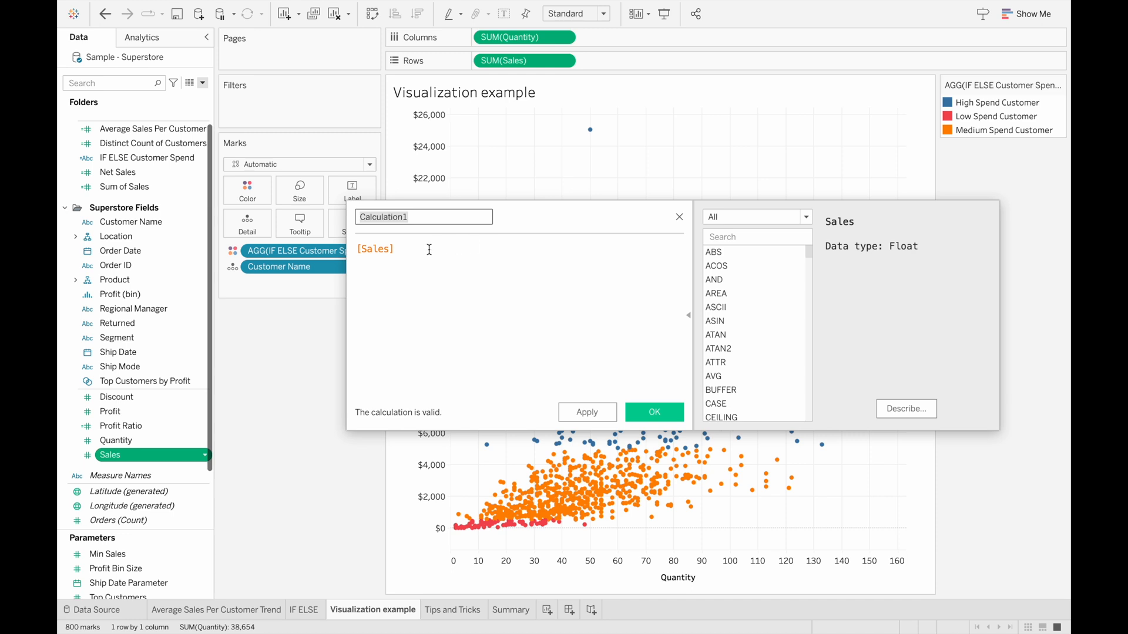
pyautogui.moveTo(405, 245)
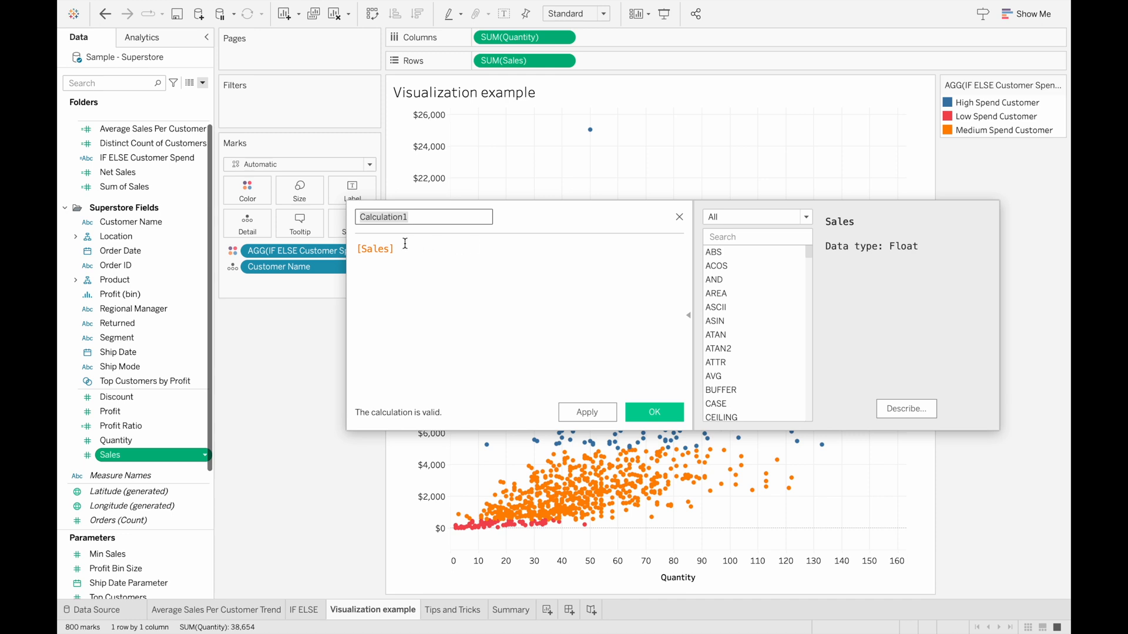
pyautogui.moveTo(409, 252)
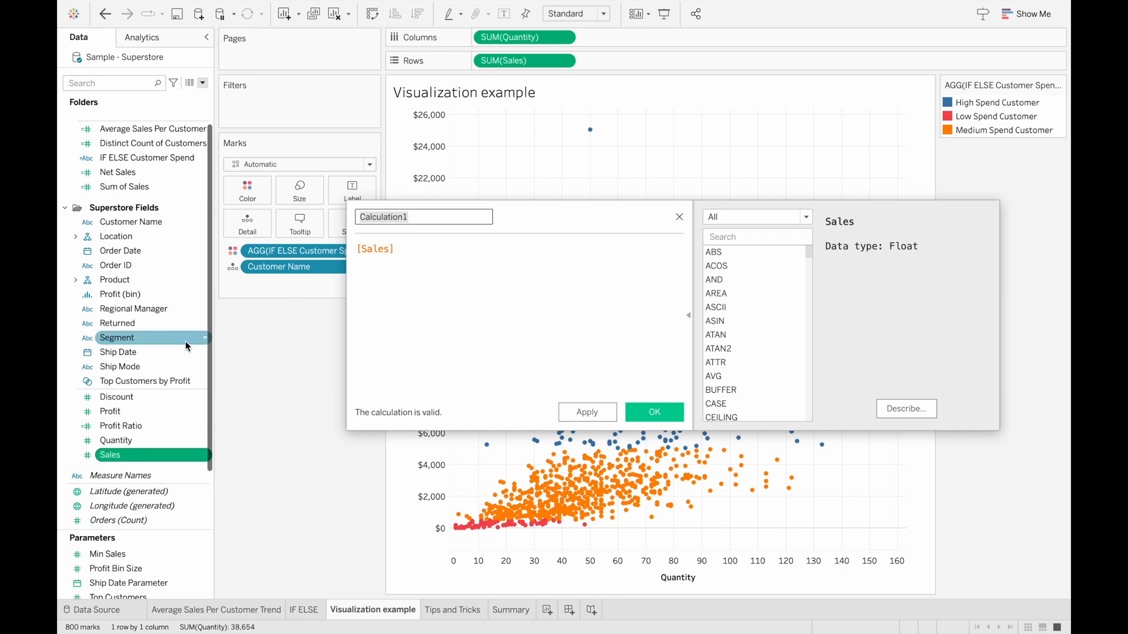
pyautogui.moveTo(443, 253)
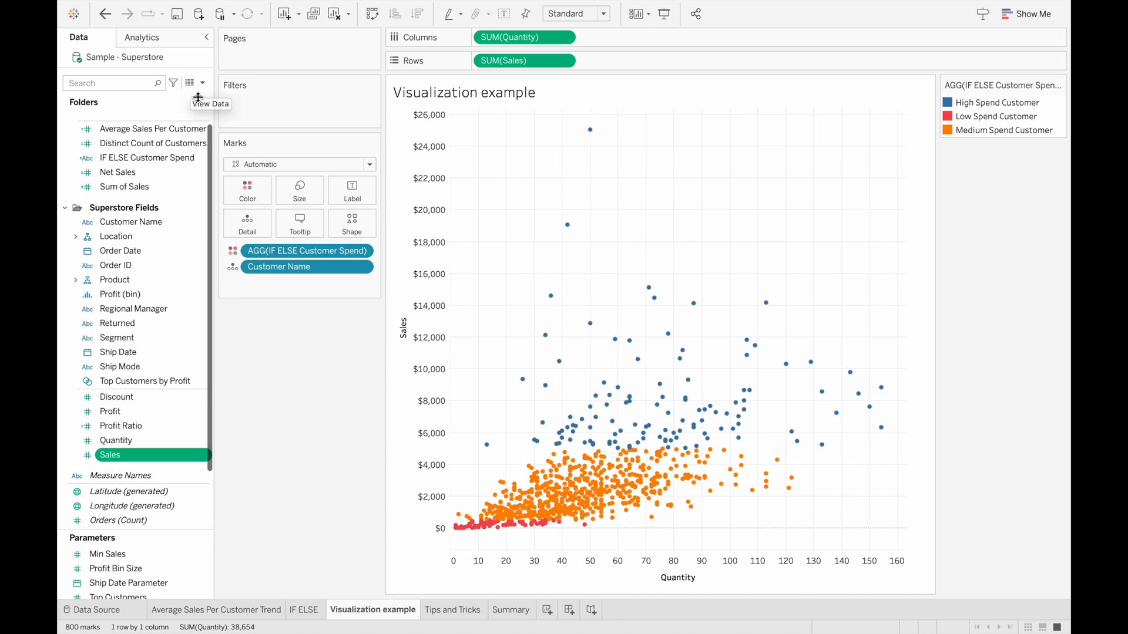
# Step: Create a new calculated field named Example 1 and leave its formula blank
pyautogui.click(204, 82)
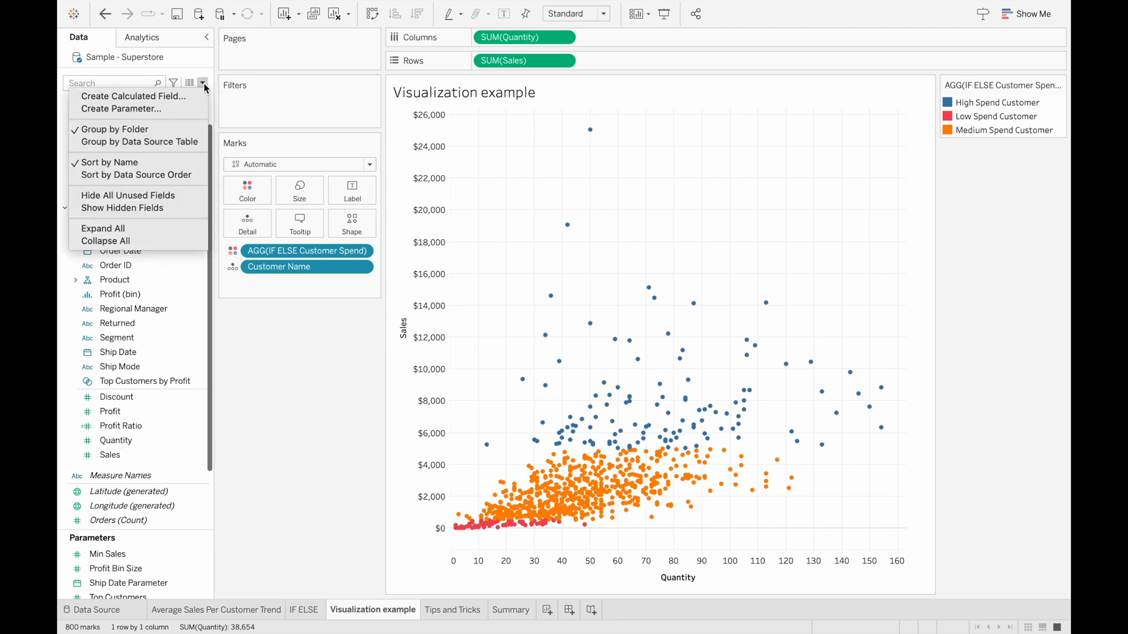
pyautogui.click(134, 95)
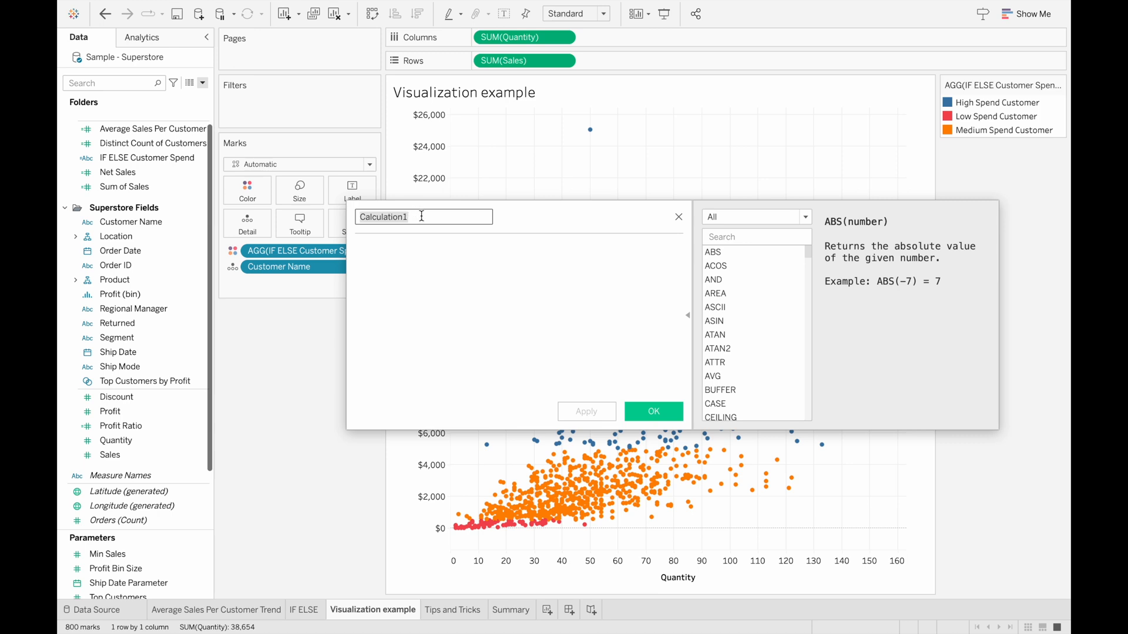
pyautogui.write('Example 1')
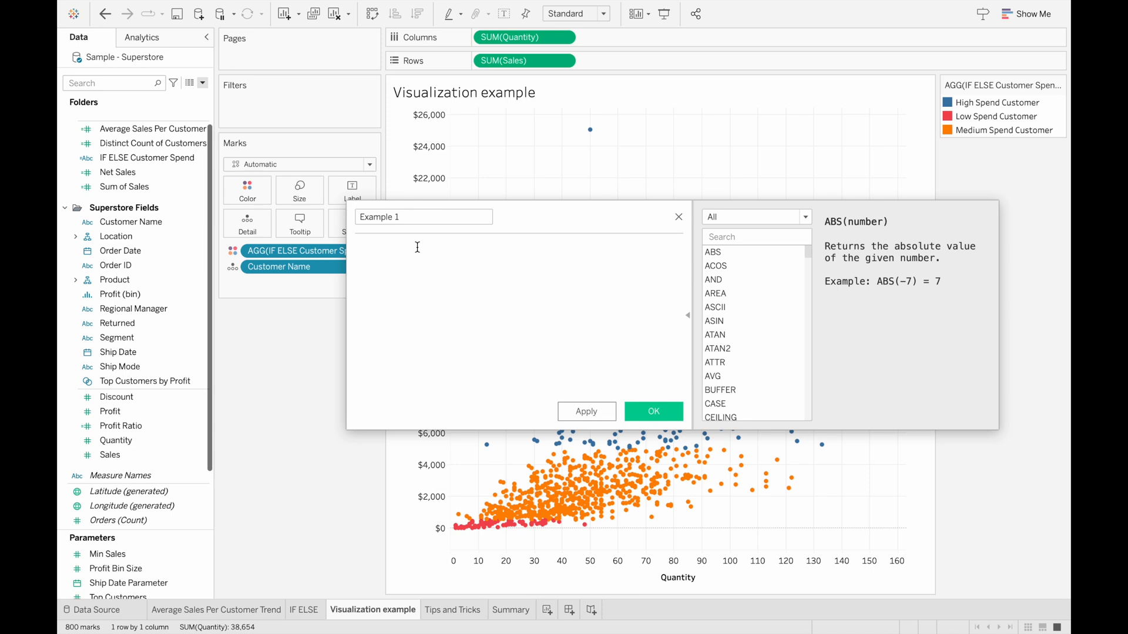
pyautogui.write('m')
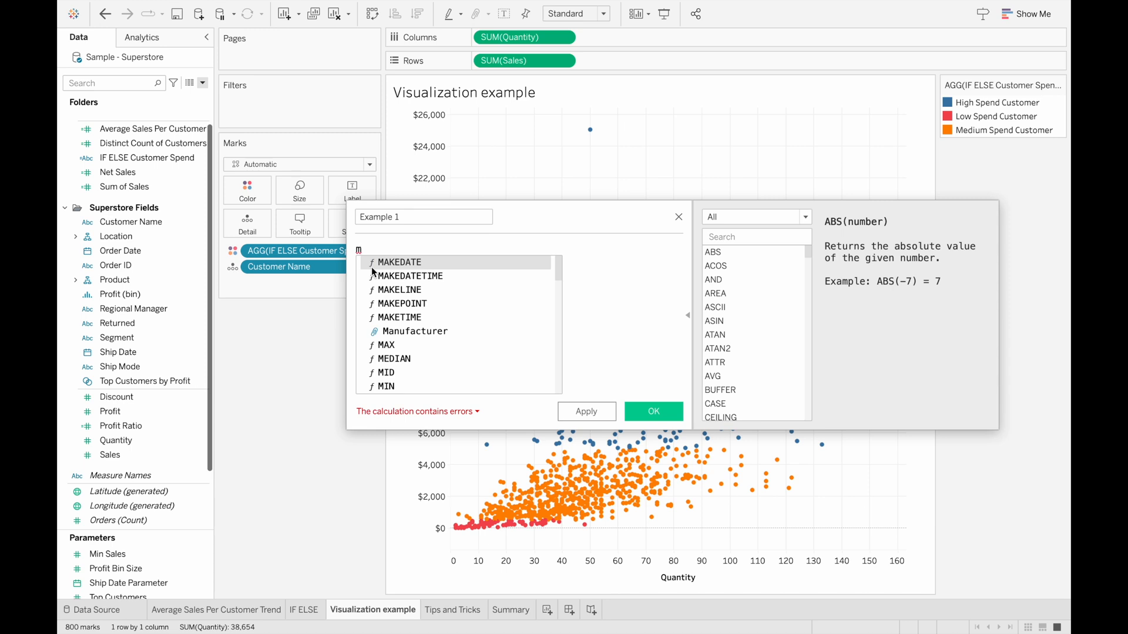
pyautogui.moveTo(401, 262)
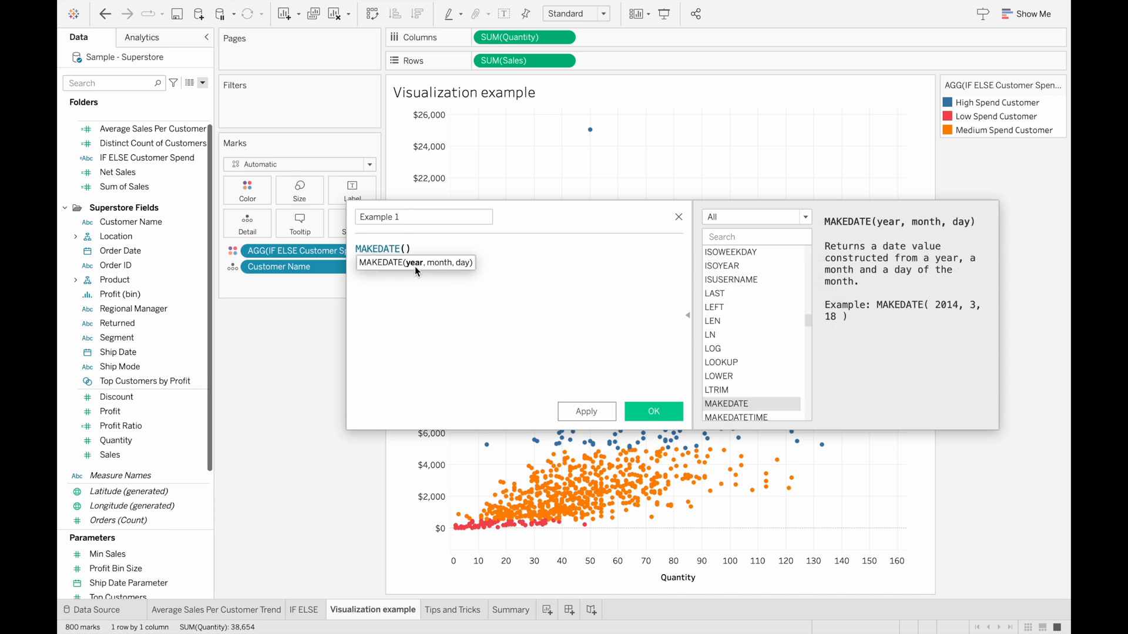
pyautogui.click(407, 249)
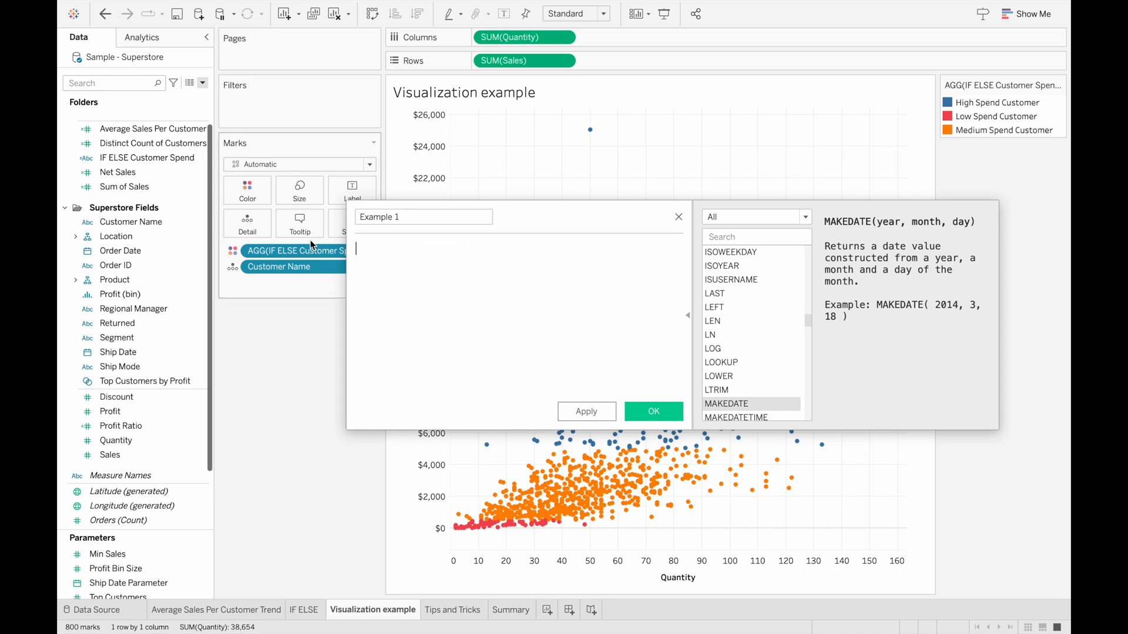
# Step: Enter the formula SUM([Sales]) in Example 1 using the Sales autocomplete entry
pyautogui.write('SUM(')
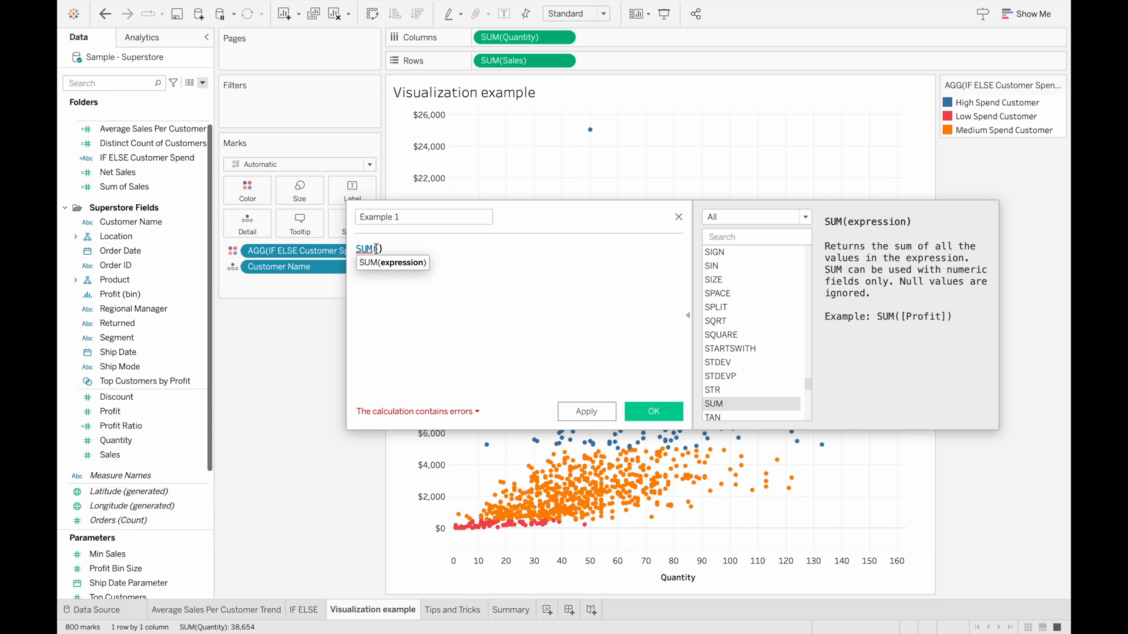
pyautogui.write('Sale')
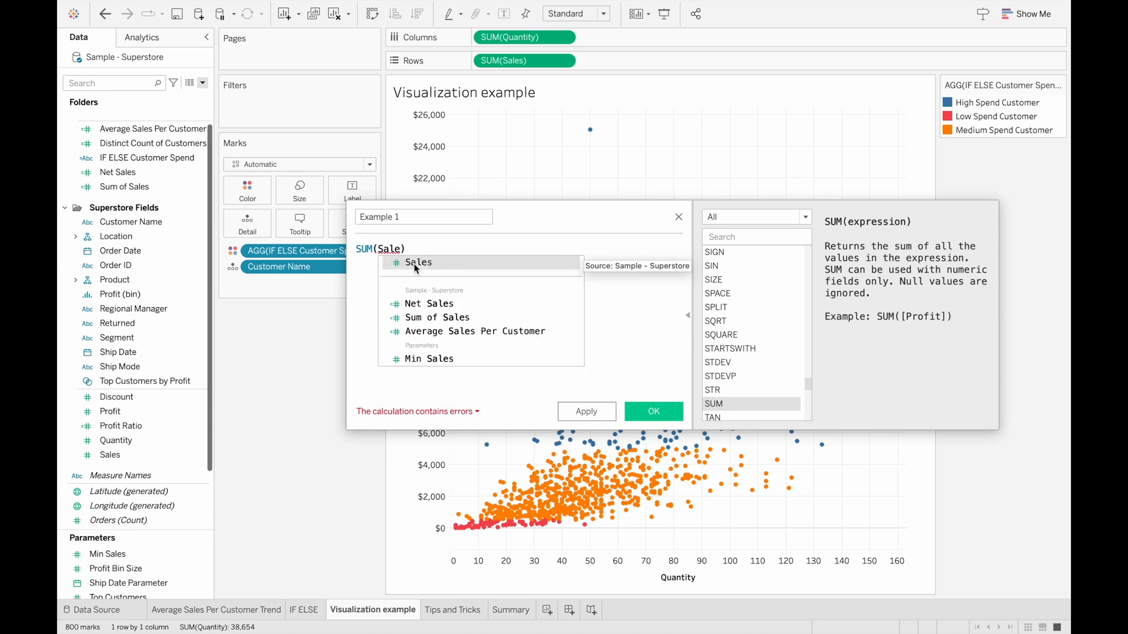
pyautogui.click(418, 262)
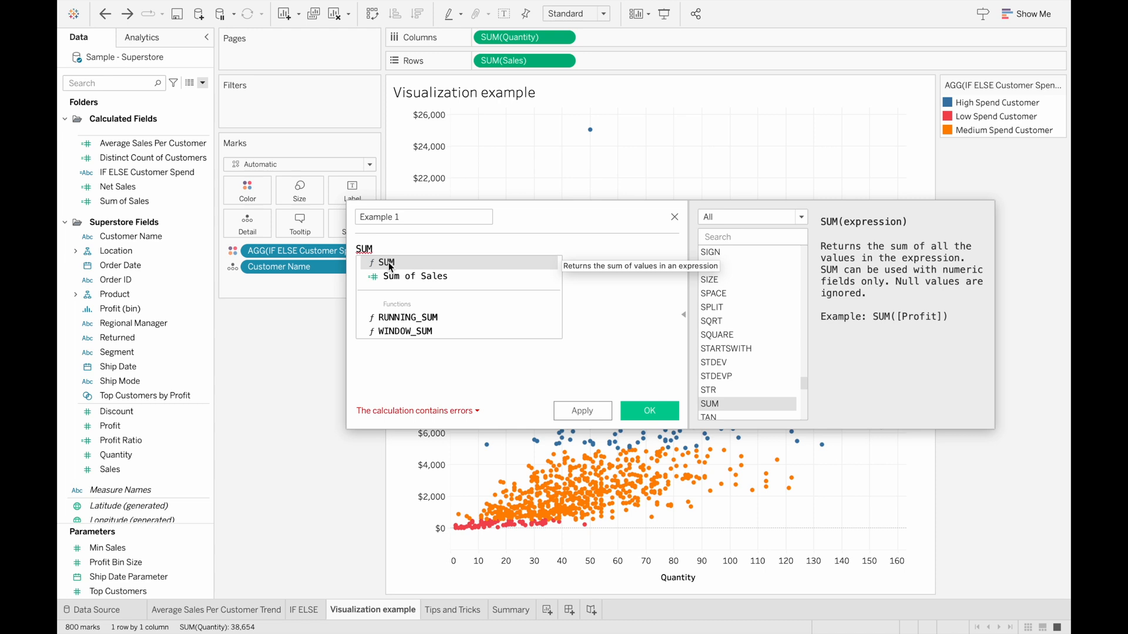
pyautogui.moveTo(431, 322)
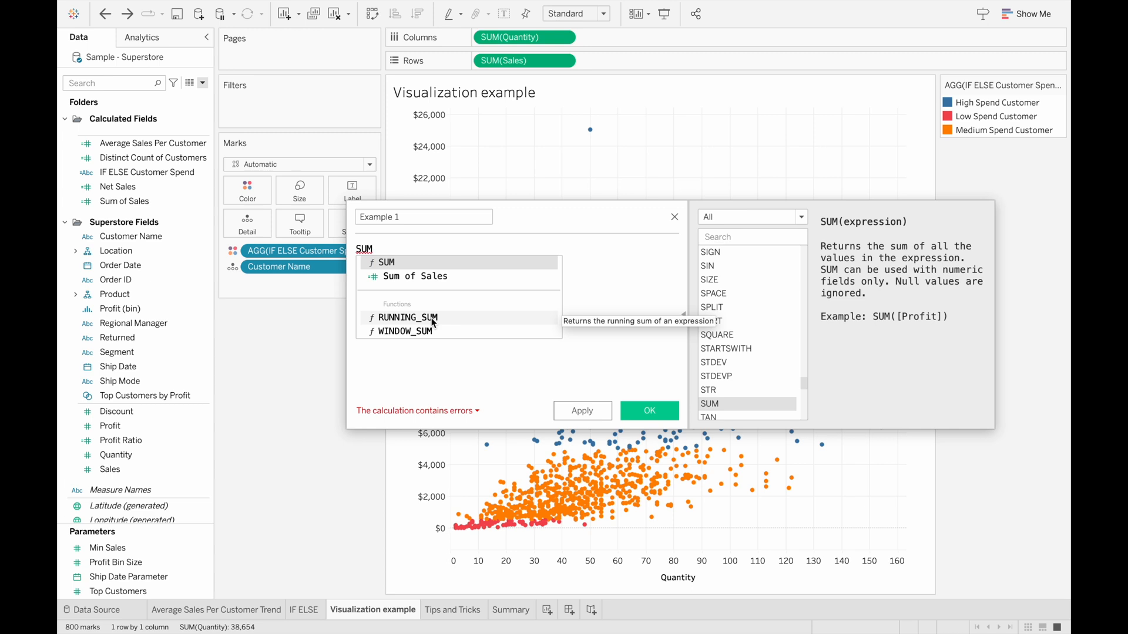
pyautogui.write('(Sal')
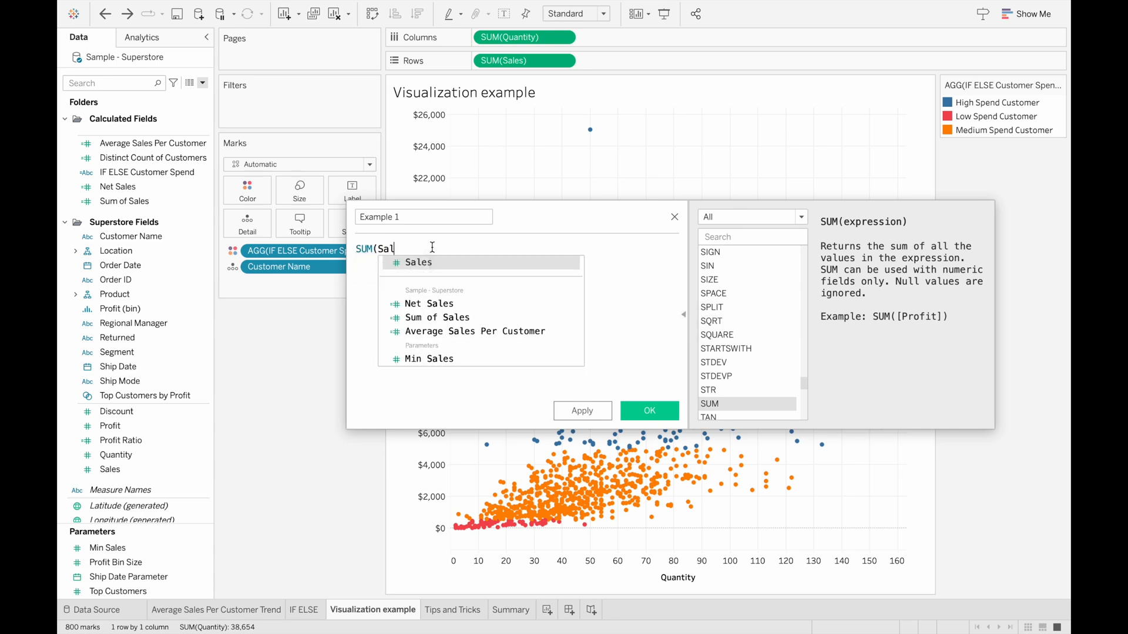
pyautogui.click(418, 262)
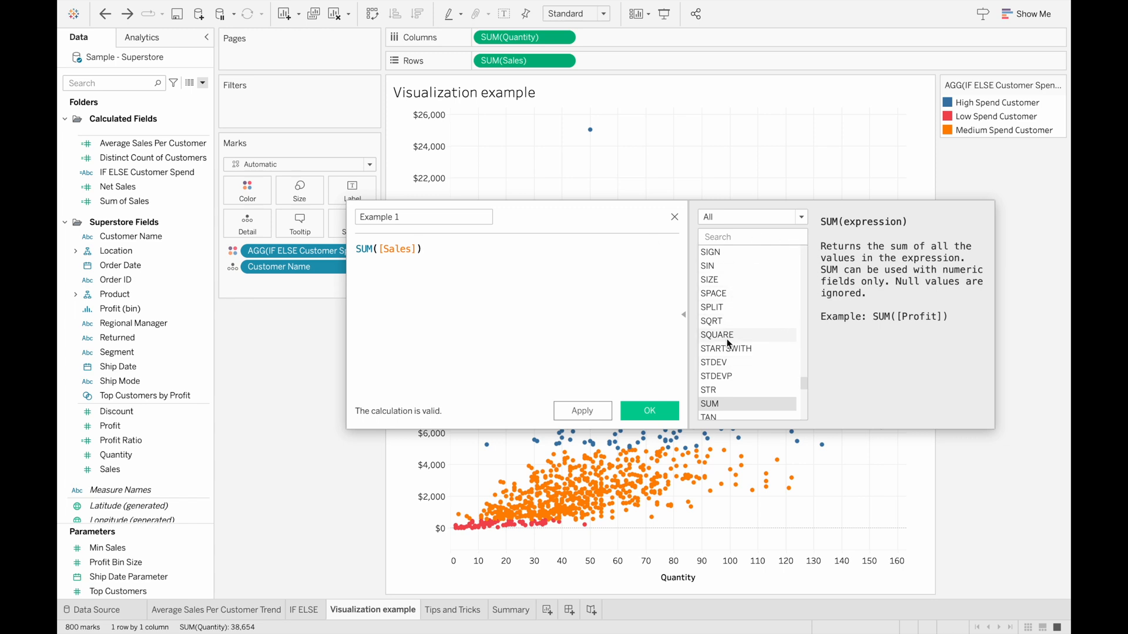
pyautogui.moveTo(755, 306)
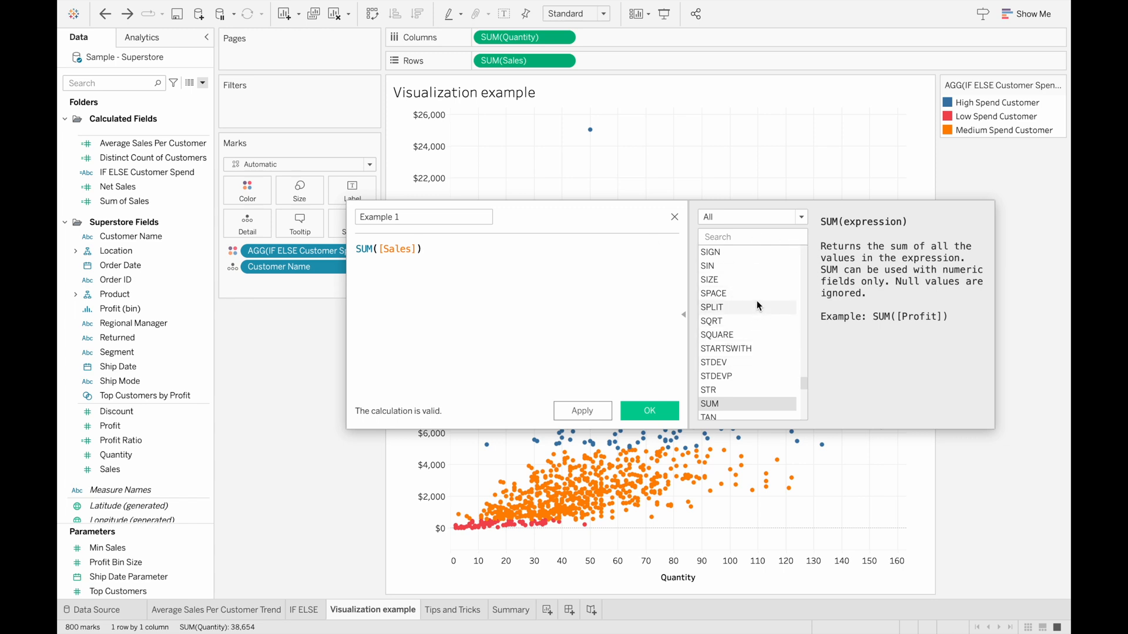
pyautogui.moveTo(751, 309)
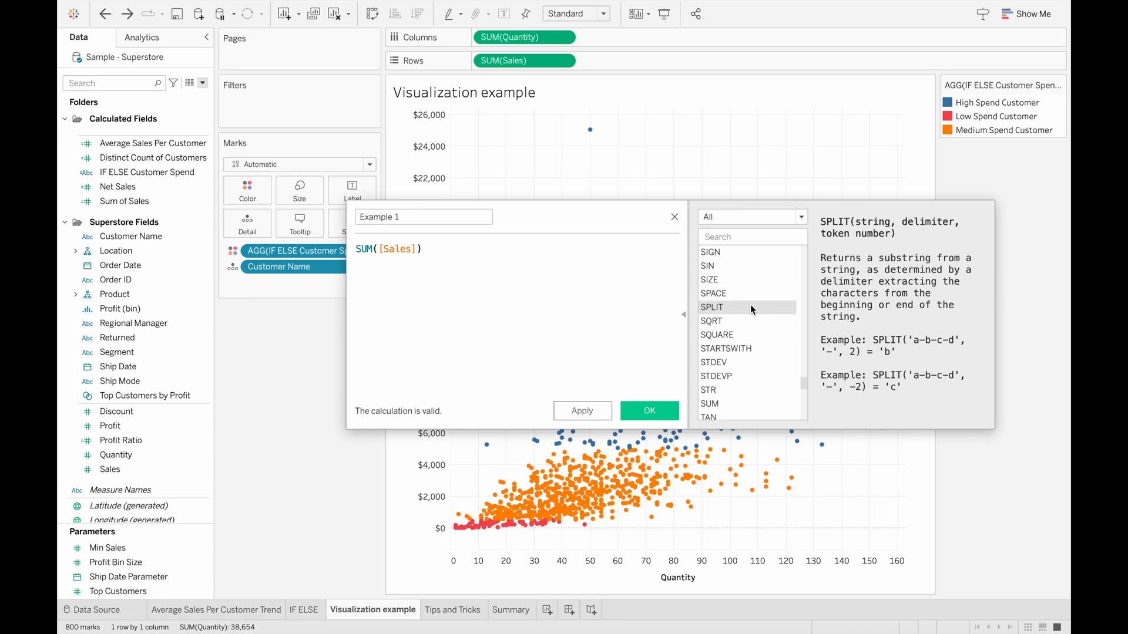
pyautogui.moveTo(793, 270)
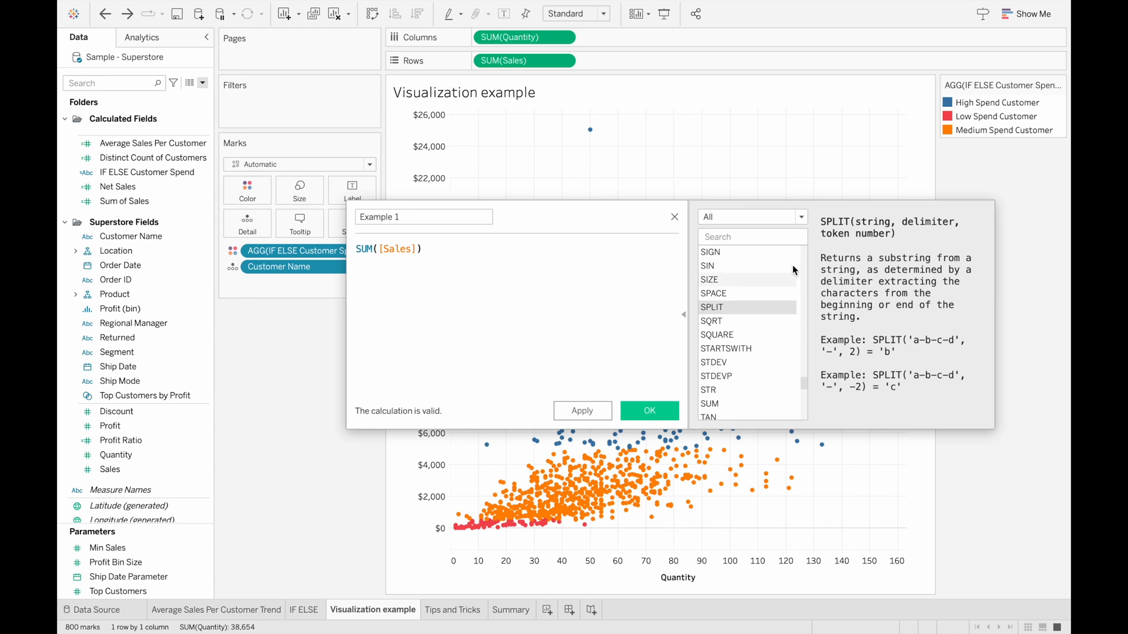
pyautogui.moveTo(867, 229)
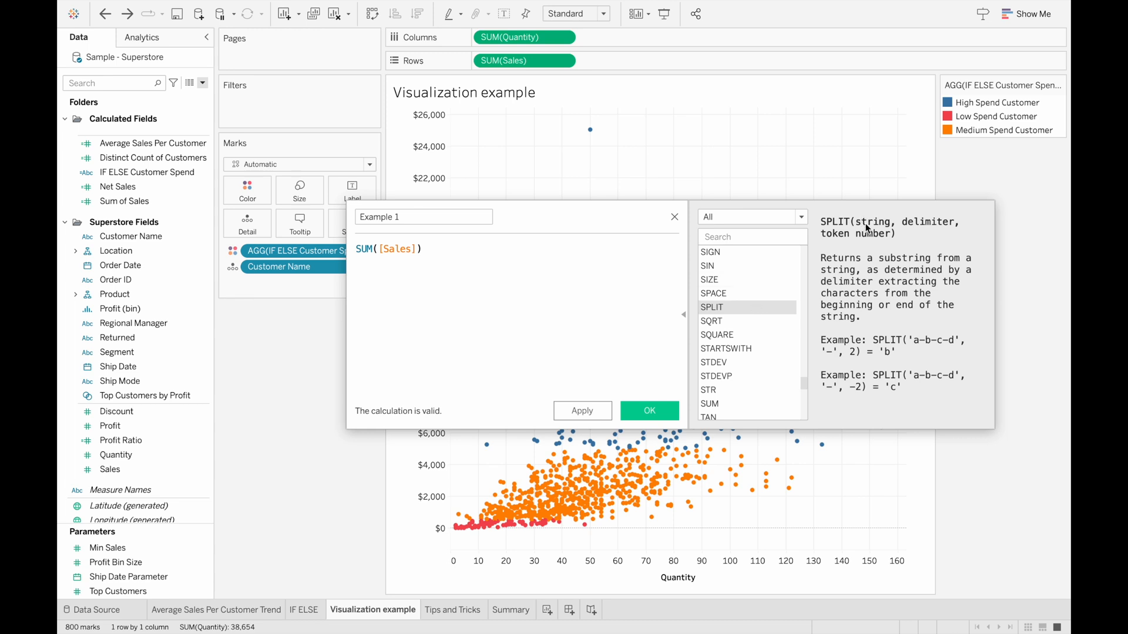
pyautogui.moveTo(902, 233)
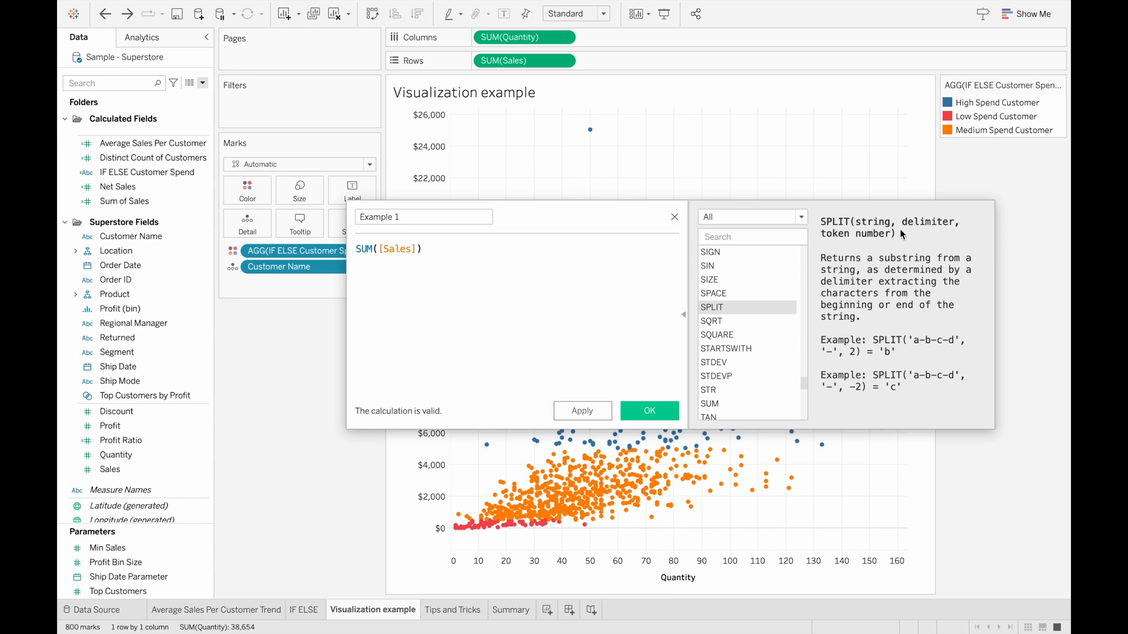
pyautogui.moveTo(876, 246)
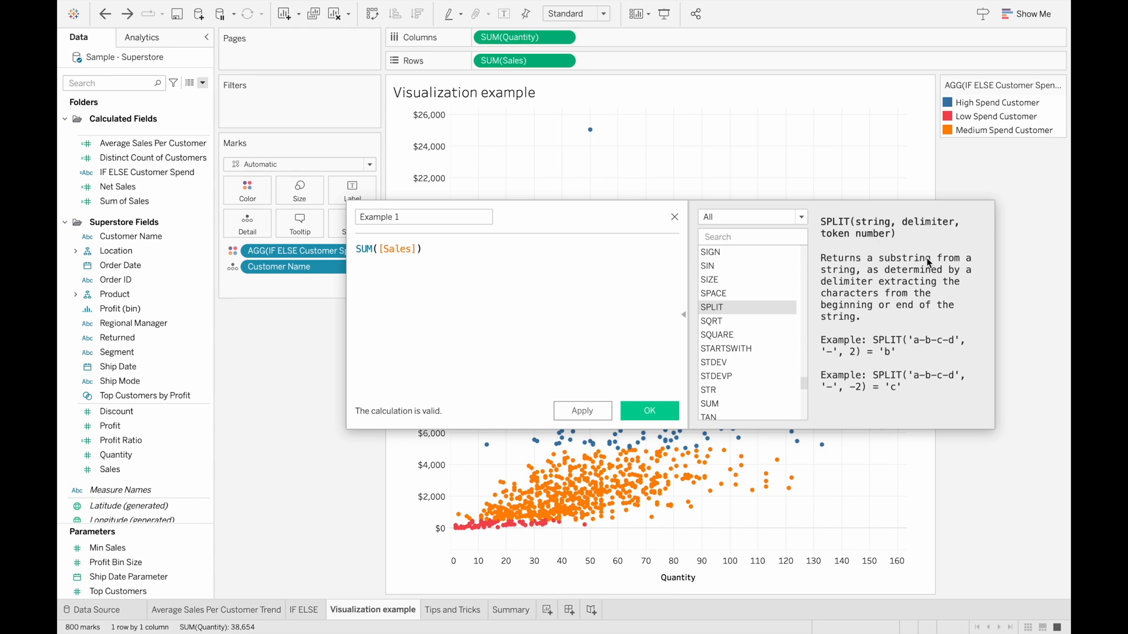
pyautogui.moveTo(890, 288)
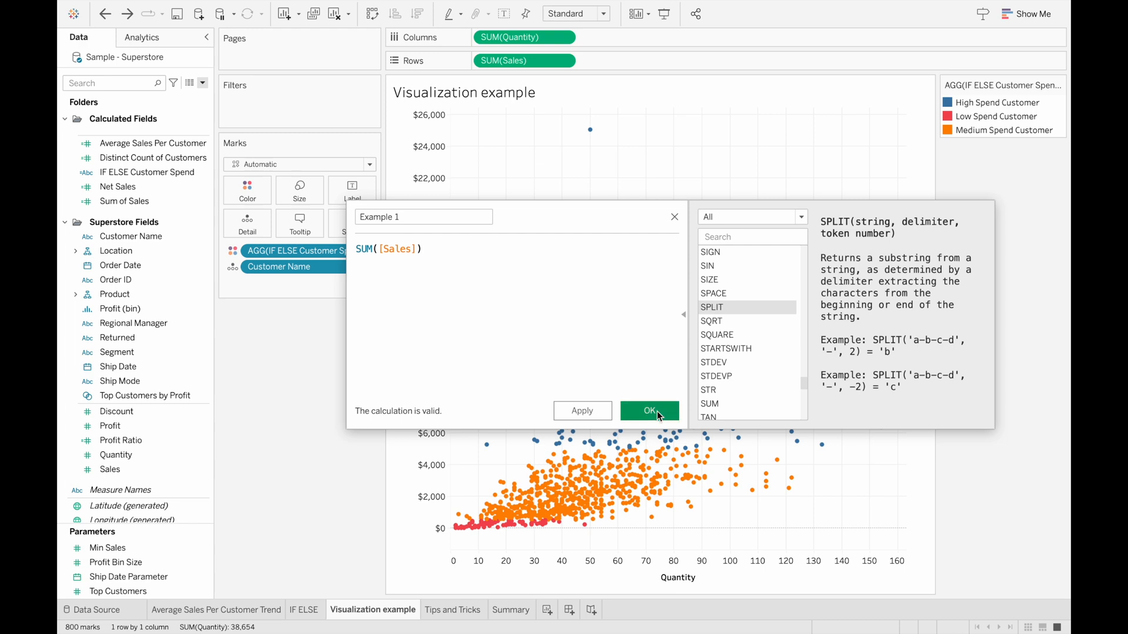
# Step: Save the Example 1 calculation so it appears in the Data pane
pyautogui.click(649, 411)
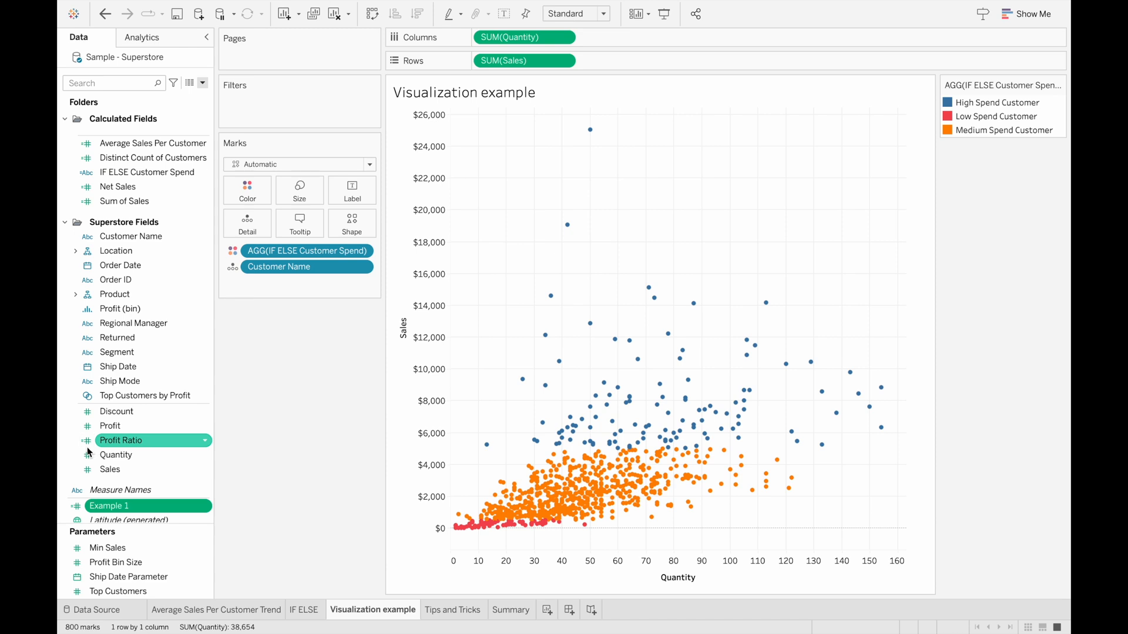
pyautogui.click(123, 201)
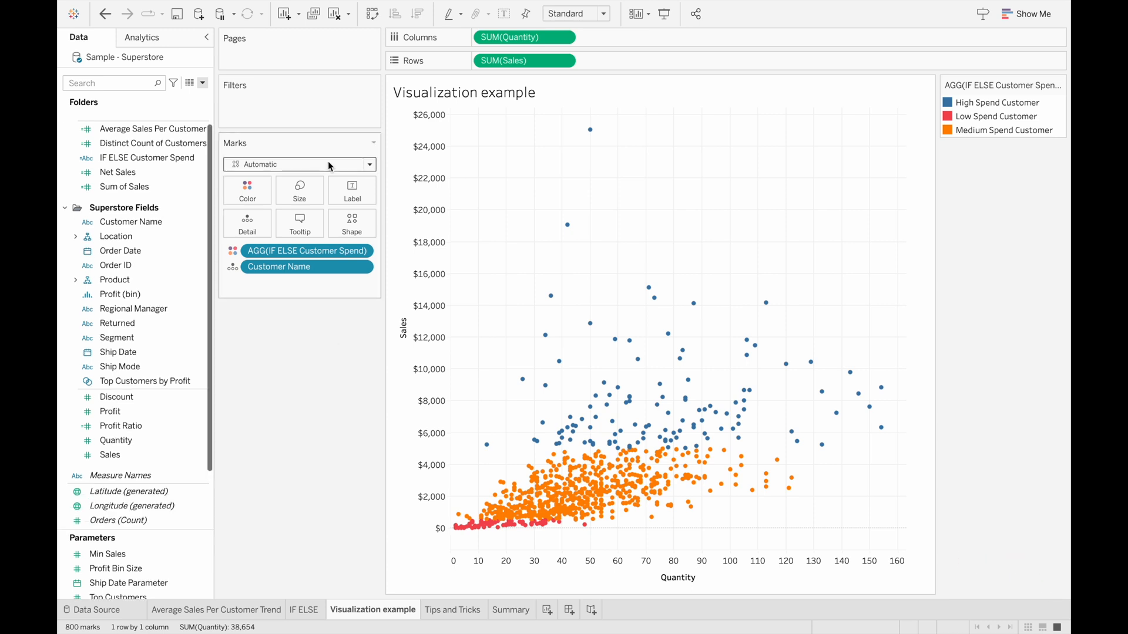
pyautogui.click(143, 130)
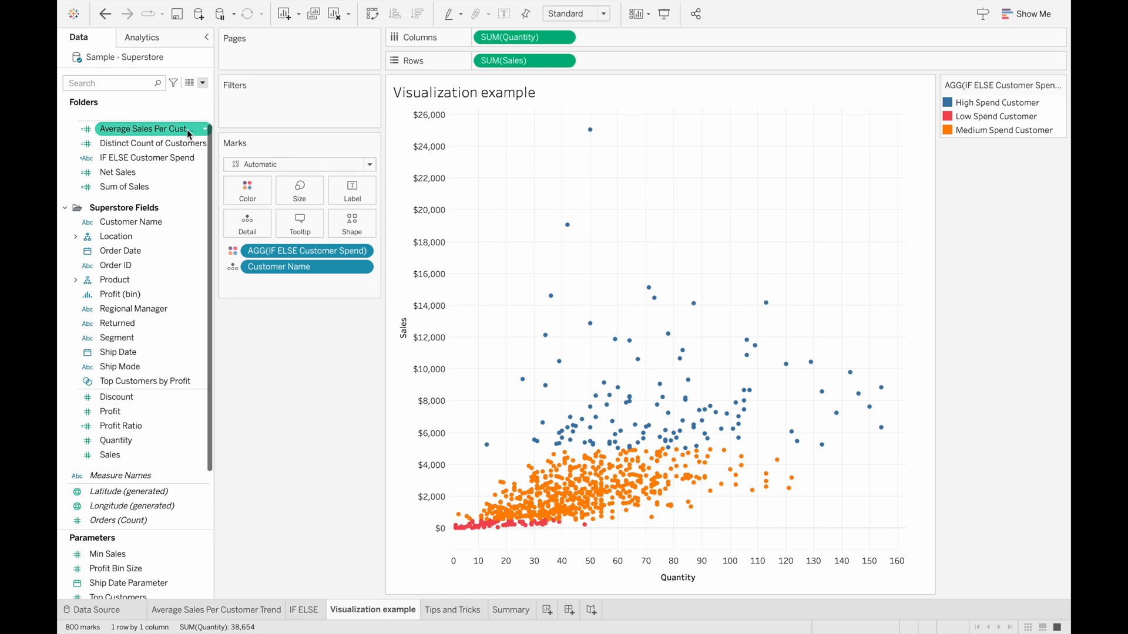
pyautogui.rightClick(144, 128)
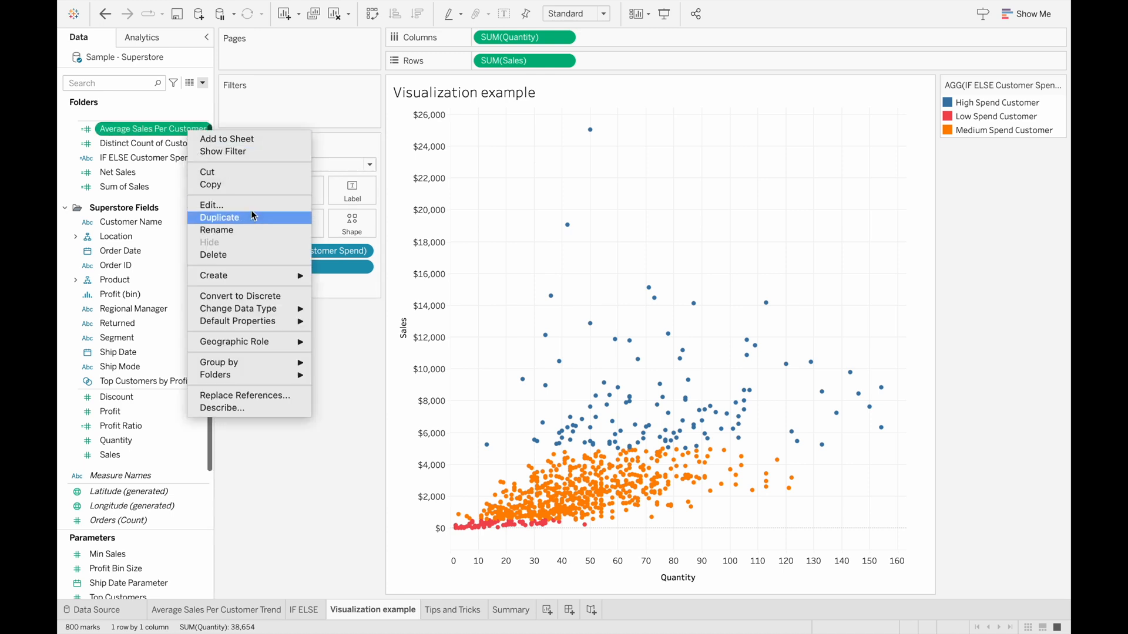
pyautogui.click(211, 204)
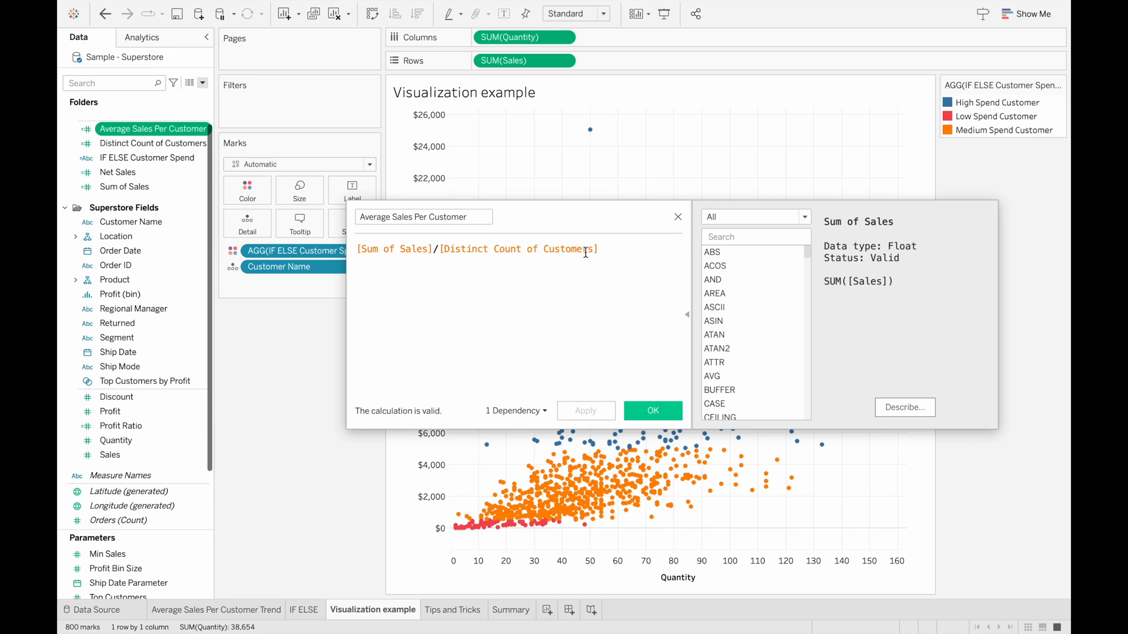
pyautogui.click(650, 410)
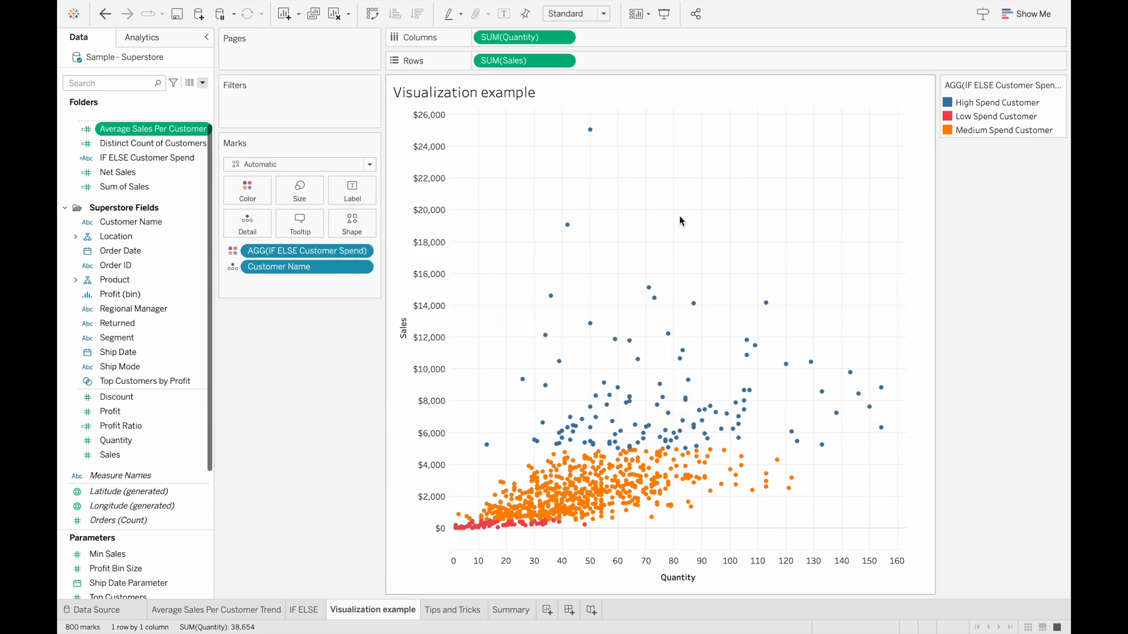
pyautogui.rightClick(123, 187)
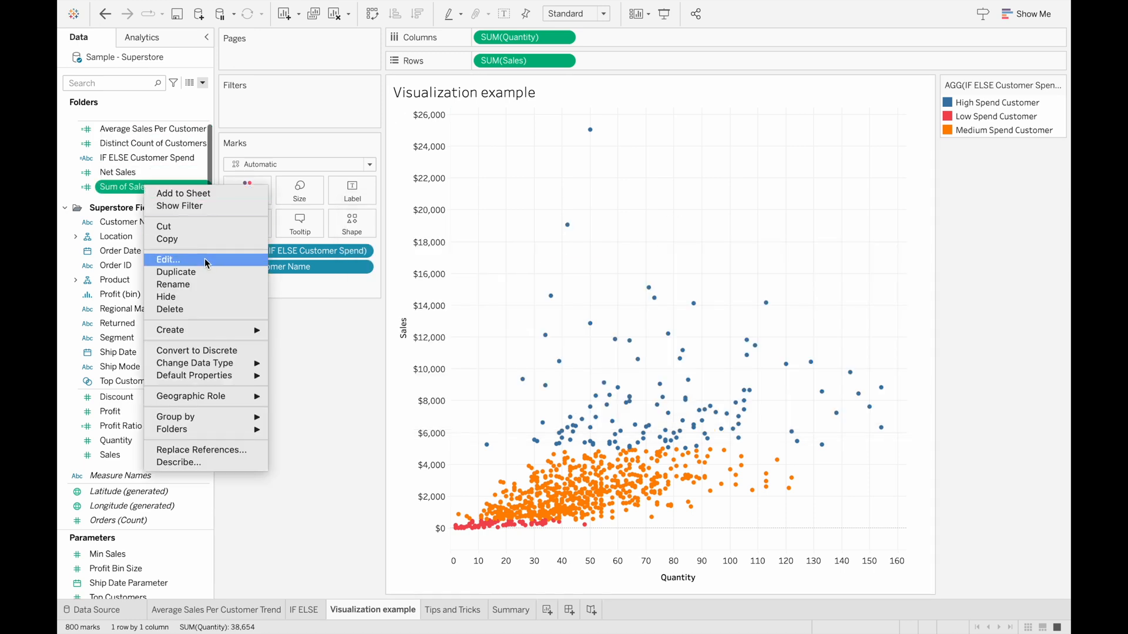
pyautogui.click(168, 259)
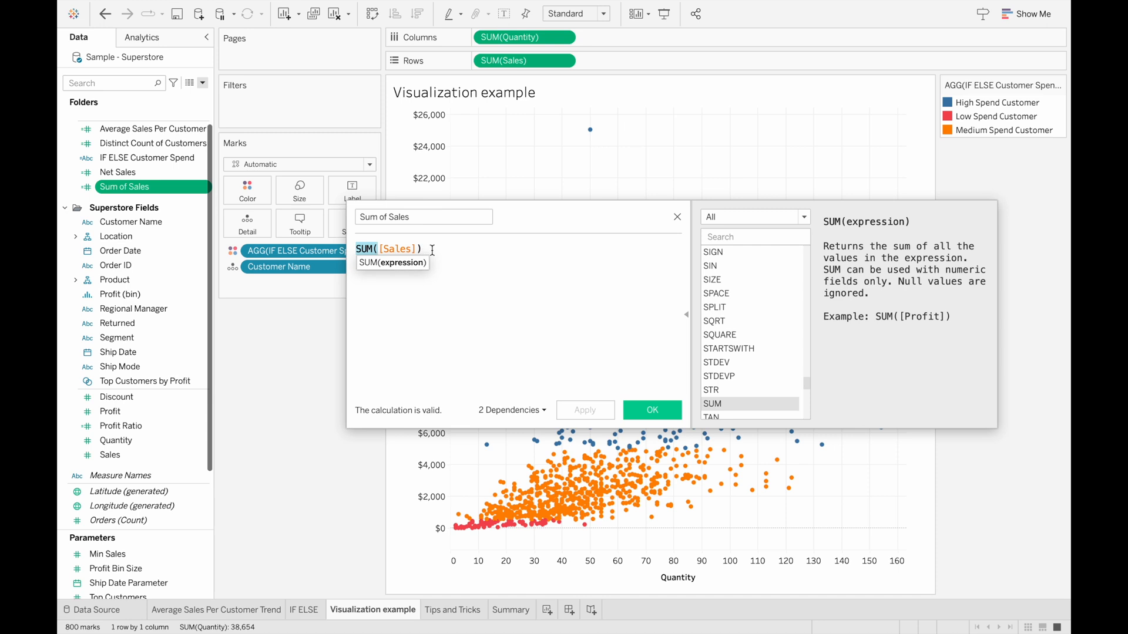
pyautogui.click(651, 409)
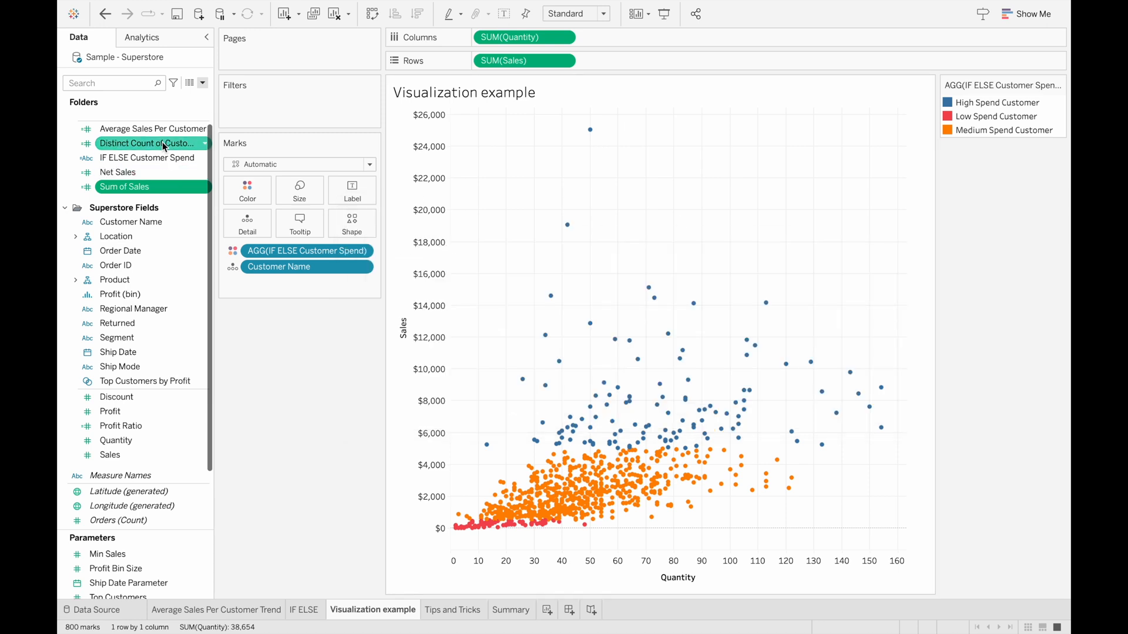
pyautogui.doubleClick(148, 143)
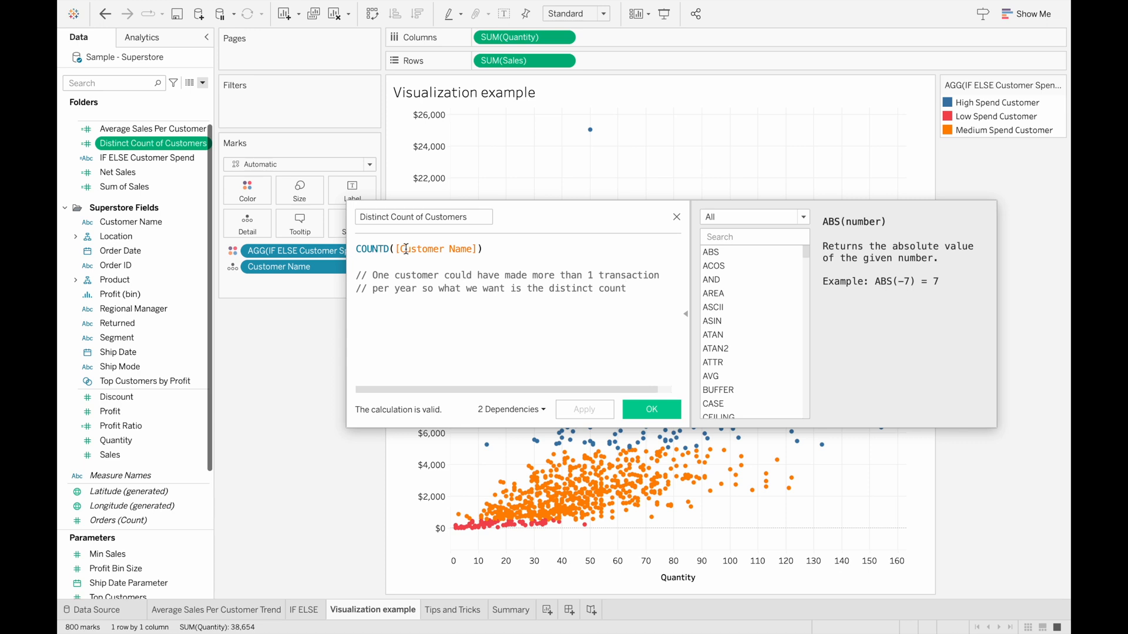
pyautogui.click(485, 249)
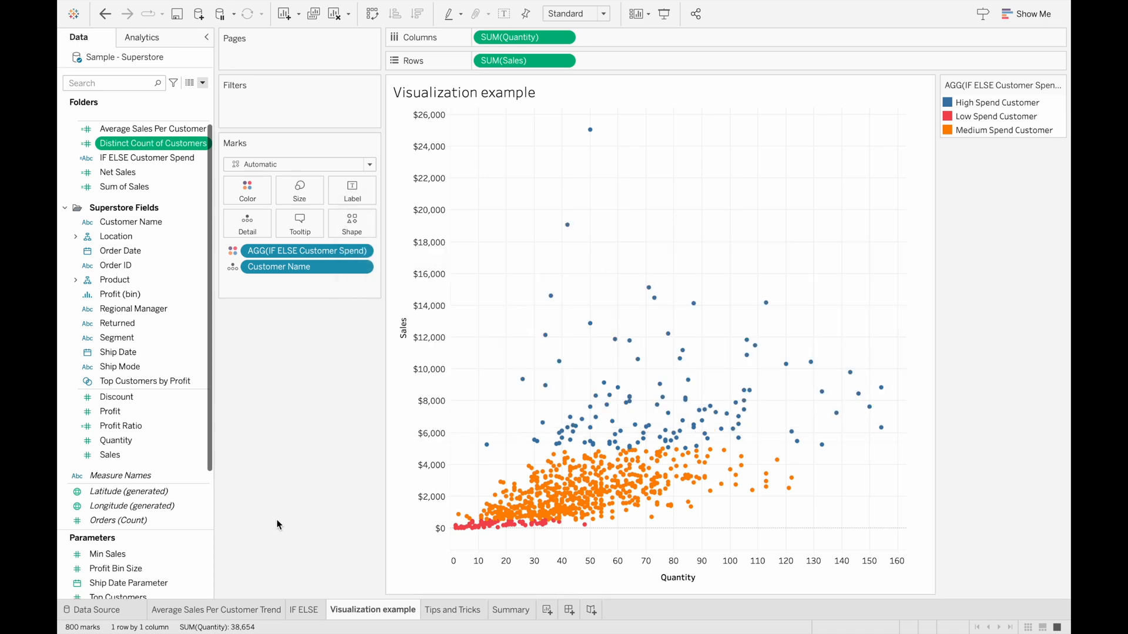
# Step: Go to Average Sales Per Customer Trend and edit the IF ELSE Customer Spend field
pyautogui.click(215, 610)
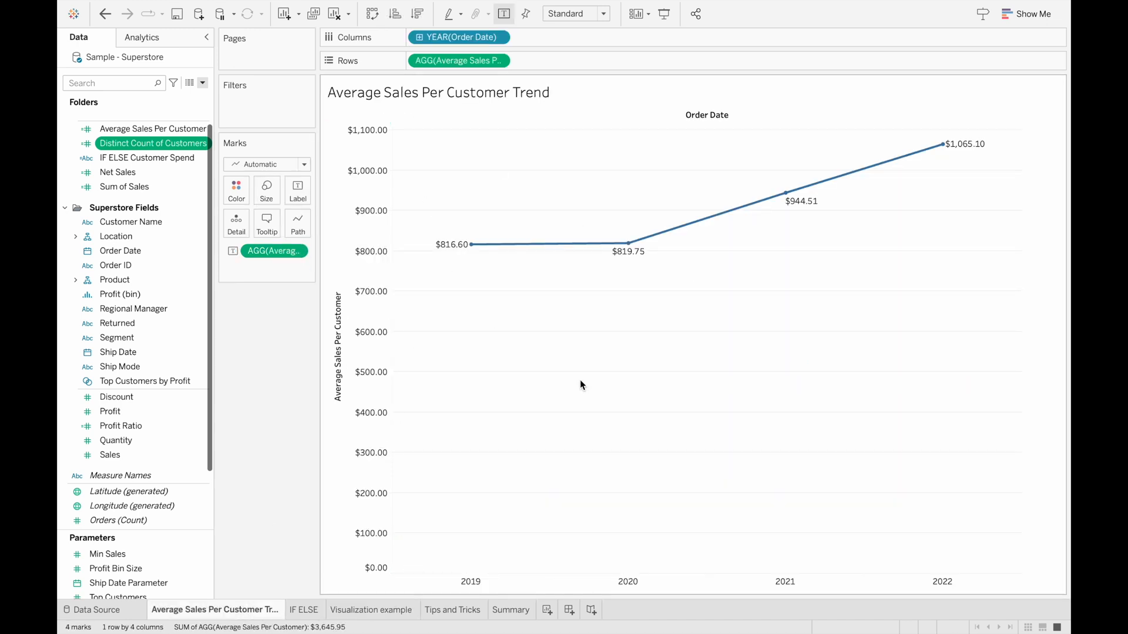
pyautogui.moveTo(472, 244)
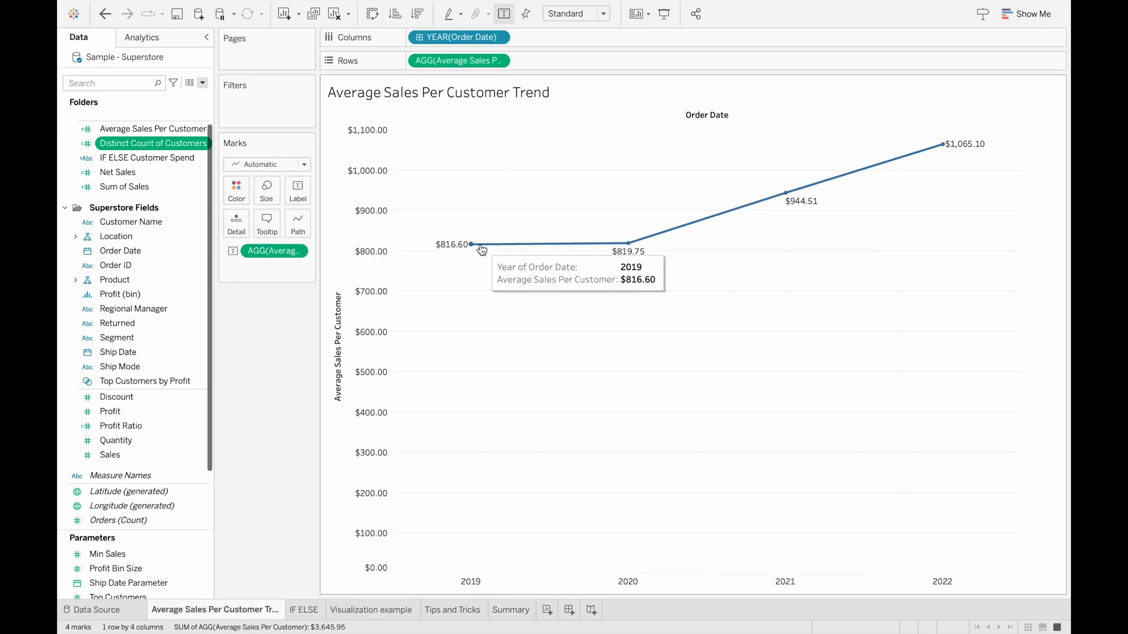
pyautogui.moveTo(480, 461)
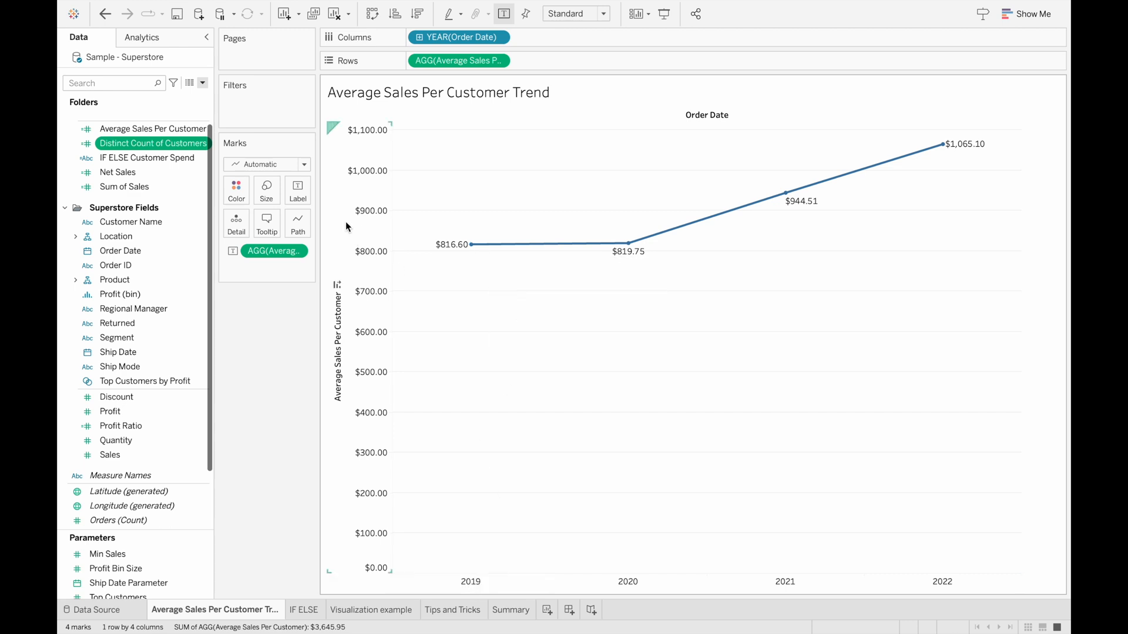
pyautogui.click(152, 157)
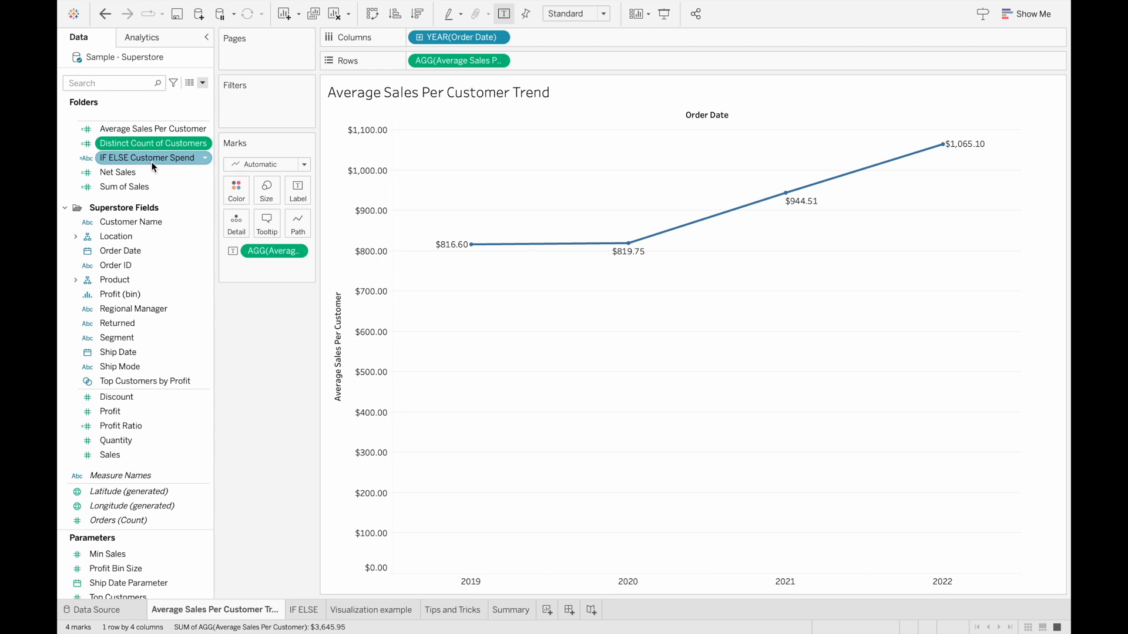
pyautogui.rightClick(148, 158)
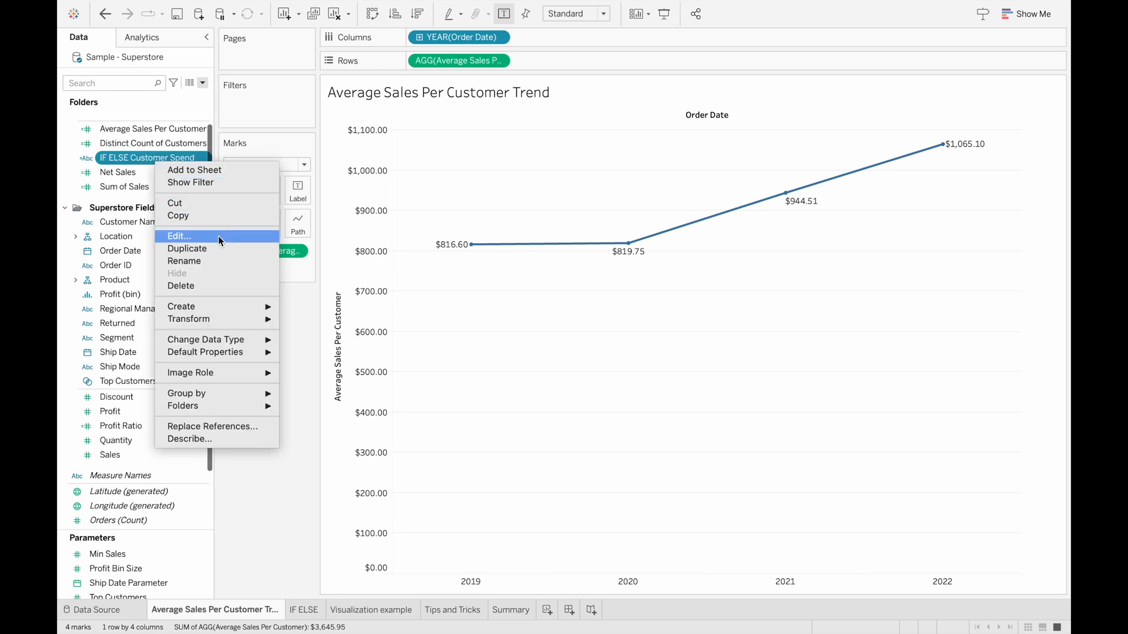
pyautogui.click(179, 236)
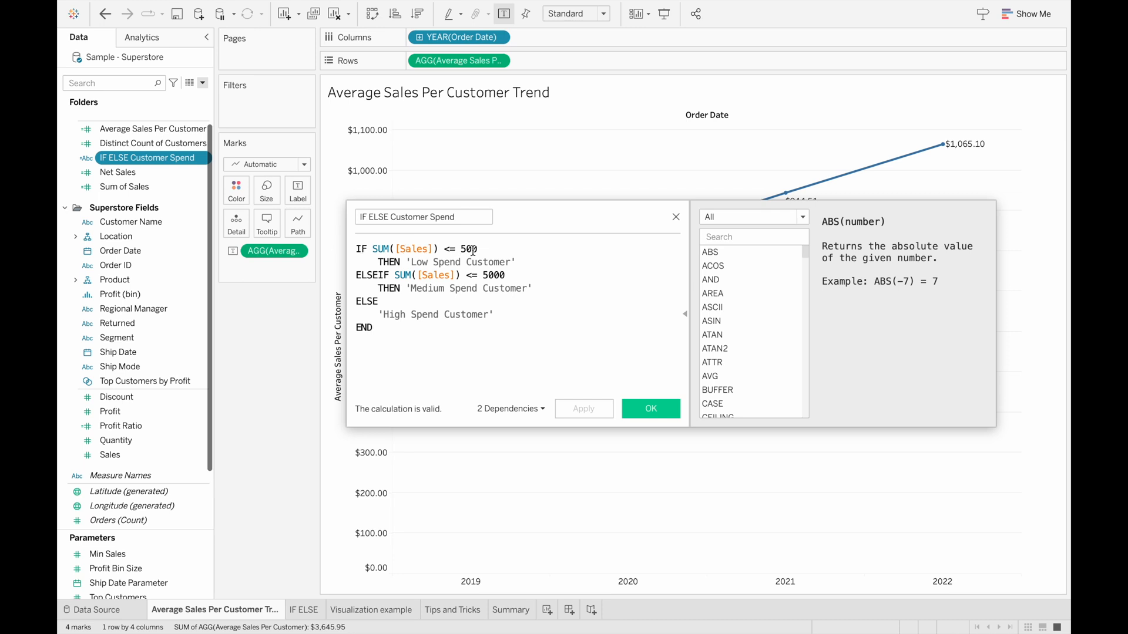
pyautogui.moveTo(395, 262)
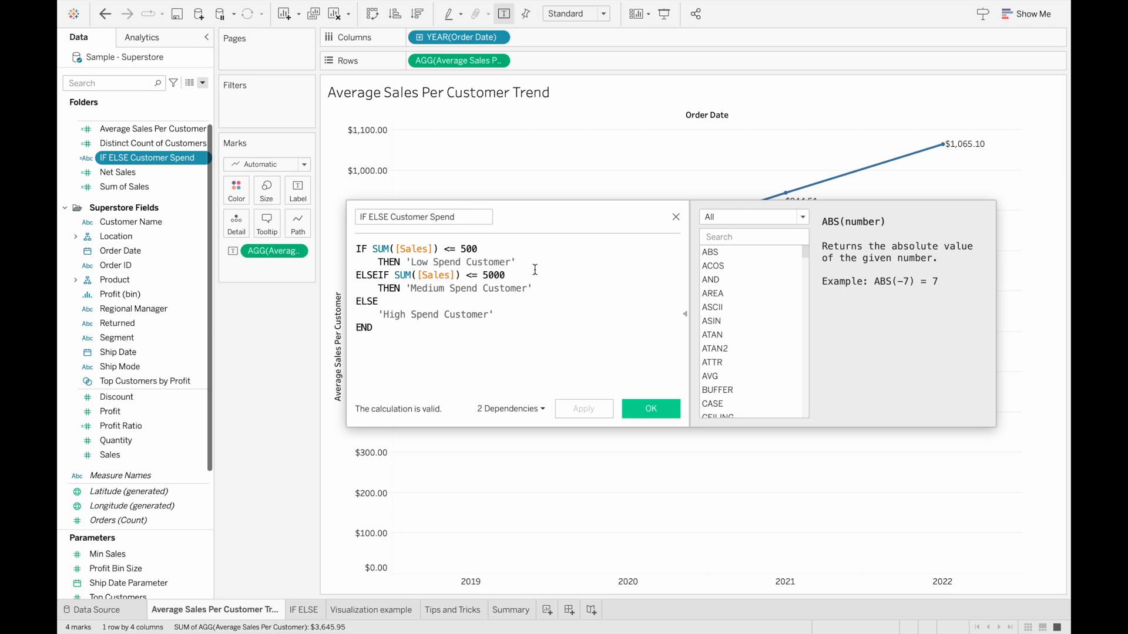
pyautogui.moveTo(536, 275)
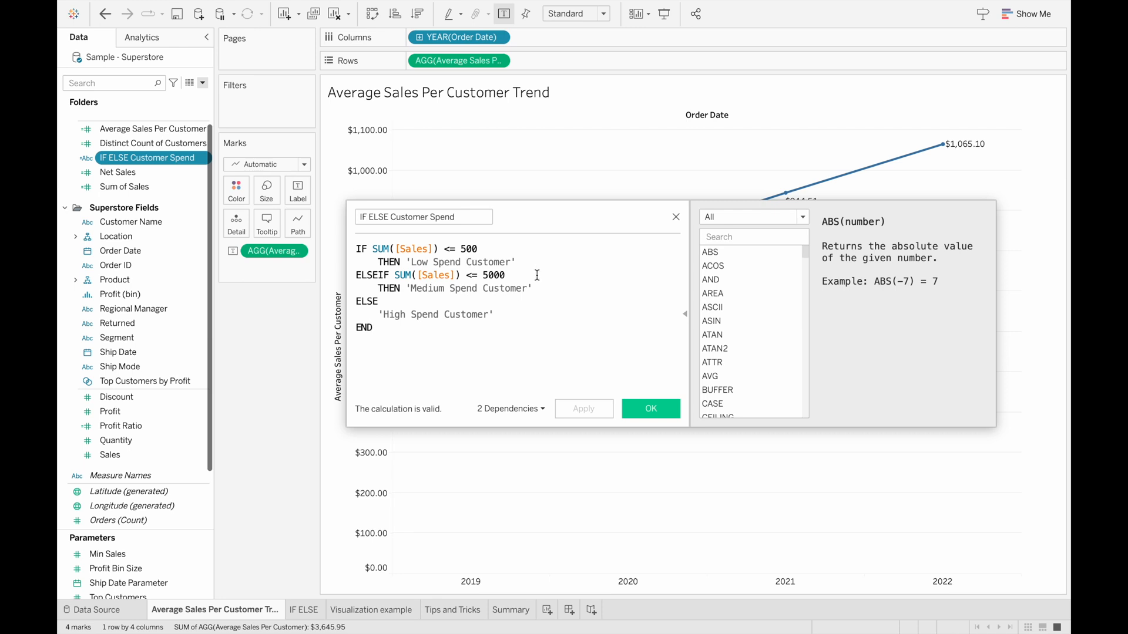
pyautogui.moveTo(460, 244)
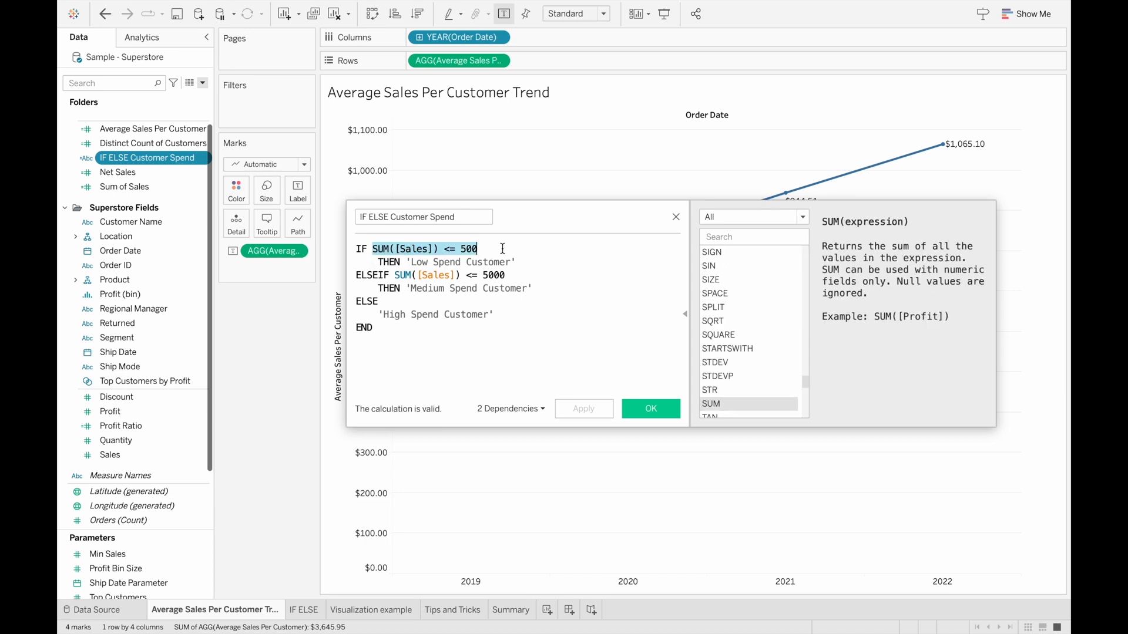
# Step: Review the SUM([Sales]) tiers at 500 and 5000, then close the formula
pyautogui.doubleClick(458, 262)
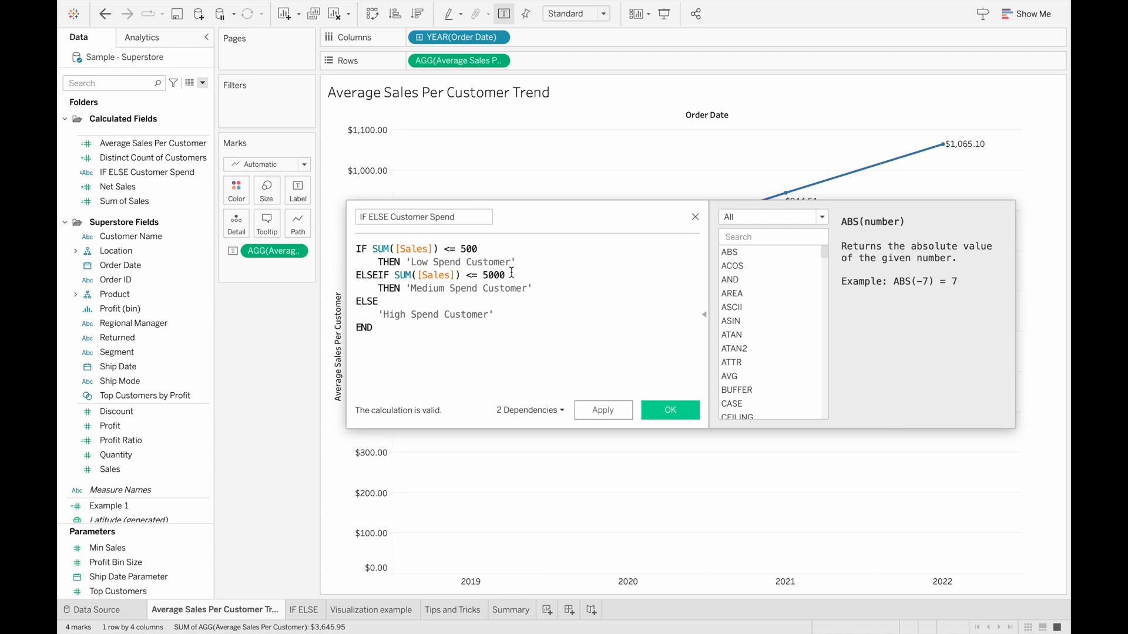
pyautogui.moveTo(507, 262)
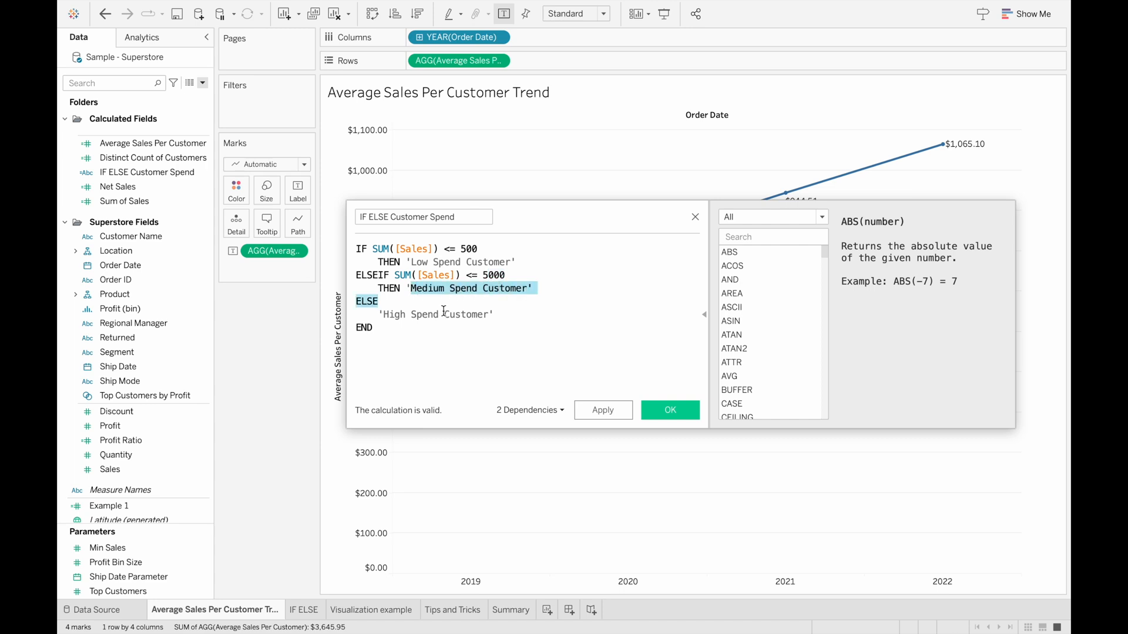
pyautogui.moveTo(496, 314)
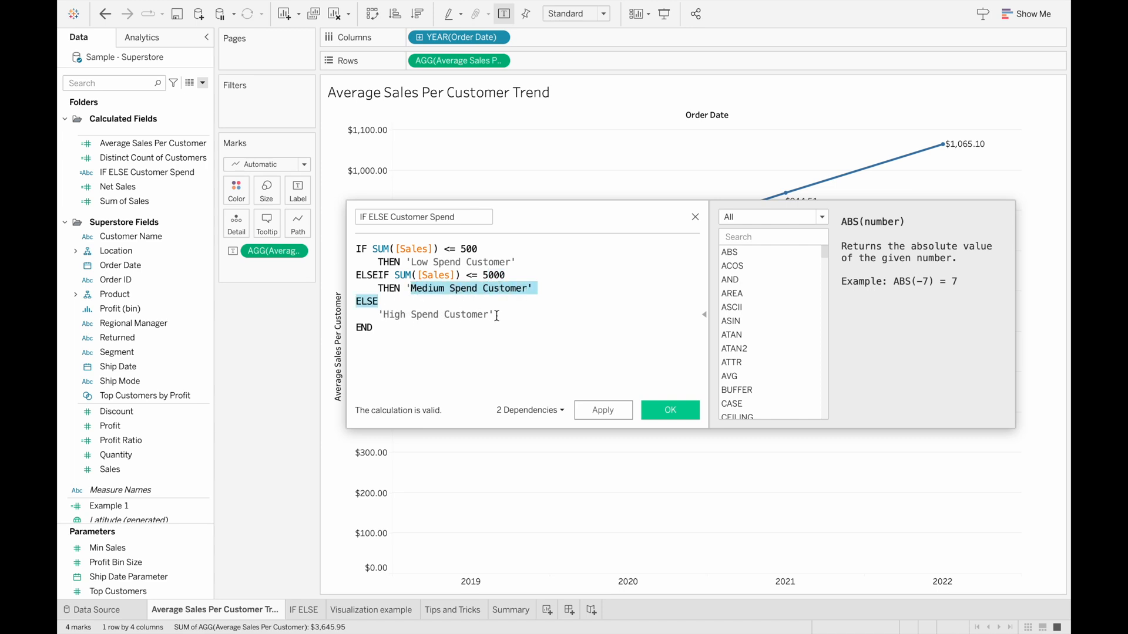
pyautogui.click(453, 609)
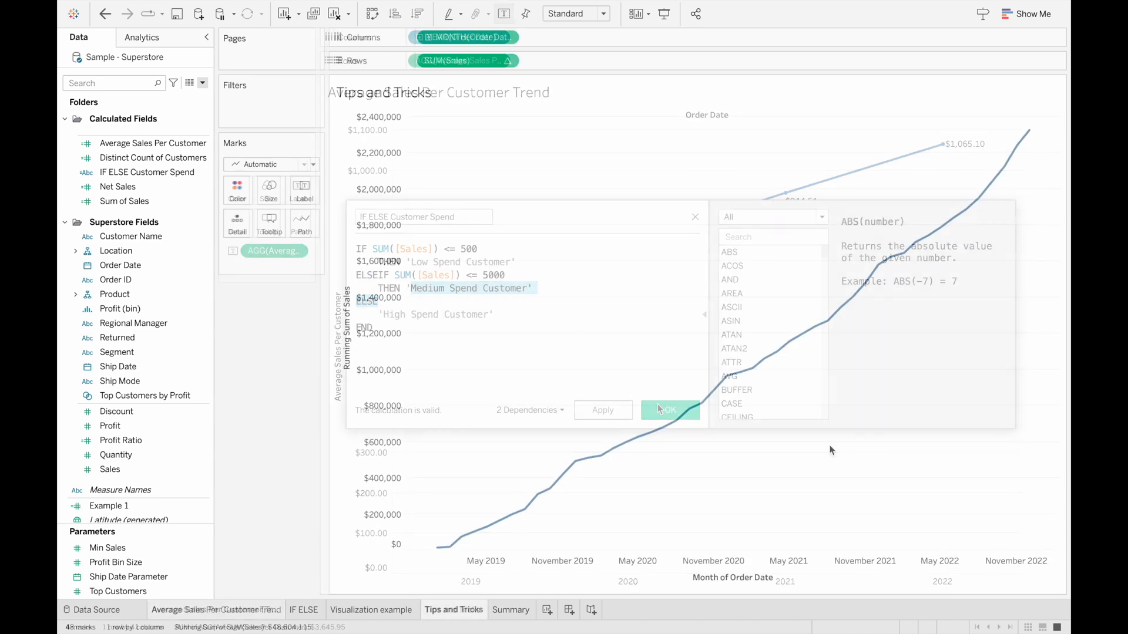
# Step: Add CNT(Customer Name) to Rows as a monthly customer count chart above running sales
pyautogui.click(667, 410)
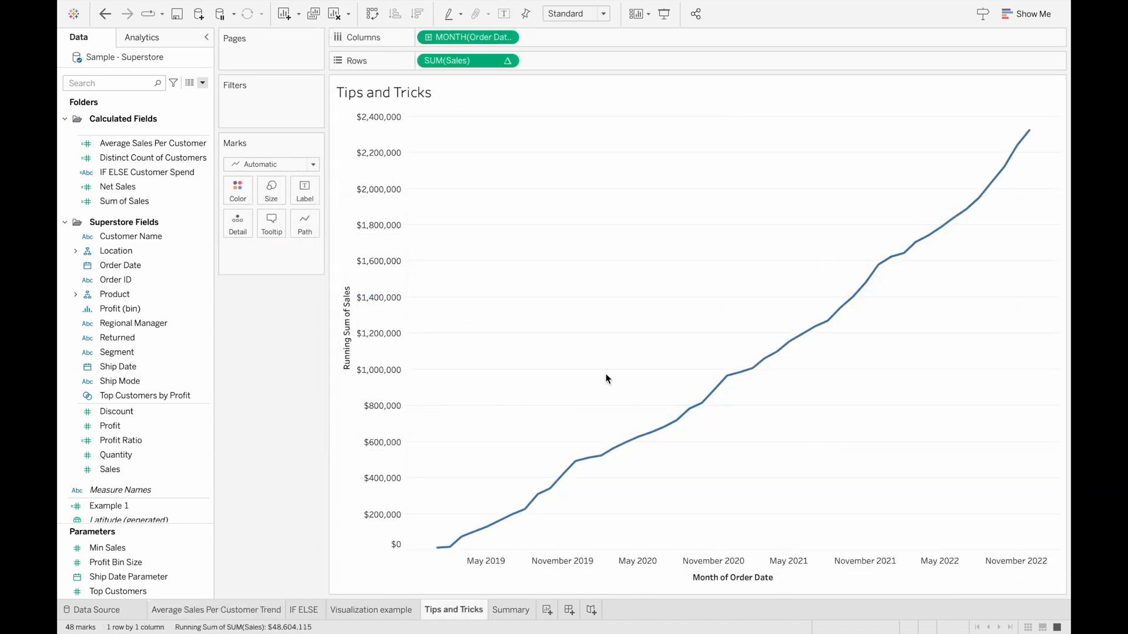
pyautogui.moveTo(425, 345)
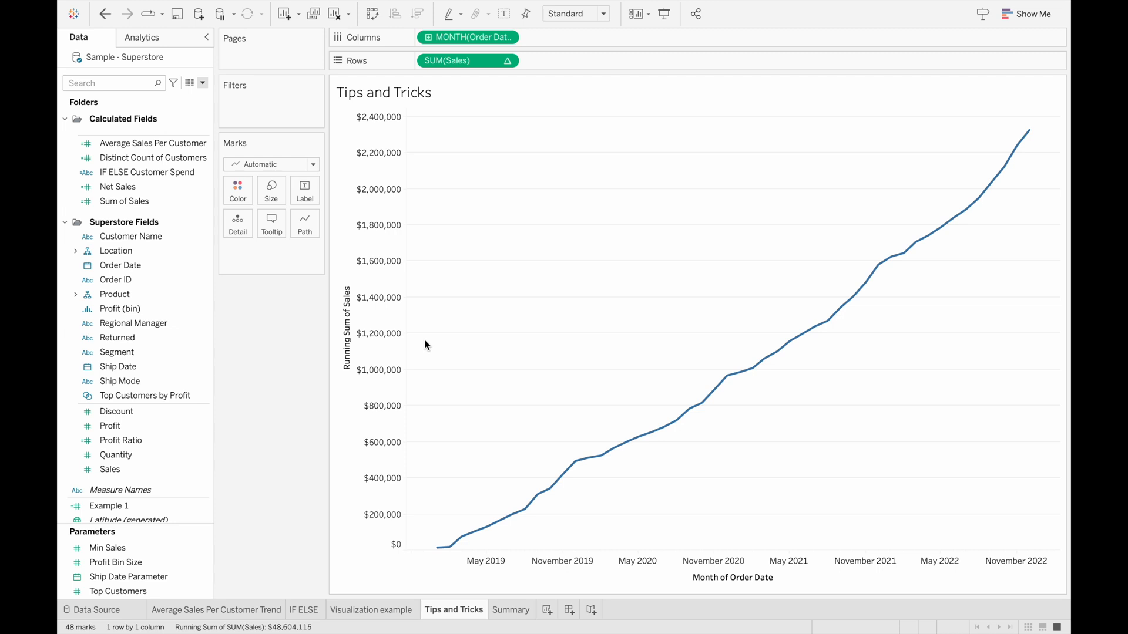
pyautogui.moveTo(224, 283)
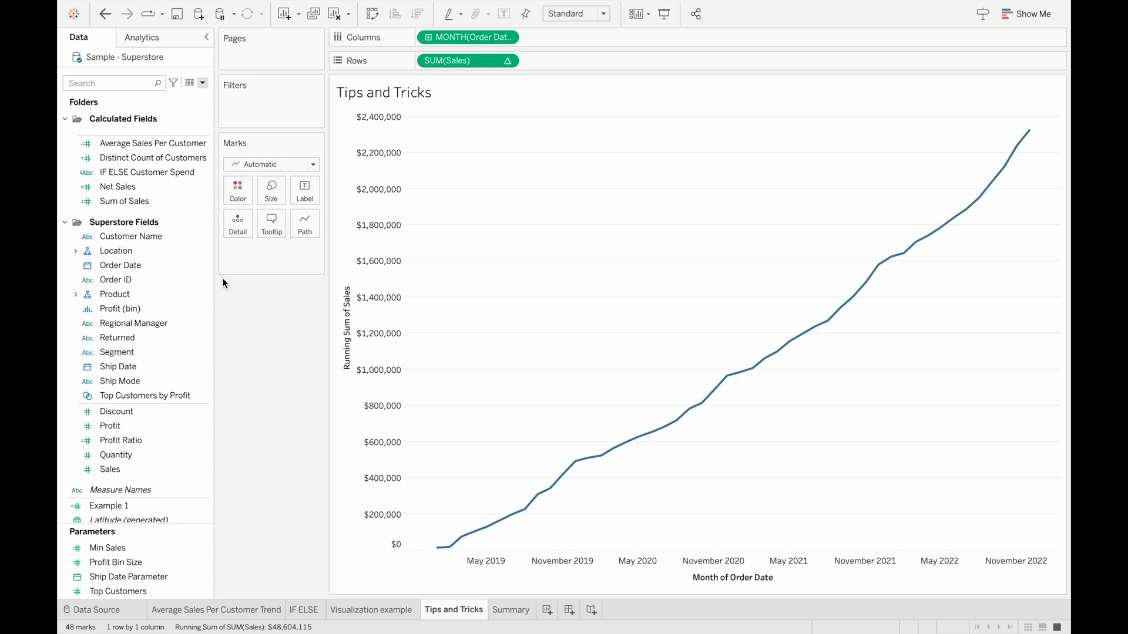
pyautogui.click(148, 158)
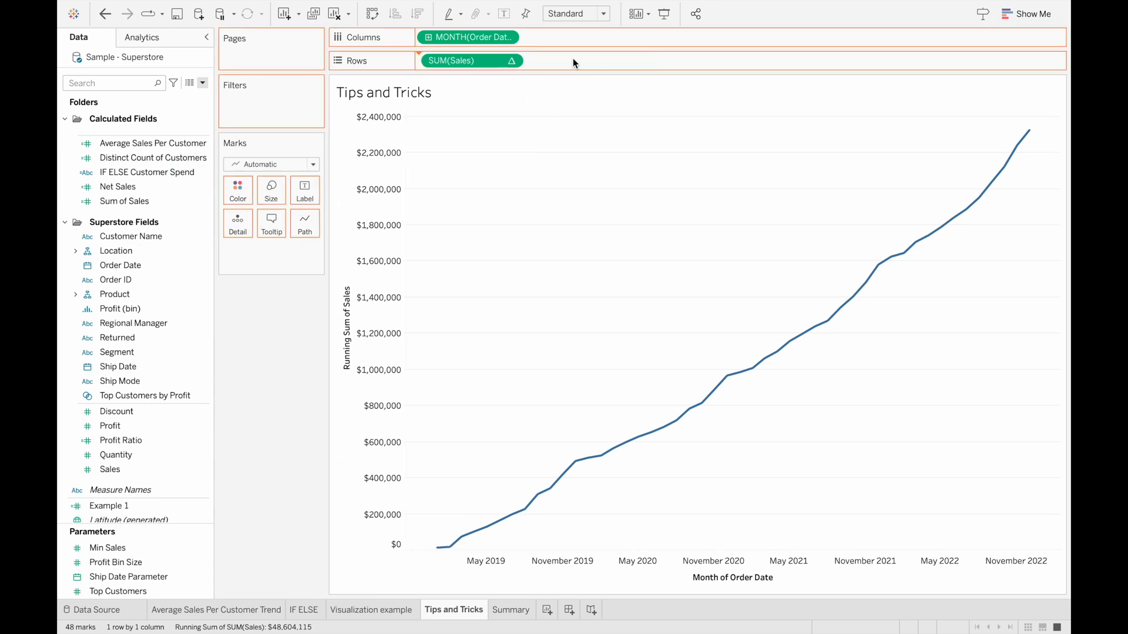
pyautogui.rightClick(466, 60)
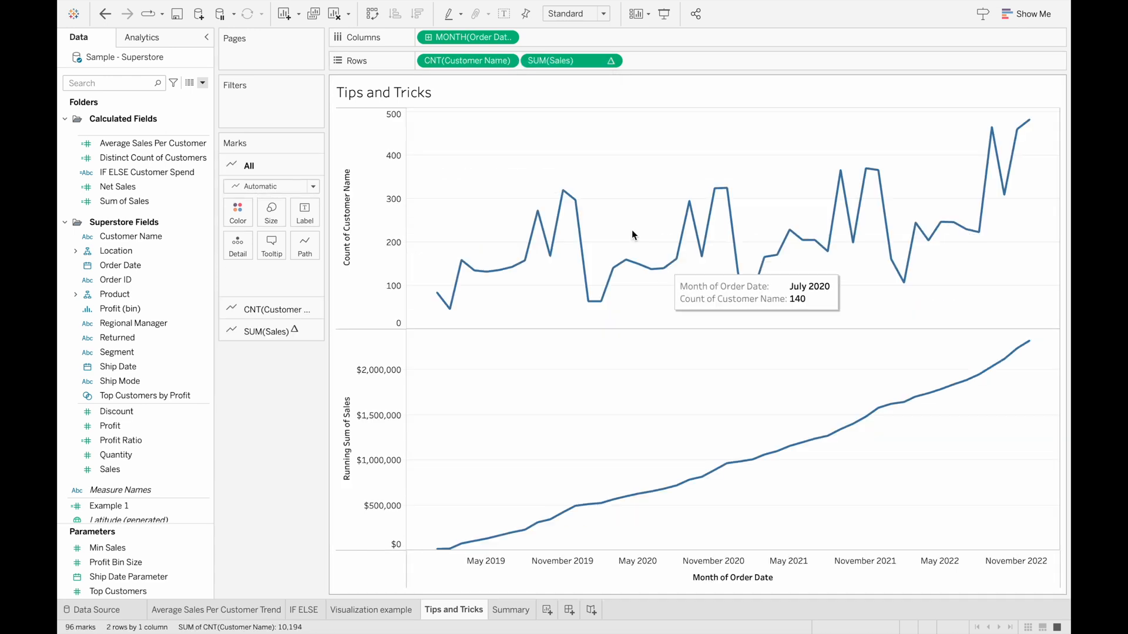
pyautogui.moveTo(514, 150)
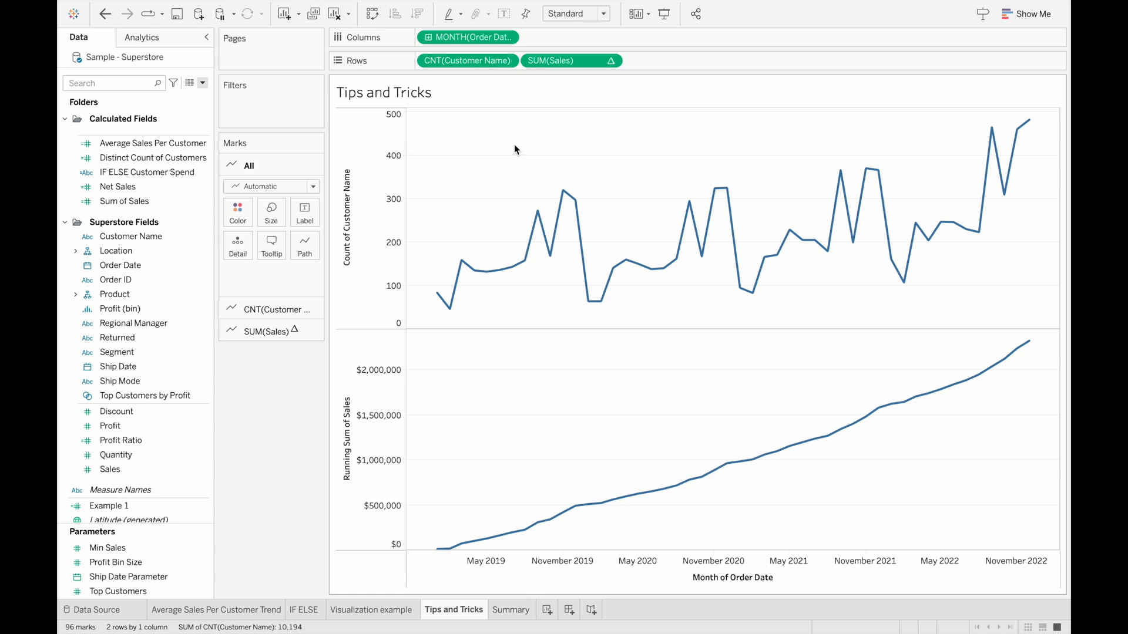
pyautogui.moveTo(532, 154)
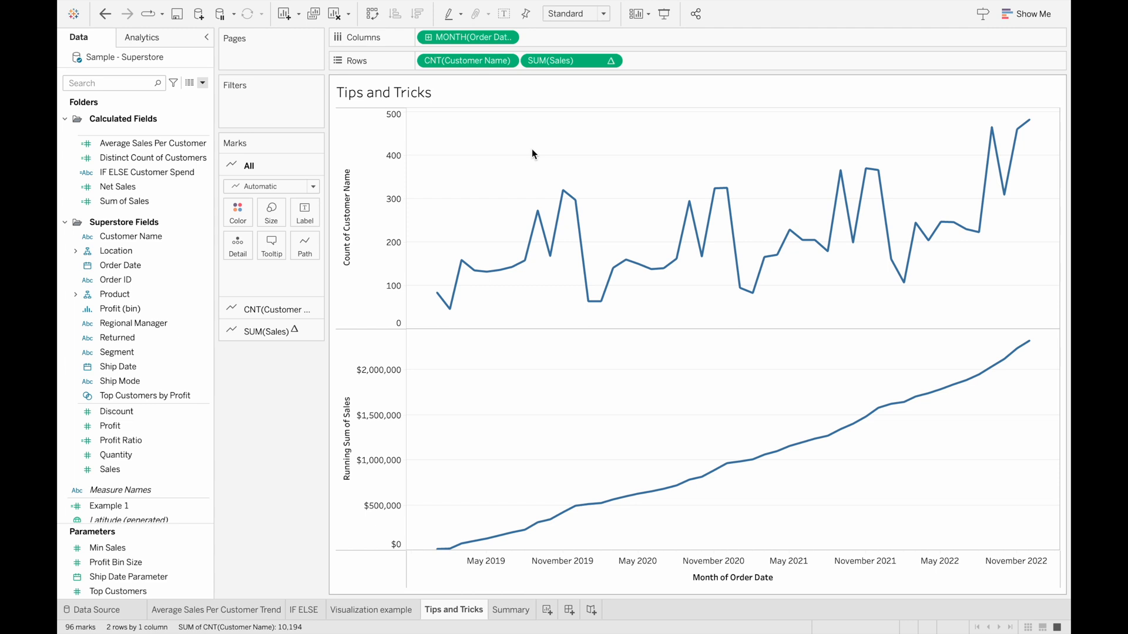
pyautogui.moveTo(468, 175)
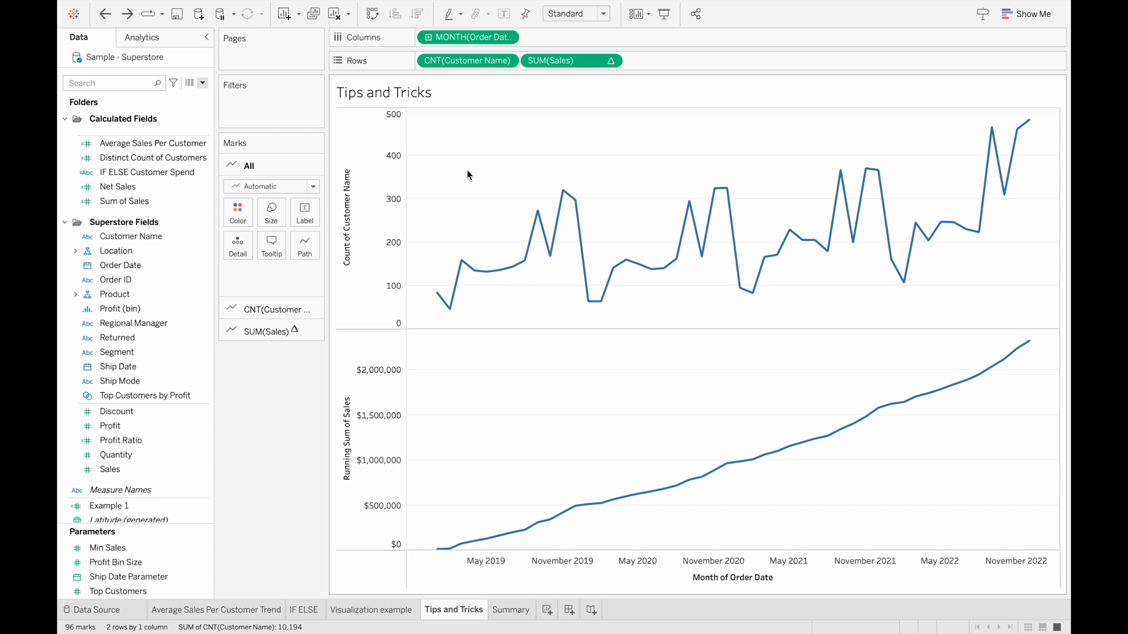
pyautogui.moveTo(466, 74)
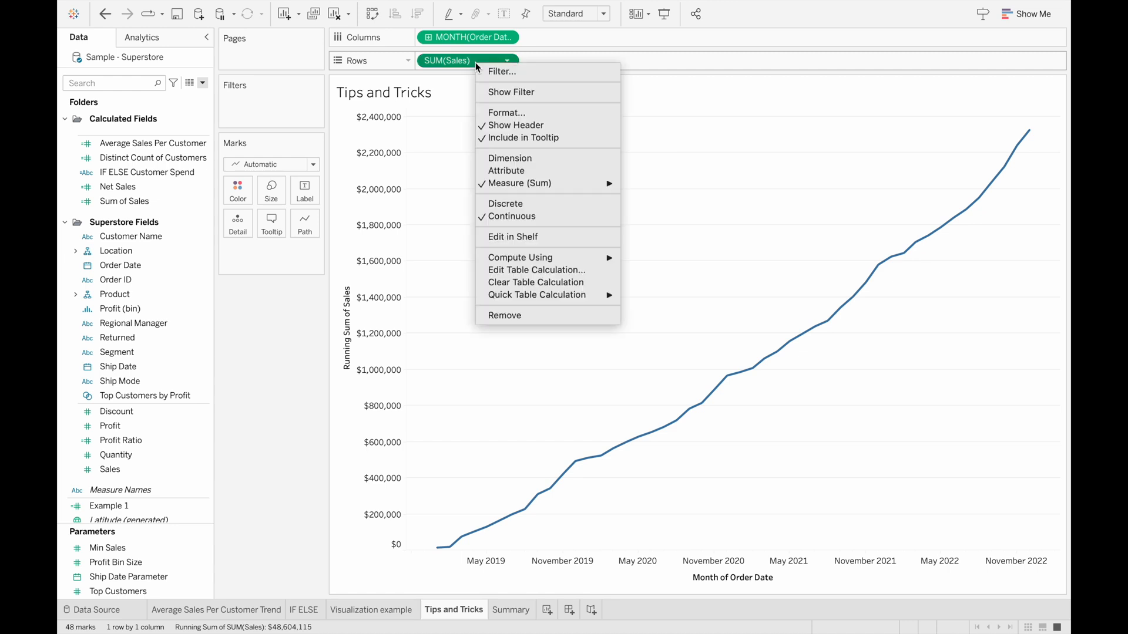
pyautogui.moveTo(535, 236)
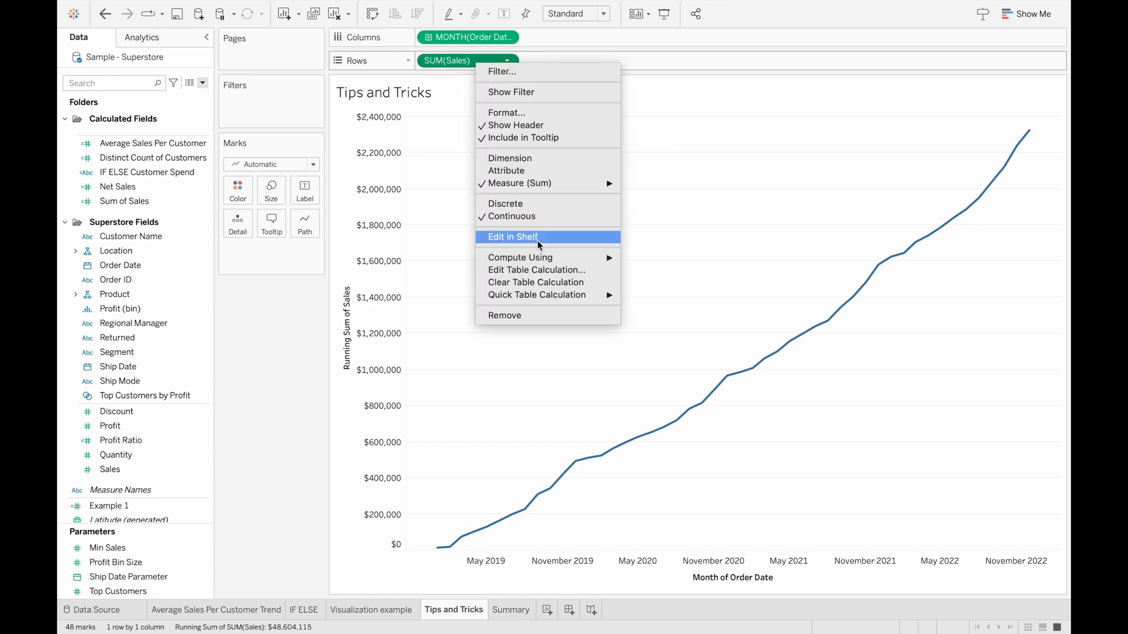
pyautogui.moveTo(569, 274)
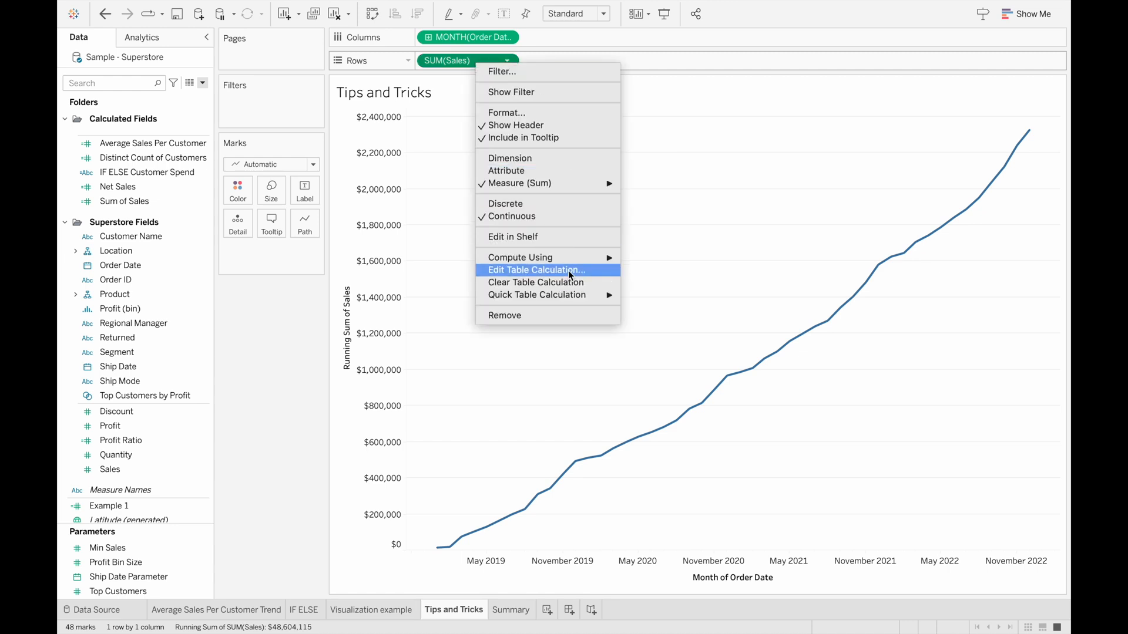
pyautogui.moveTo(535, 295)
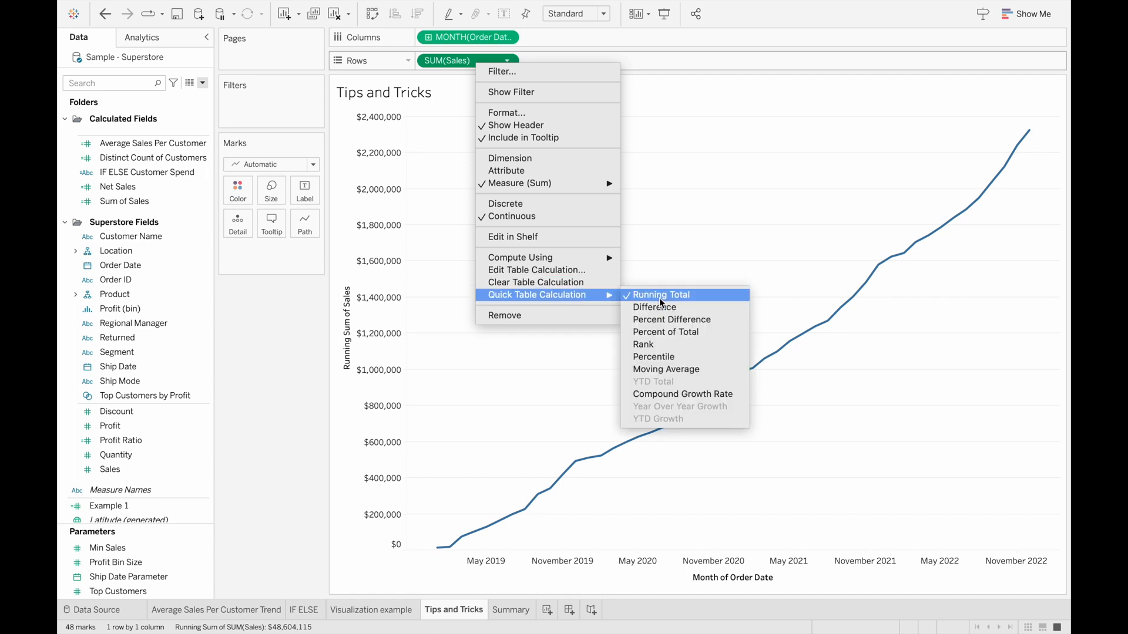
# Step: Inspect and select the RUNNING_SUM(SUM([Sales])) formula on the SUM(Sales) pill
pyautogui.click(659, 293)
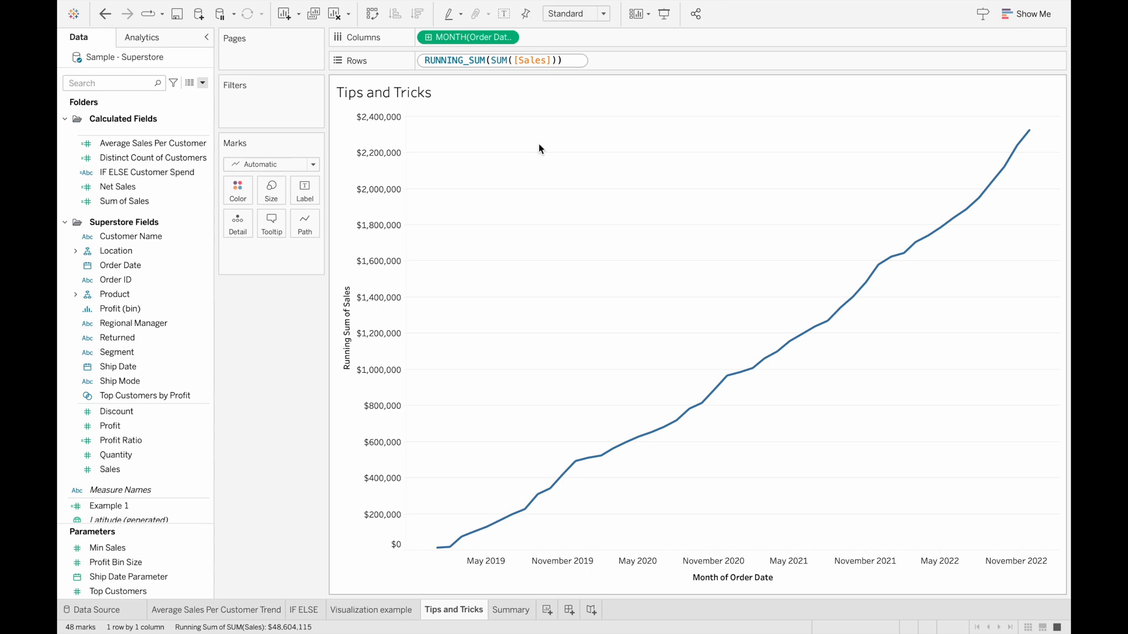
pyautogui.click(502, 60)
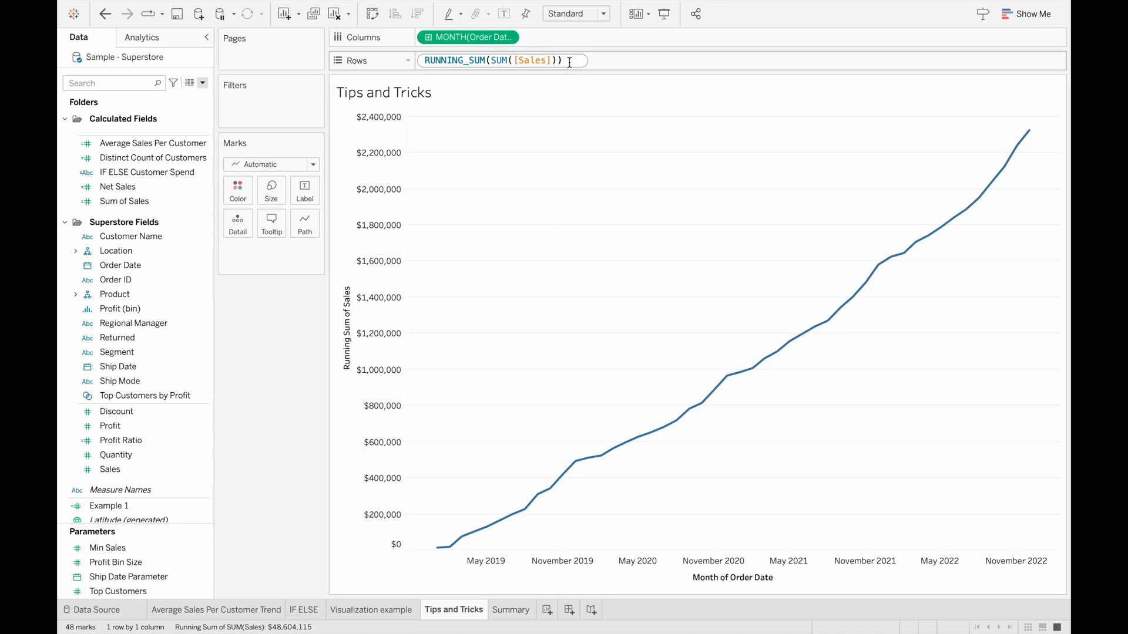
pyautogui.tripleClick(496, 60)
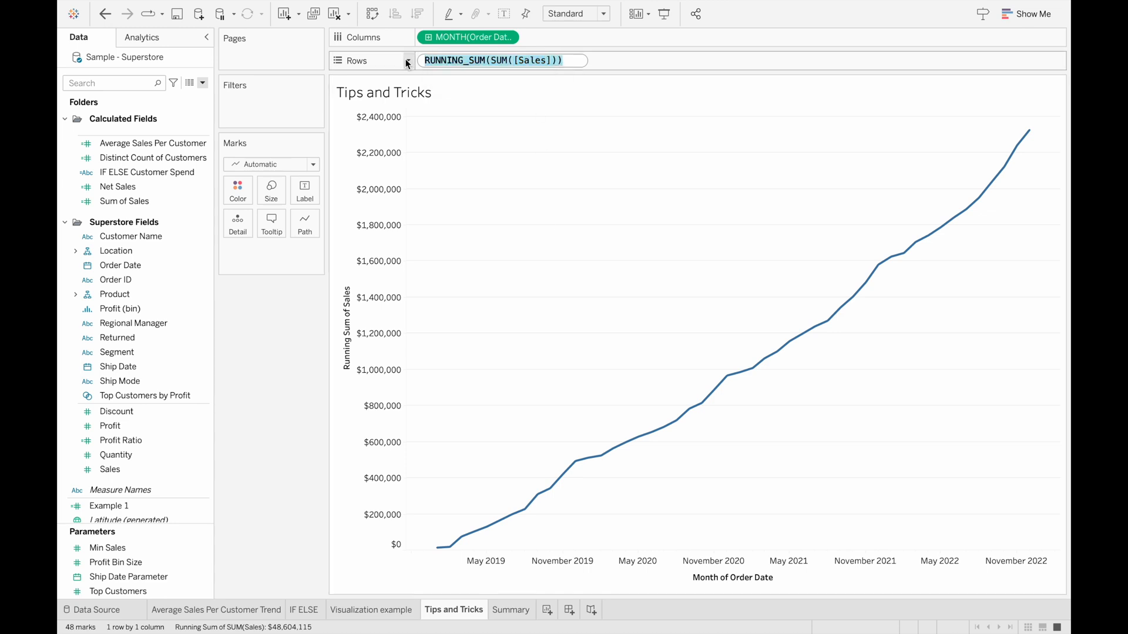
pyautogui.click(203, 82)
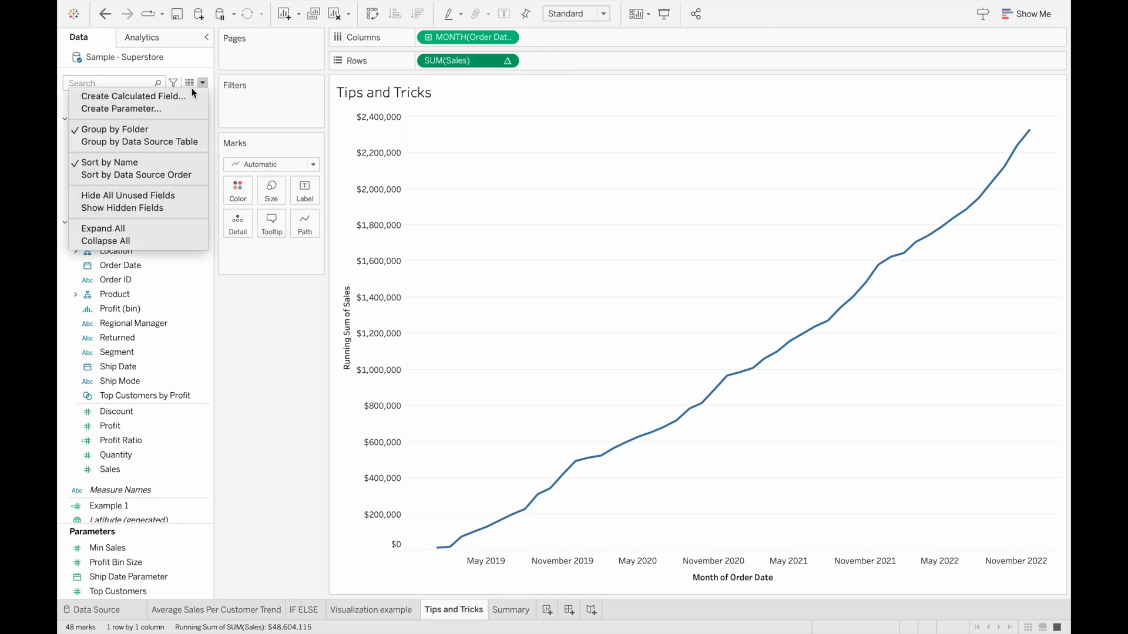
# Step: Create a Running Sum field with RUNNING_SUM(SUM([Sales])), save it, and view the summary dashboard
pyautogui.click(131, 95)
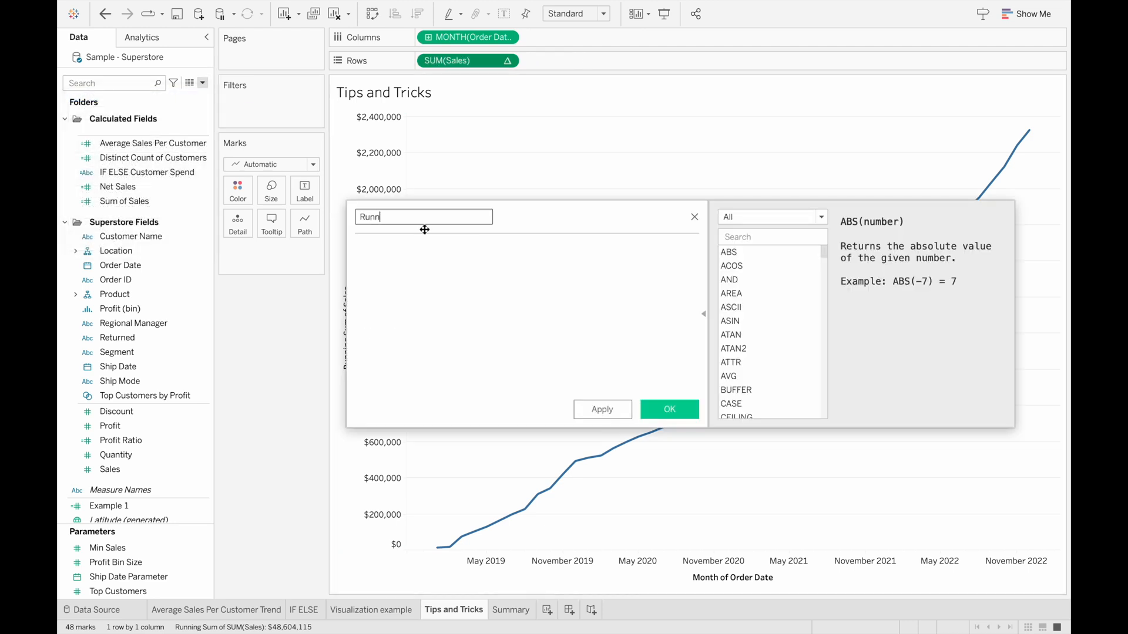
pyautogui.write('RUNNING_SUM(SUM([Sales]))')
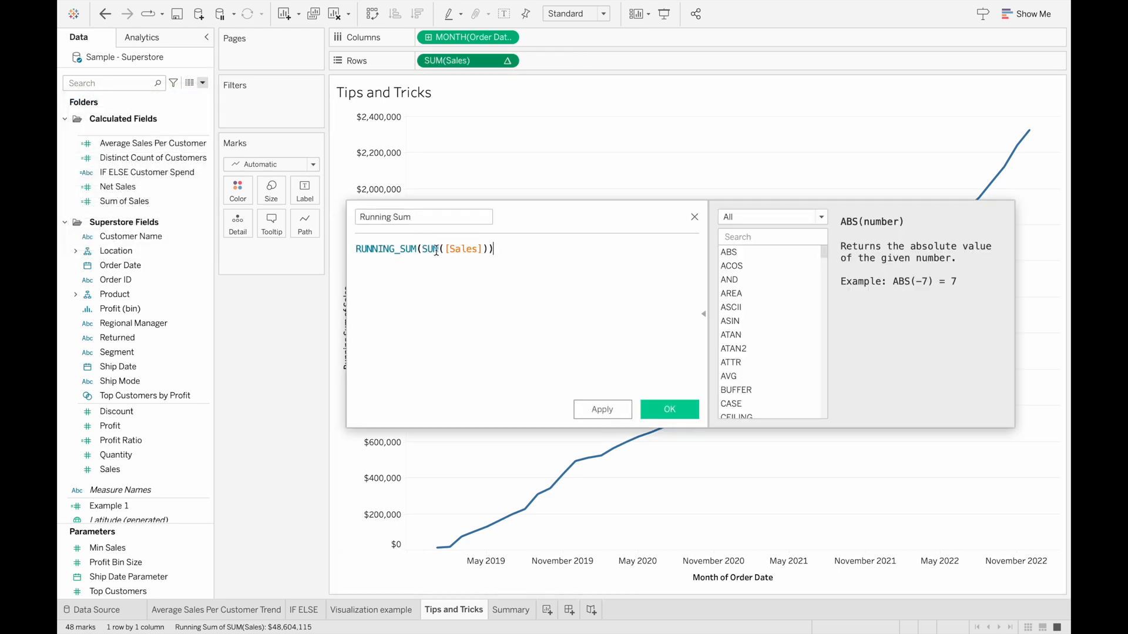
pyautogui.click(668, 409)
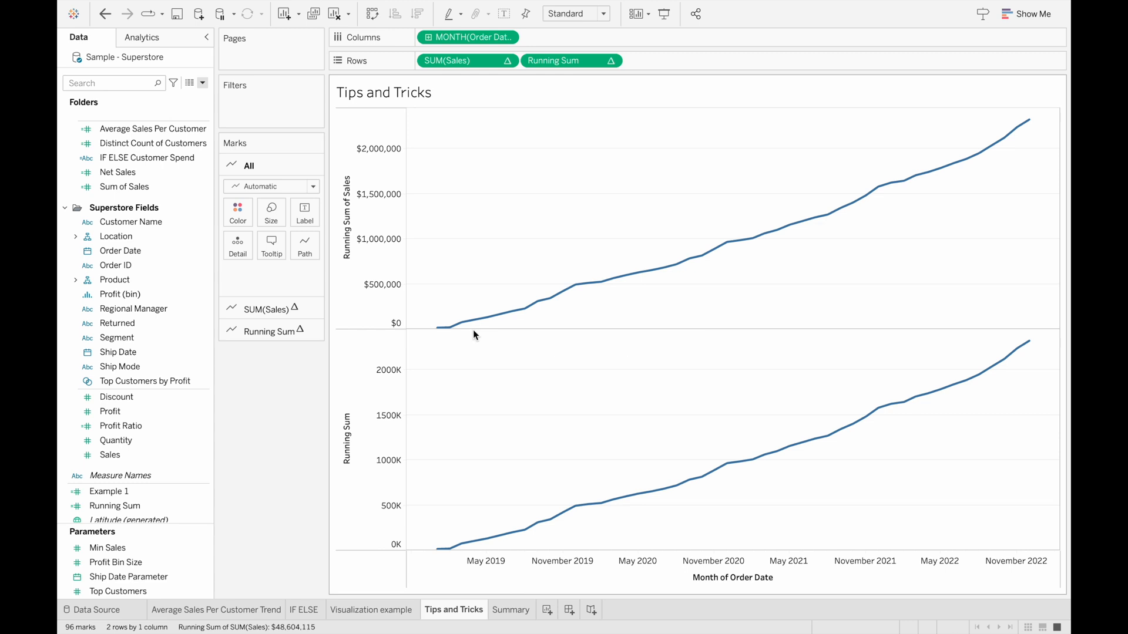
pyautogui.moveTo(737, 450)
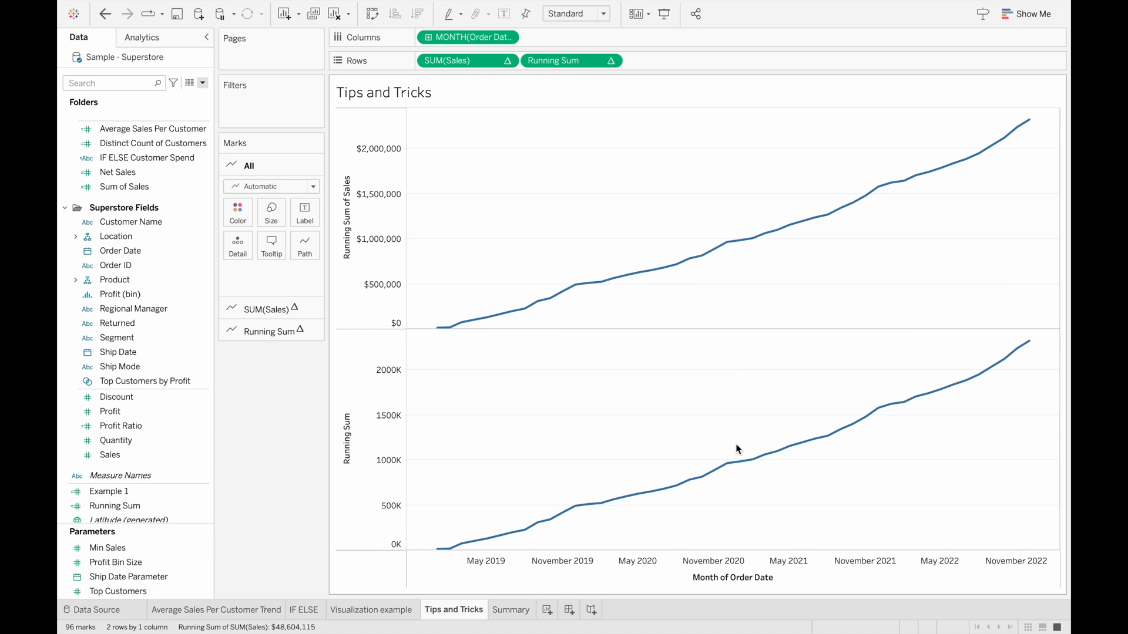
pyautogui.moveTo(560, 350)
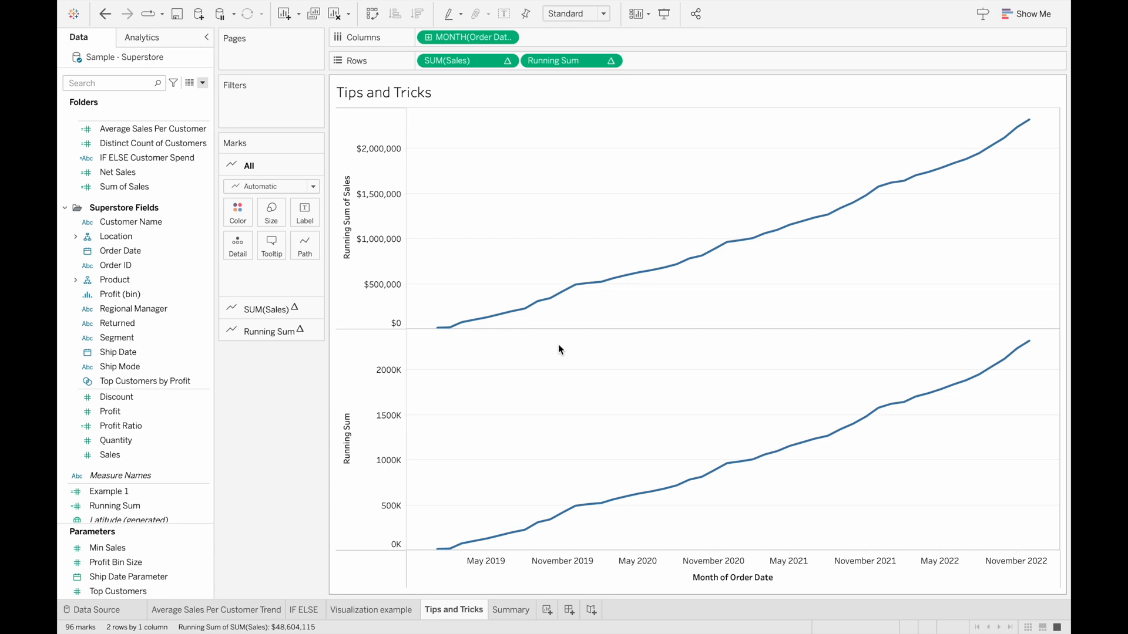
pyautogui.click(521, 610)
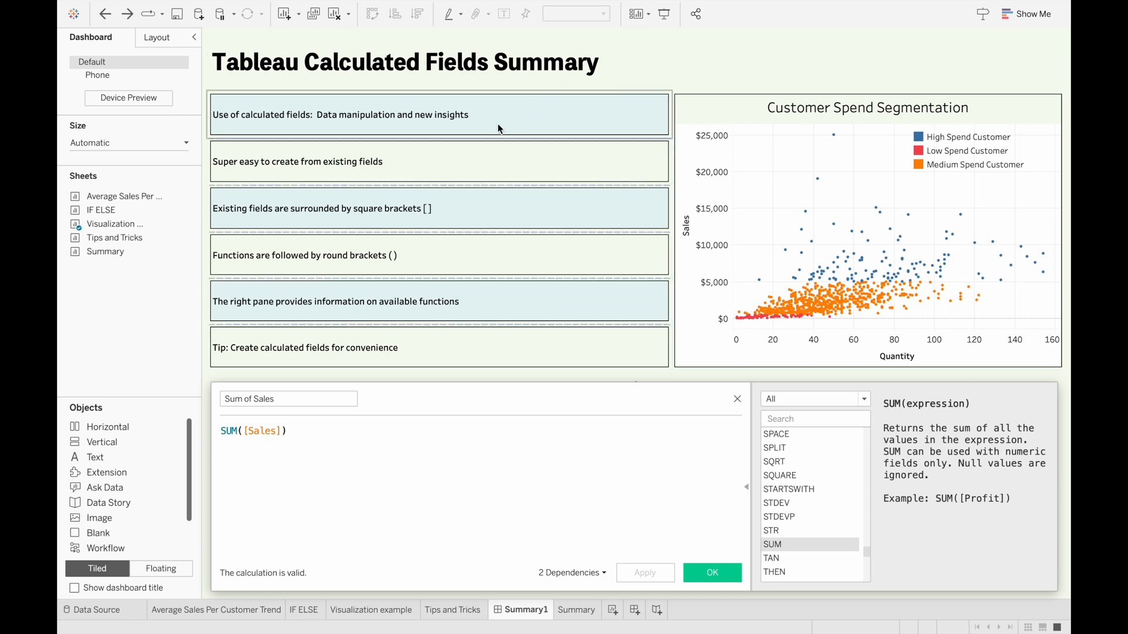
pyautogui.moveTo(486, 127)
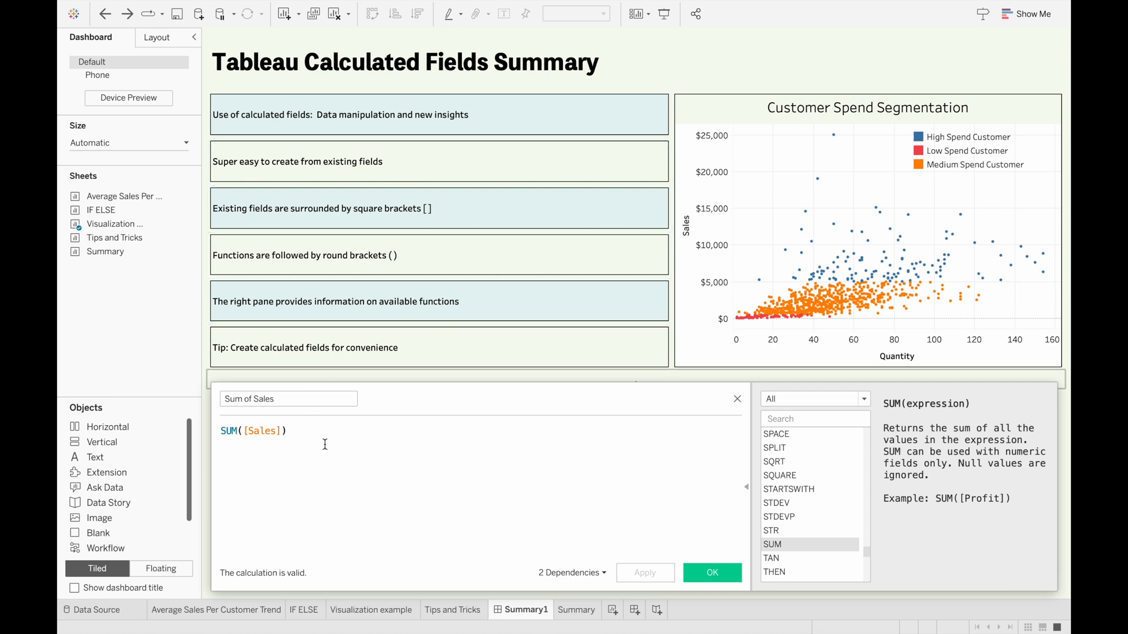
pyautogui.moveTo(296, 428)
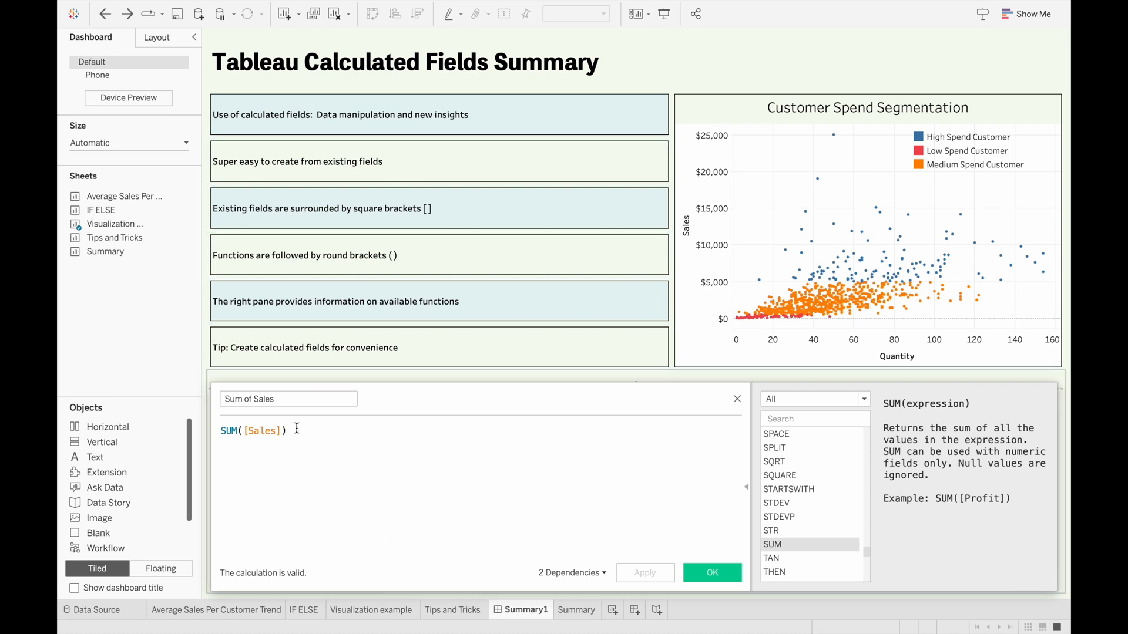
pyautogui.moveTo(382, 540)
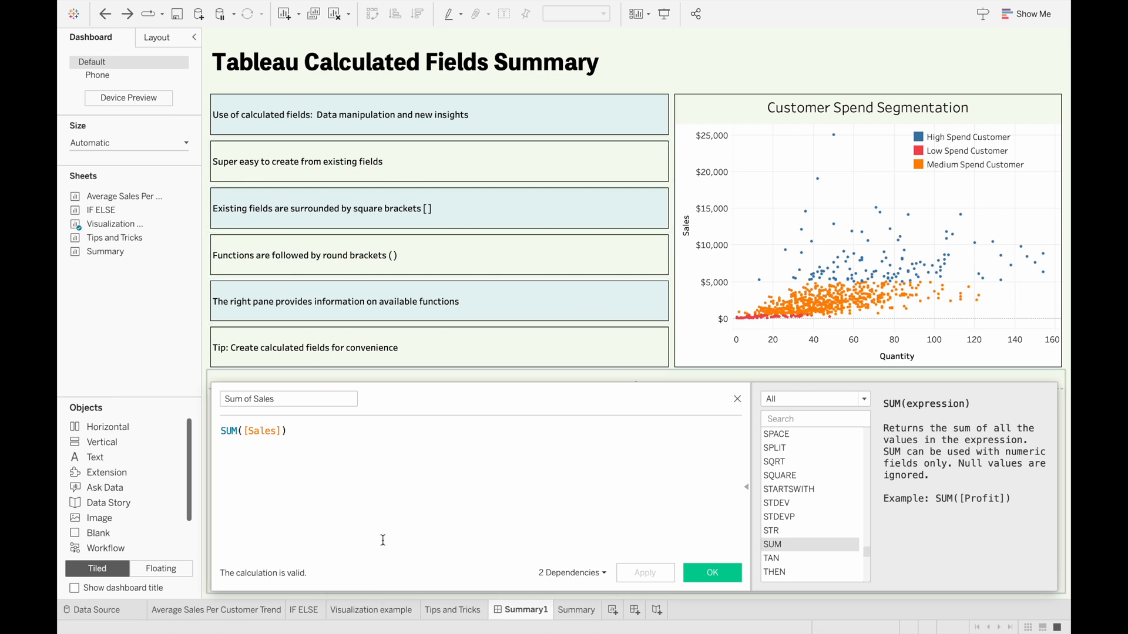
pyautogui.moveTo(266, 451)
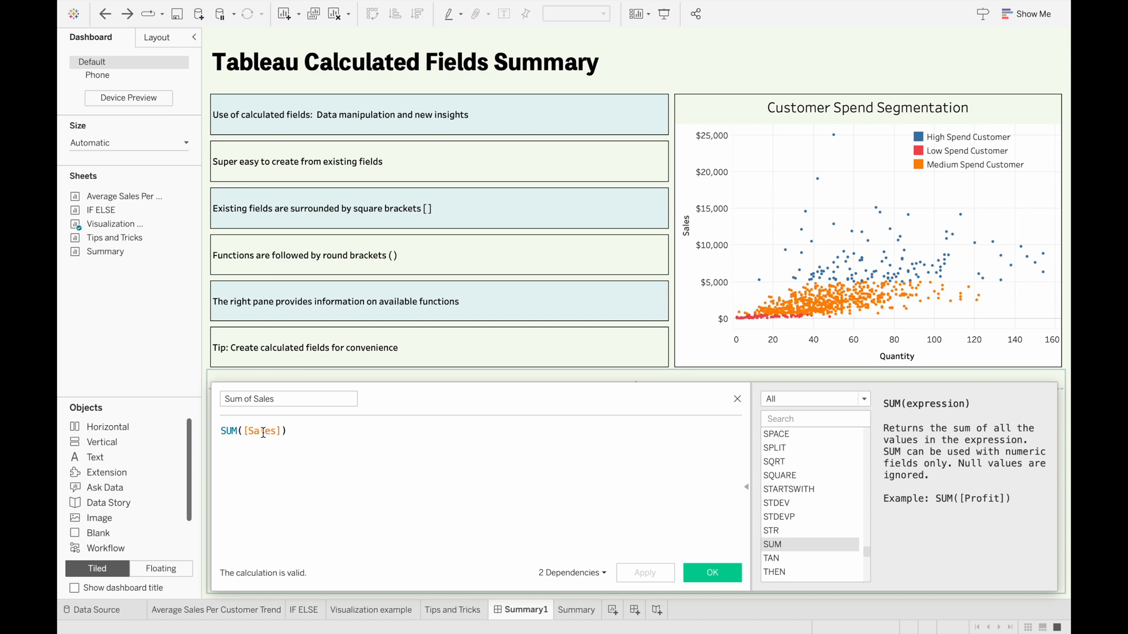
pyautogui.moveTo(524, 464)
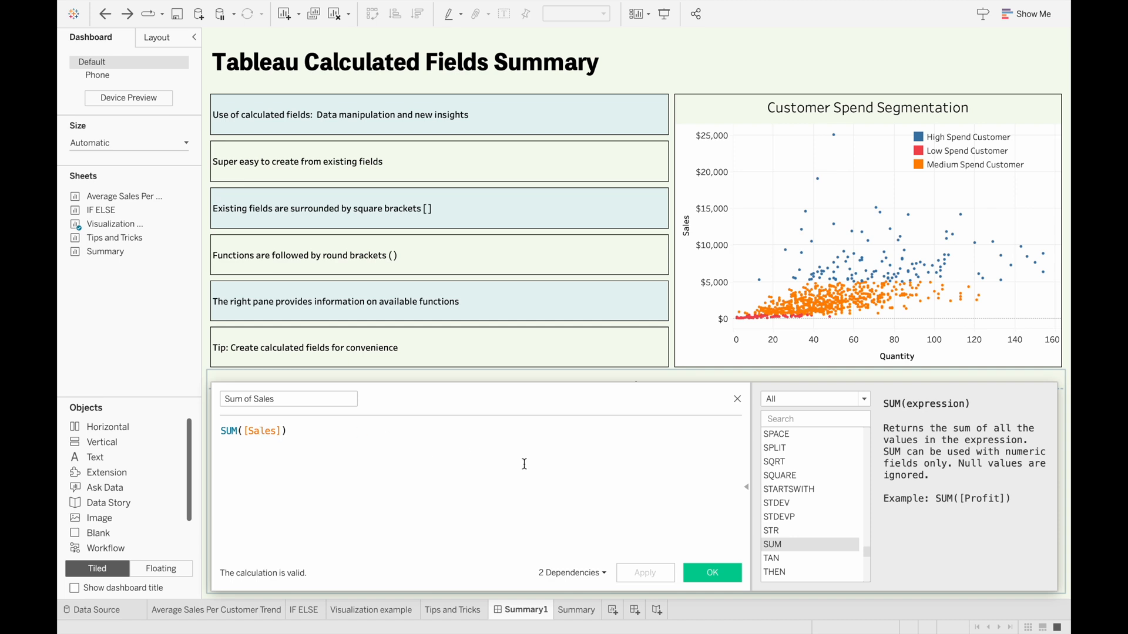
pyautogui.moveTo(681, 450)
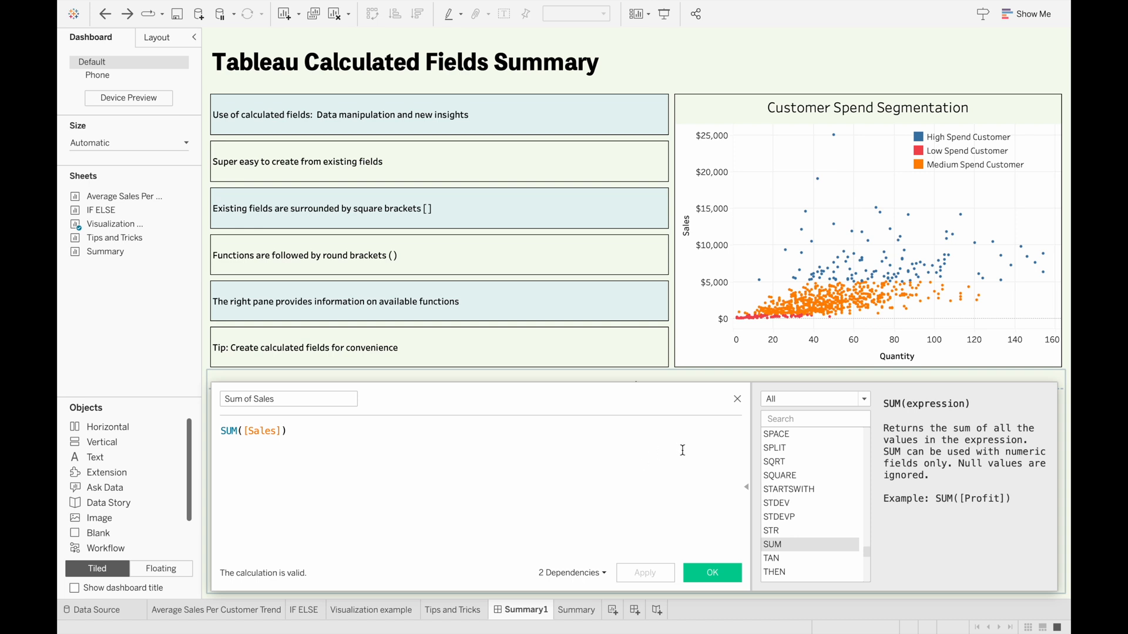
pyautogui.moveTo(815, 528)
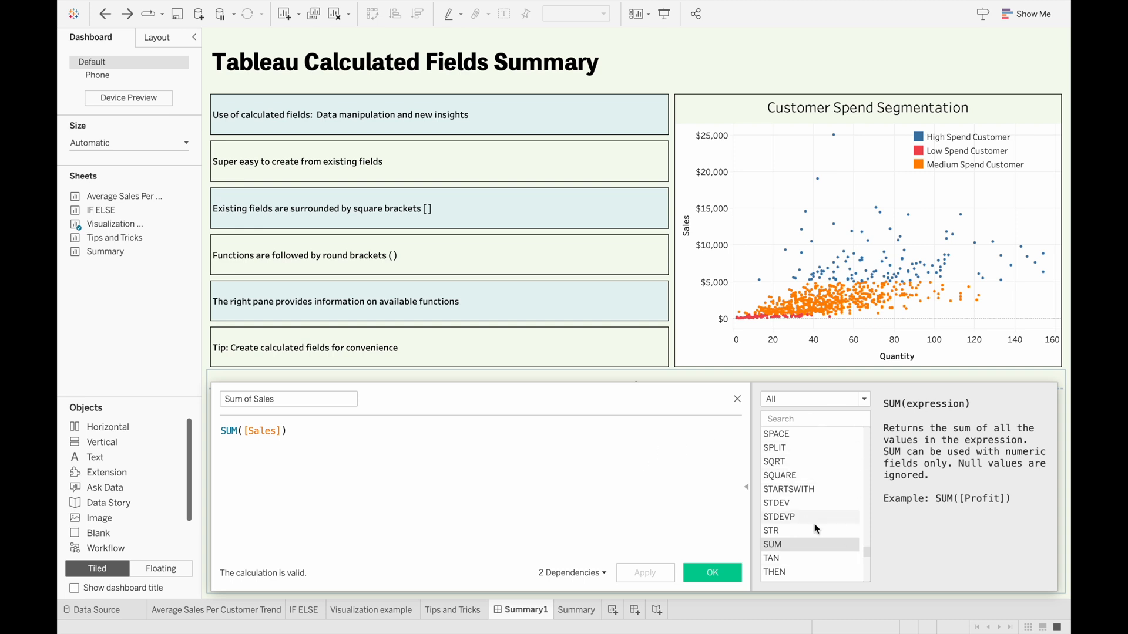
pyautogui.moveTo(853, 471)
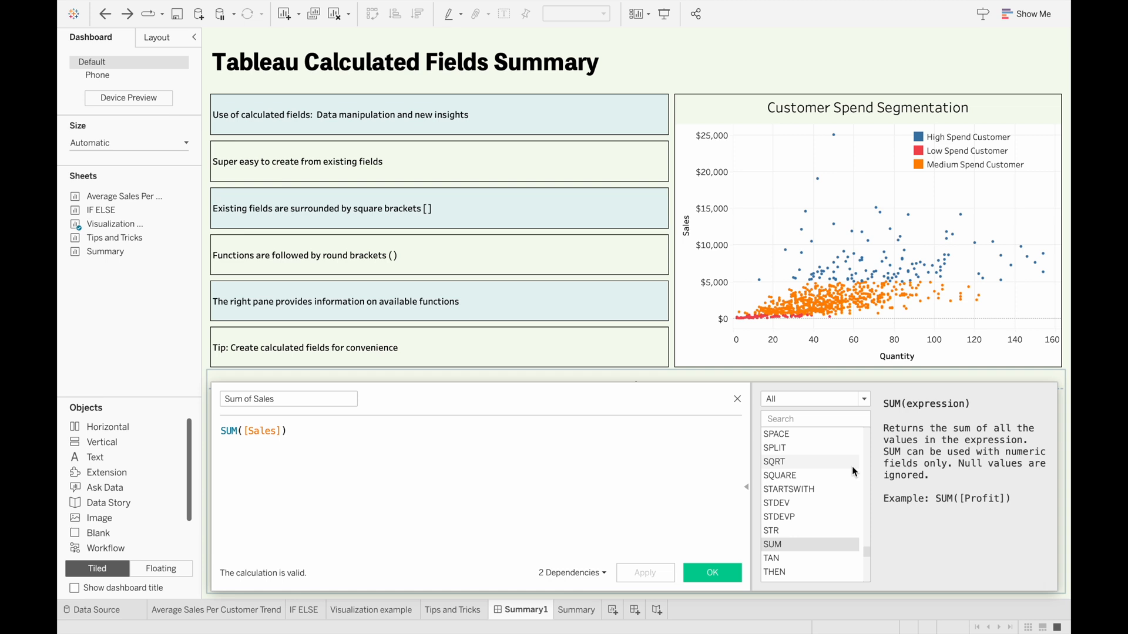